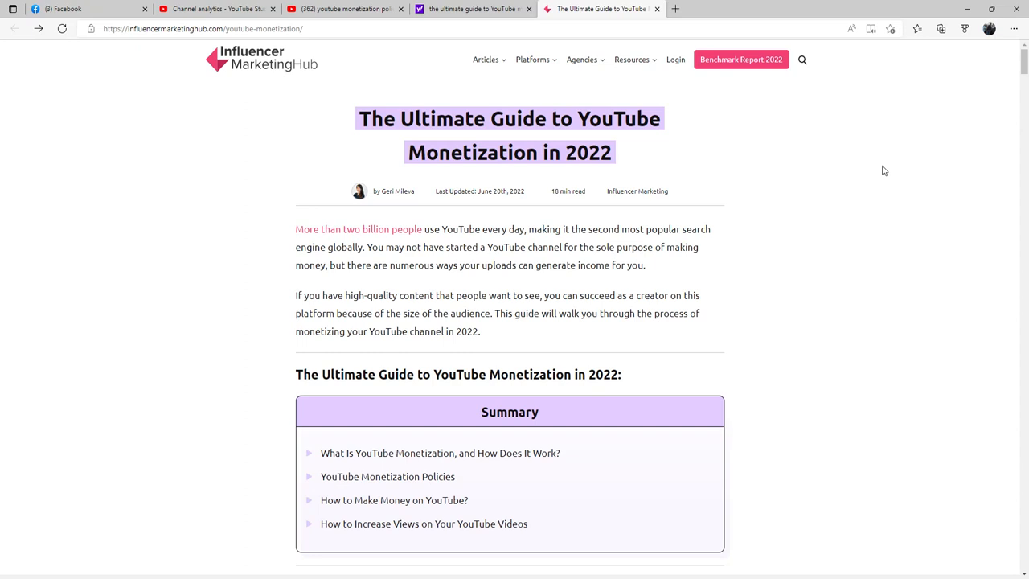
pyautogui.moveTo(817, 231)
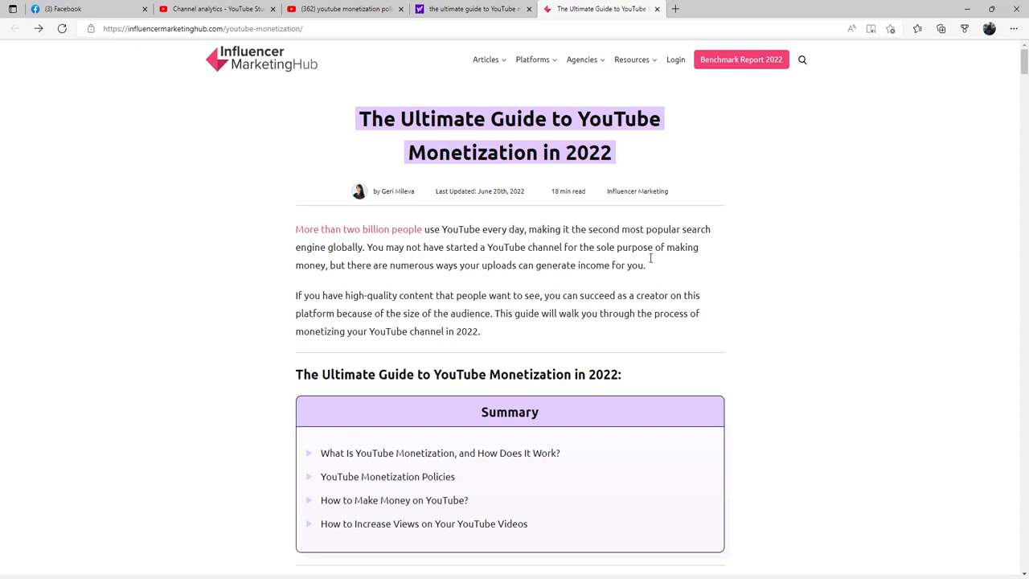
pyautogui.moveTo(733, 244)
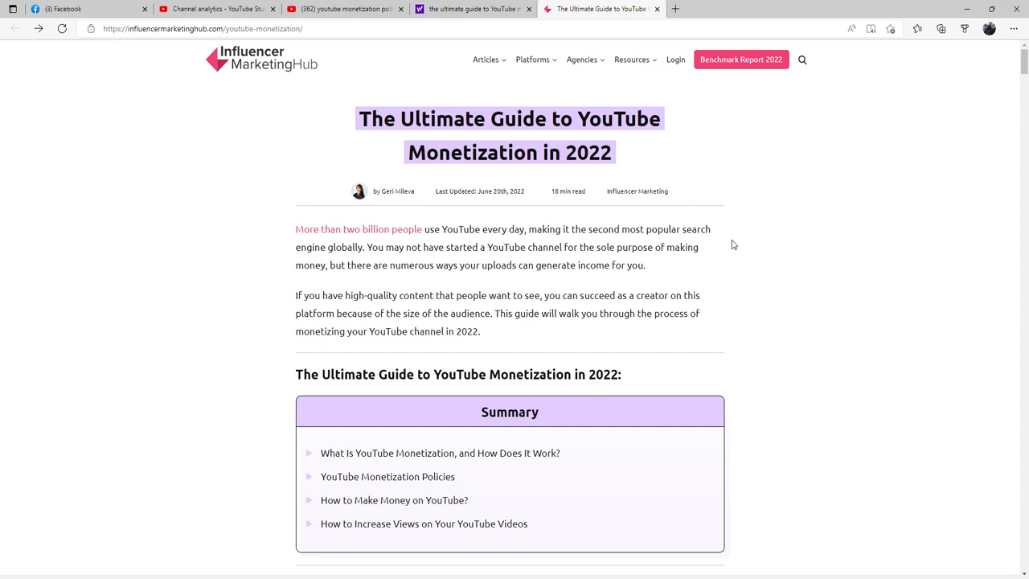
pyautogui.moveTo(753, 286)
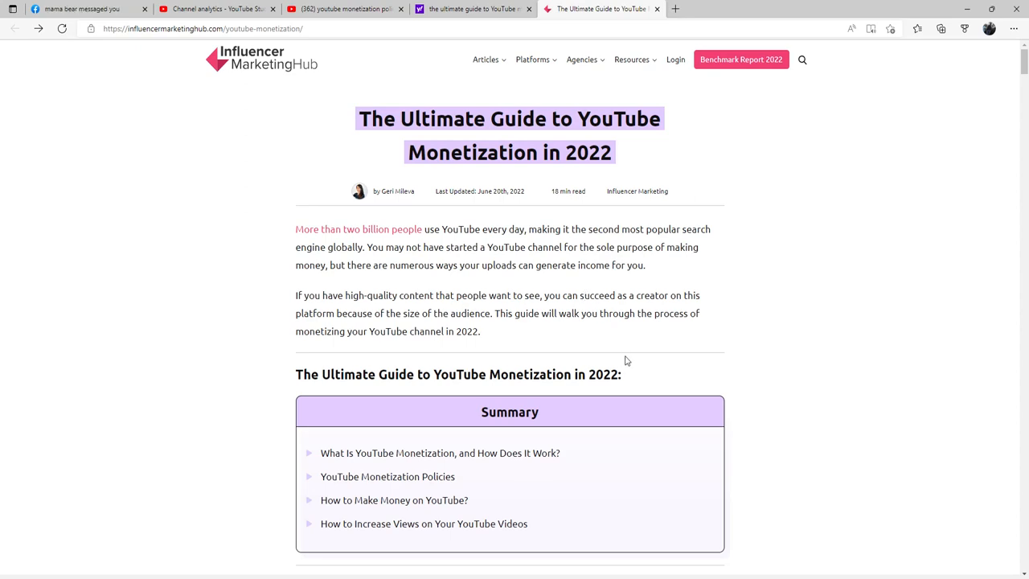
# Step: Scroll past the summary box through the Monetization Policies section
pyautogui.scroll(-3)
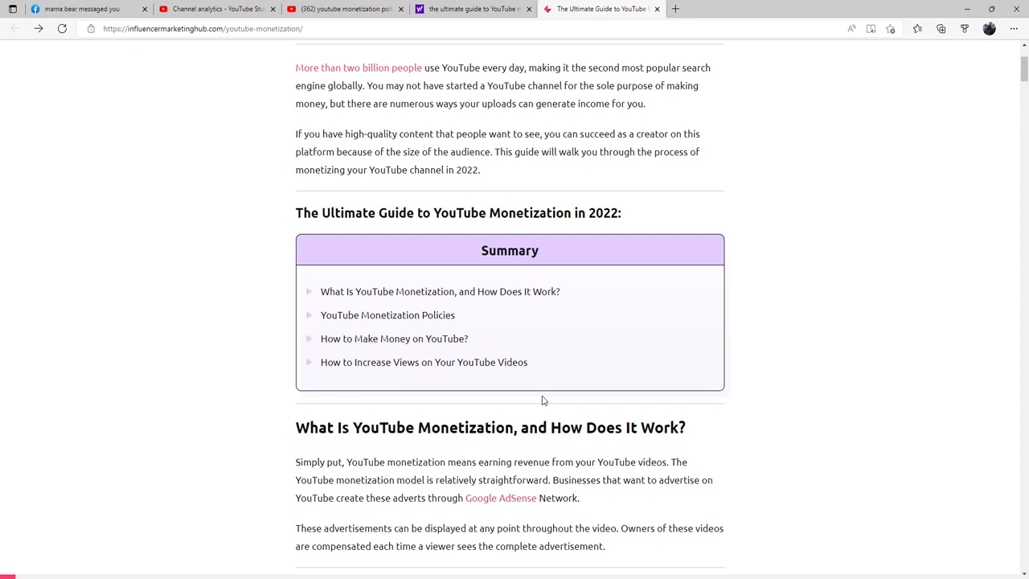
pyautogui.scroll(-3)
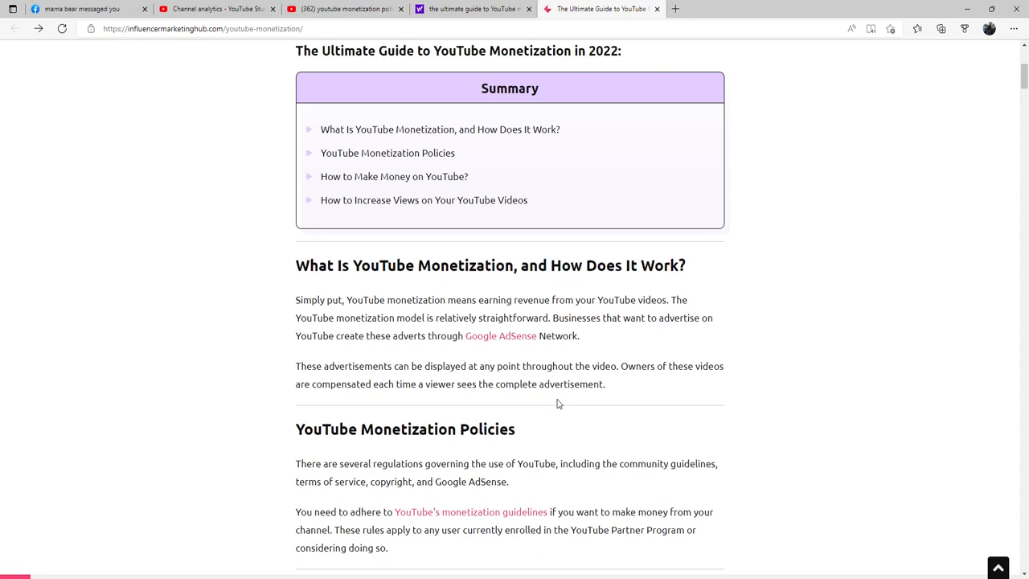
pyautogui.scroll(-3)
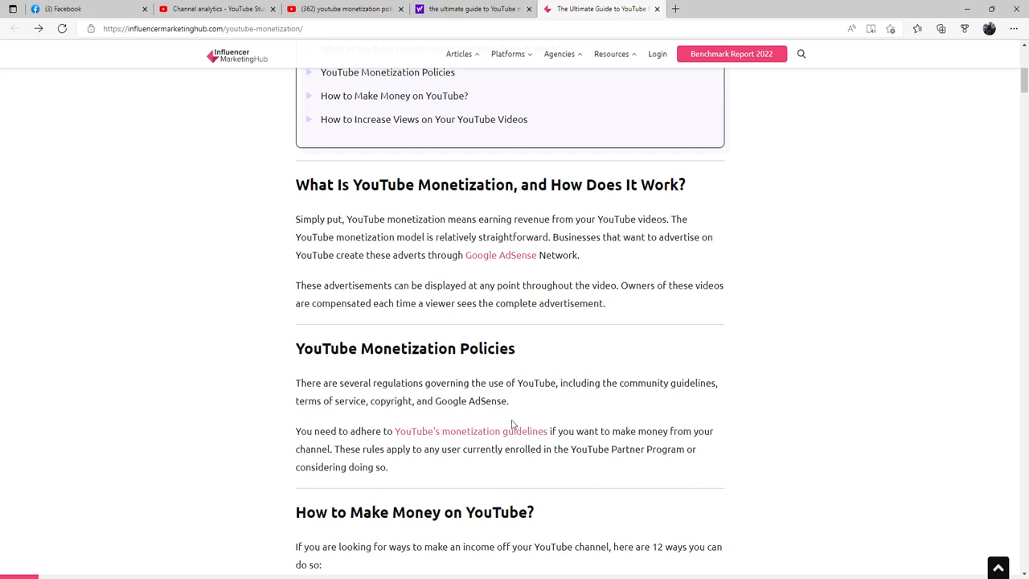
# Step: Scroll down to the twelve-item 'How to Make Money on YouTube?' list
pyautogui.scroll(-3)
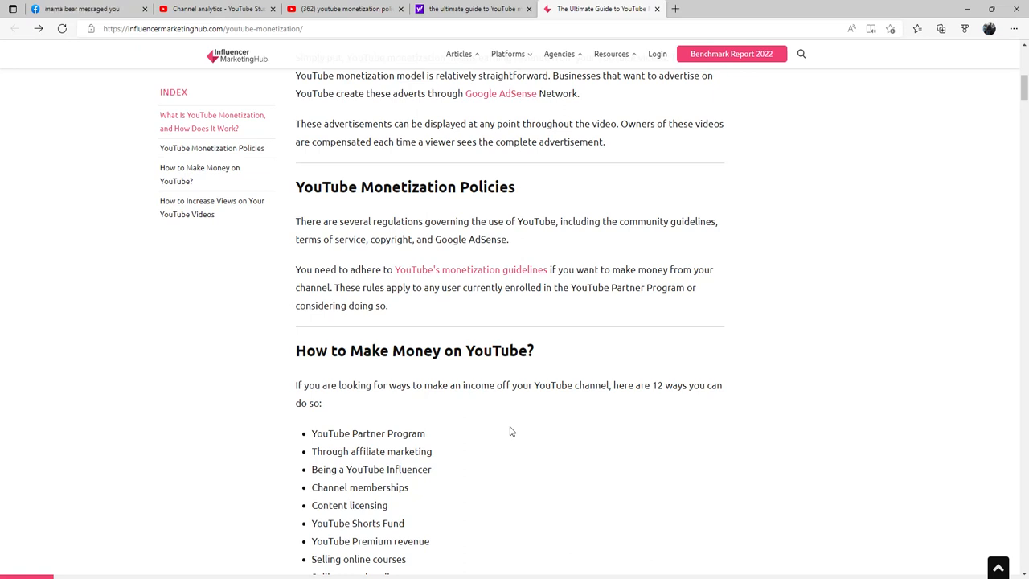
pyautogui.scroll(-3)
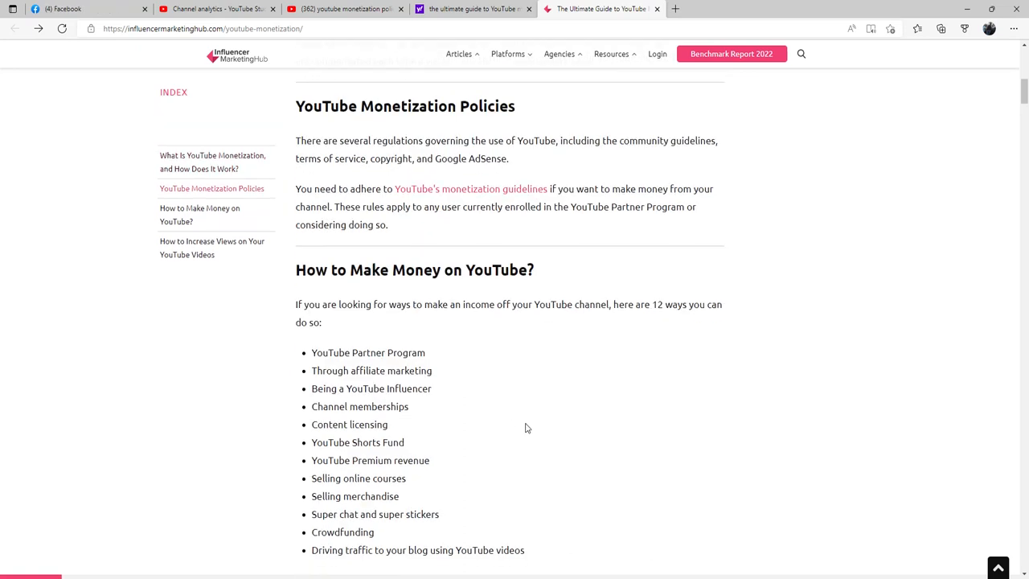
pyautogui.moveTo(452, 470)
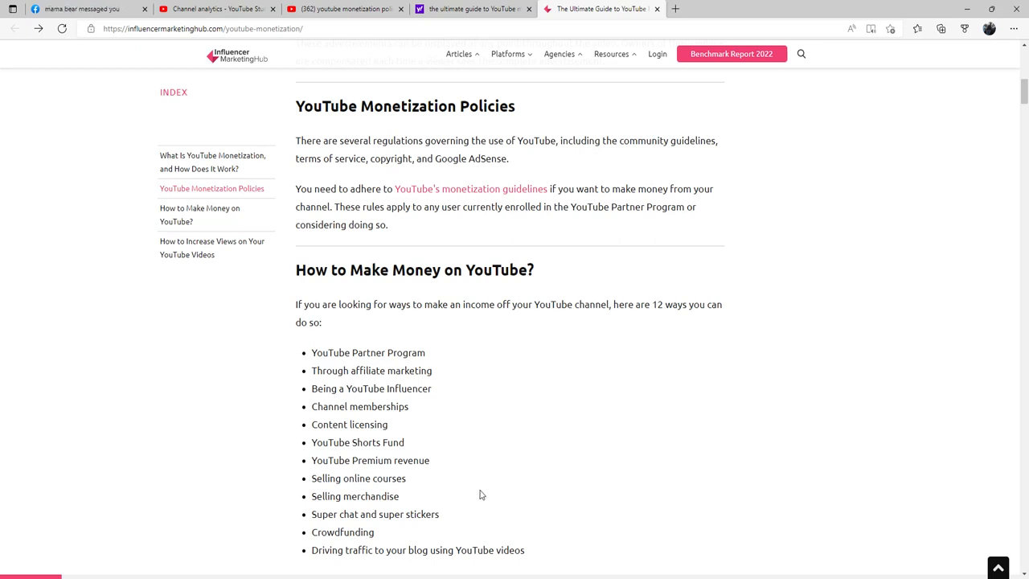
# Step: Scroll to section 1, YouTube Partner Program, and its AdSense explanation
pyautogui.scroll(-3)
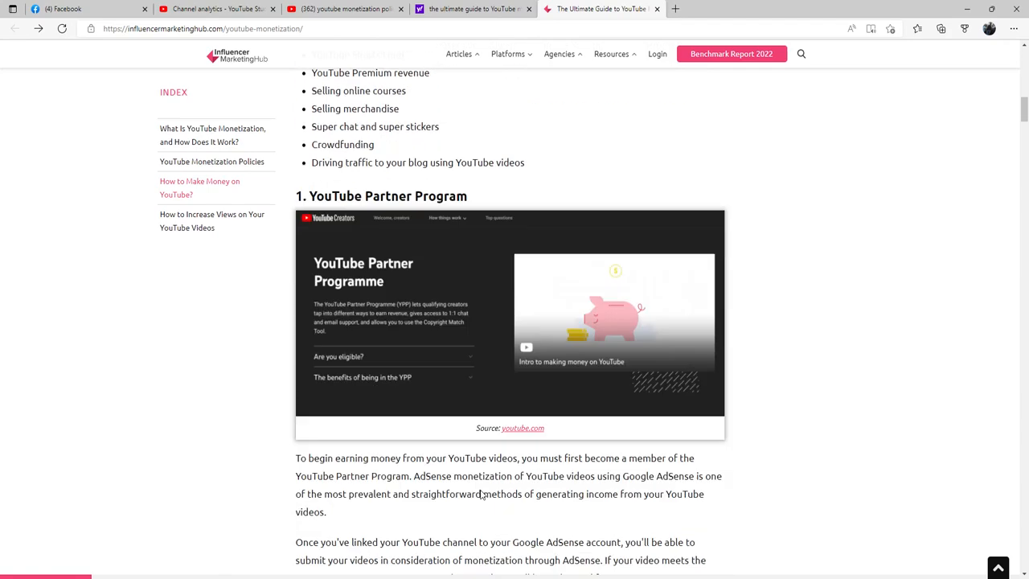
pyautogui.scroll(-3)
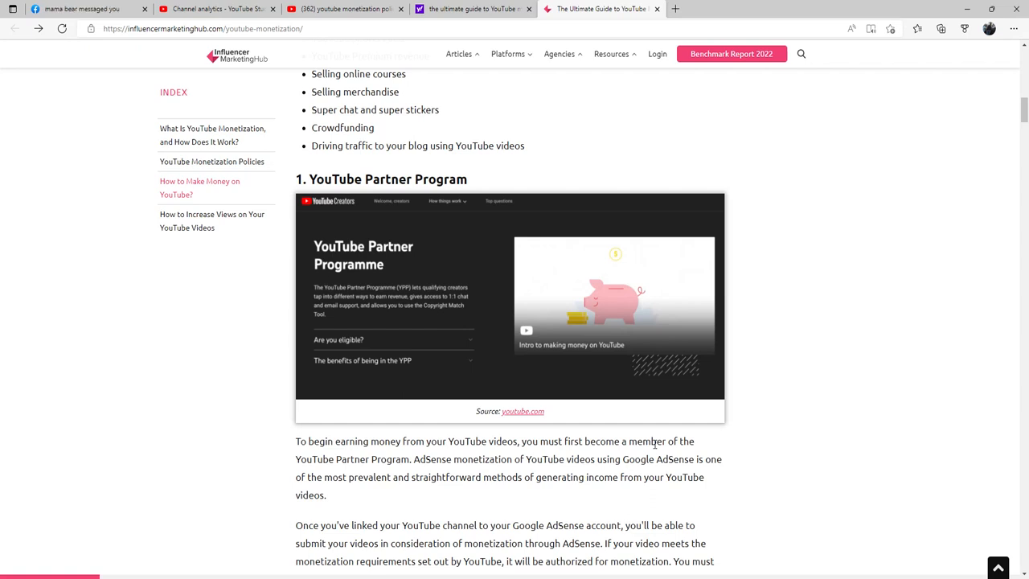
pyautogui.moveTo(587, 473)
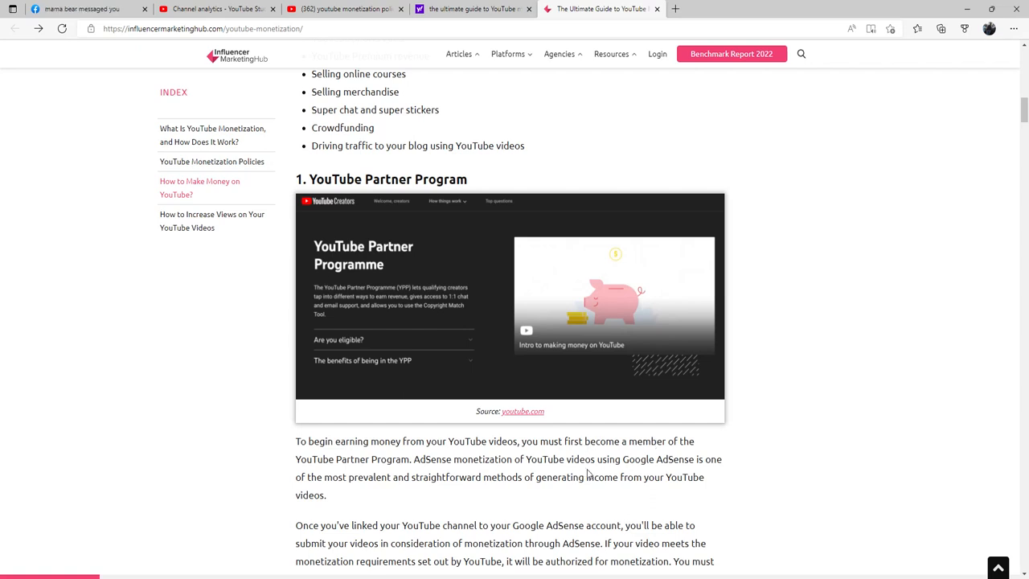
pyautogui.moveTo(598, 514)
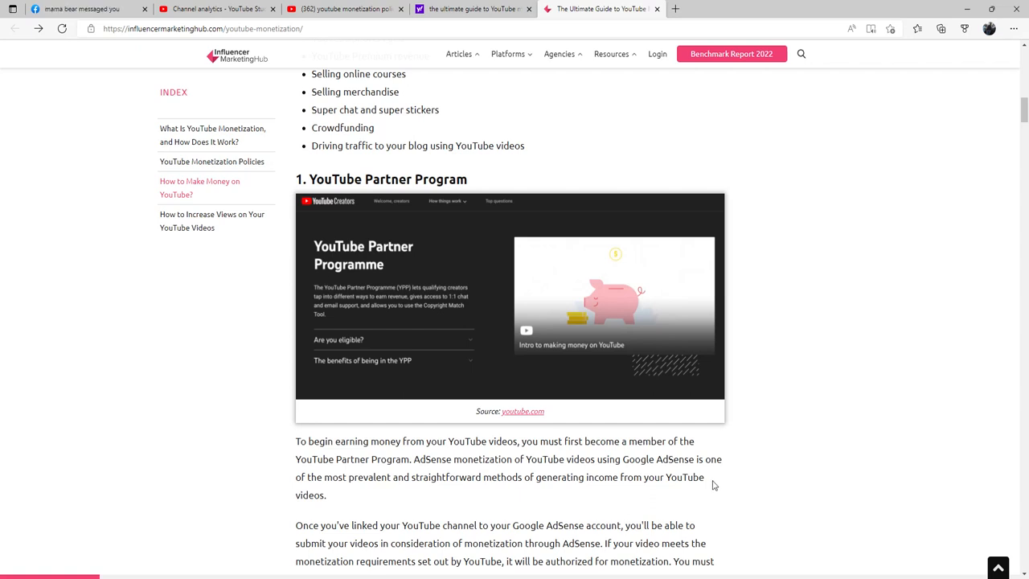
pyautogui.moveTo(528, 553)
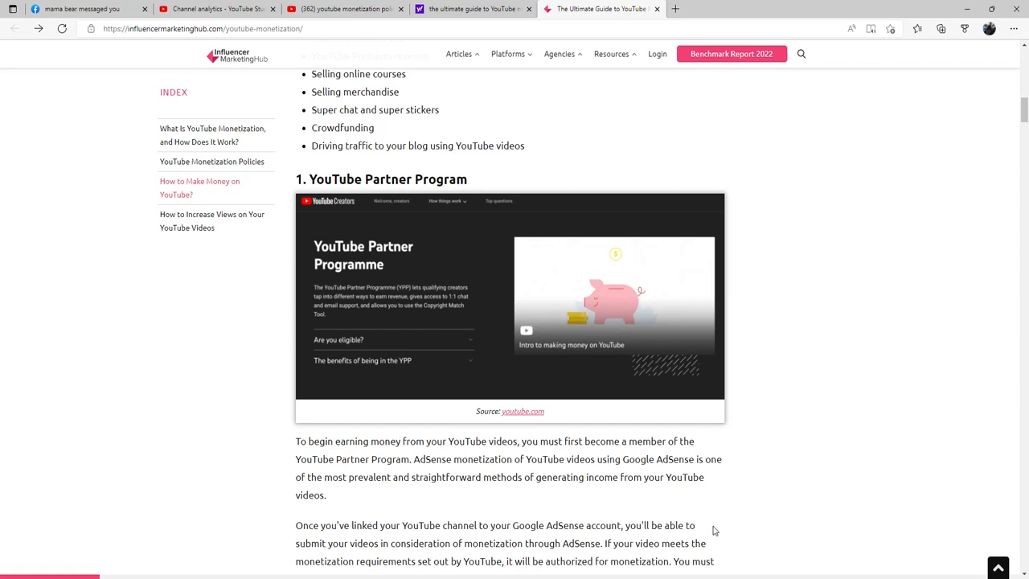
# Step: Scroll through the Partner Program eligibility requirements, review period and ad-enabling step
pyautogui.scroll(-3)
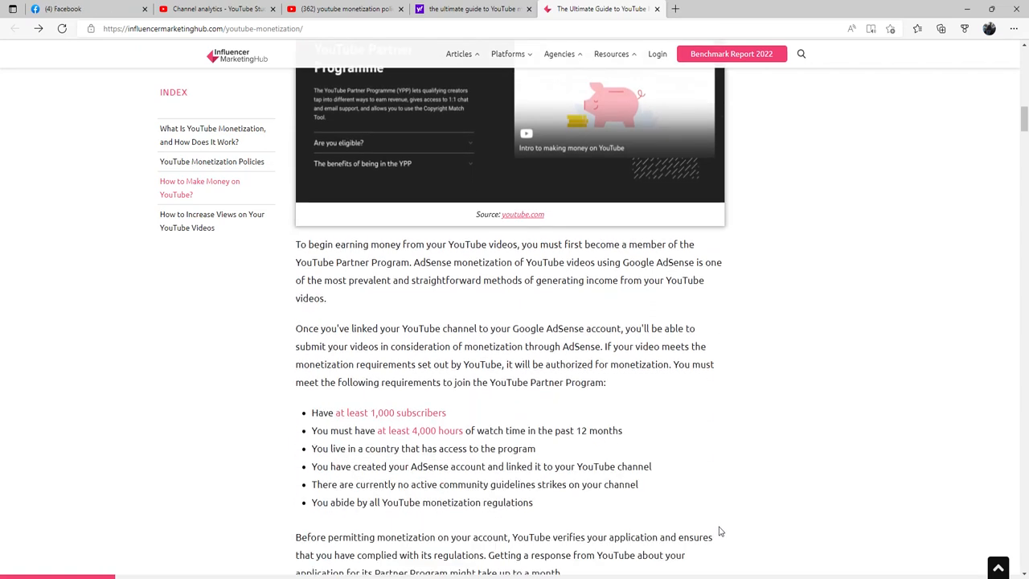
pyautogui.scroll(-3)
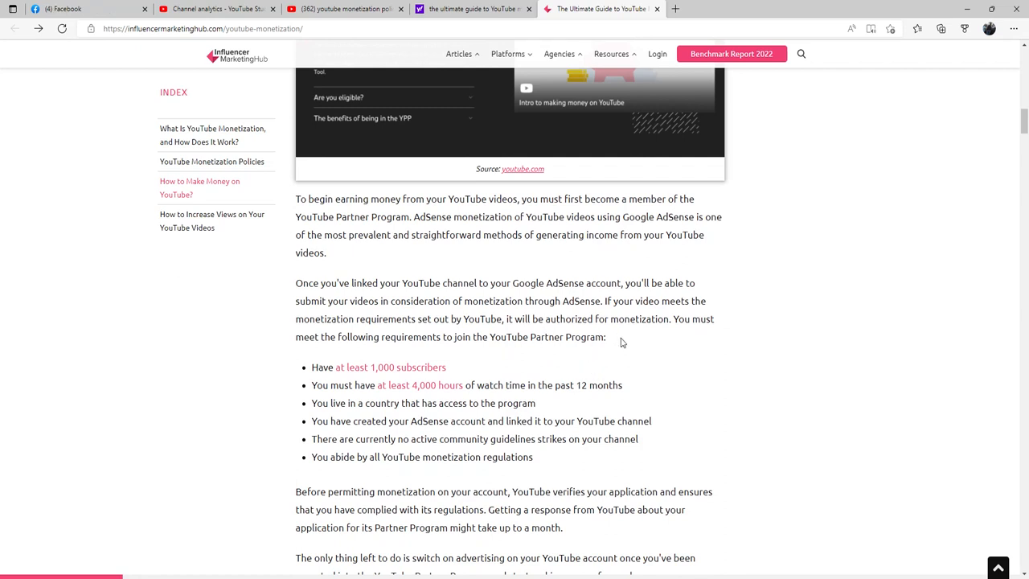
pyautogui.moveTo(427, 315)
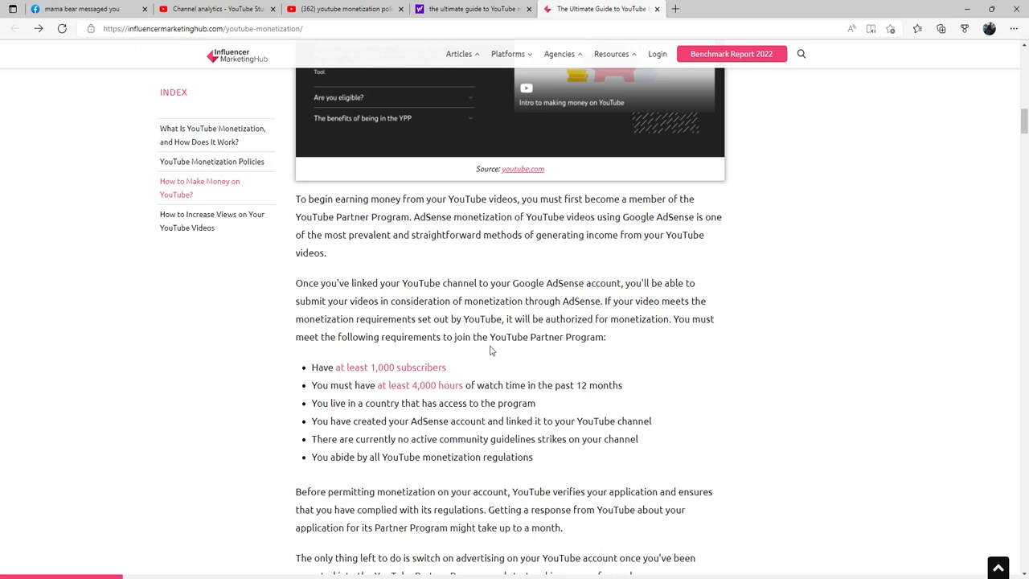
pyautogui.moveTo(525, 358)
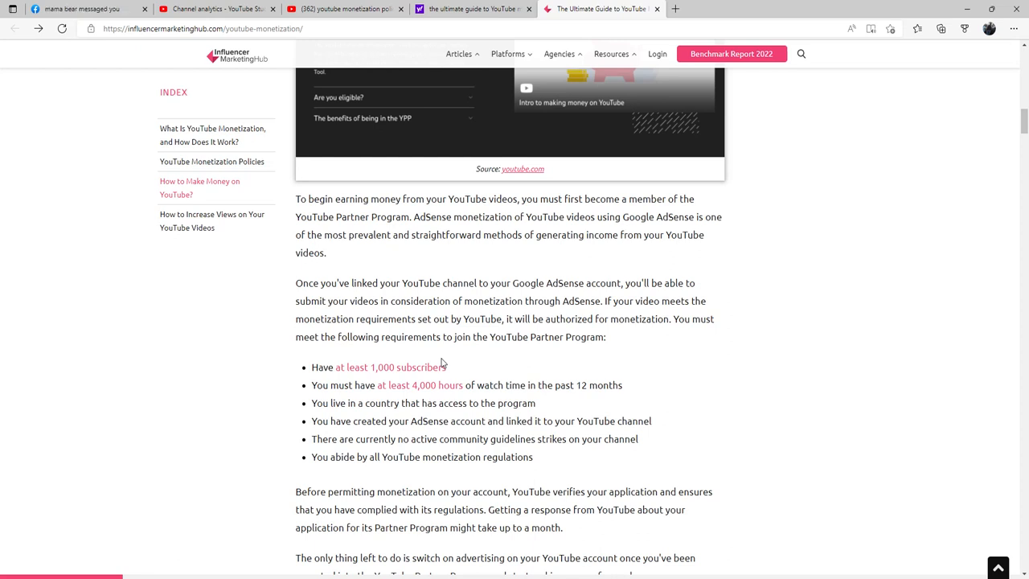
pyautogui.moveTo(430, 452)
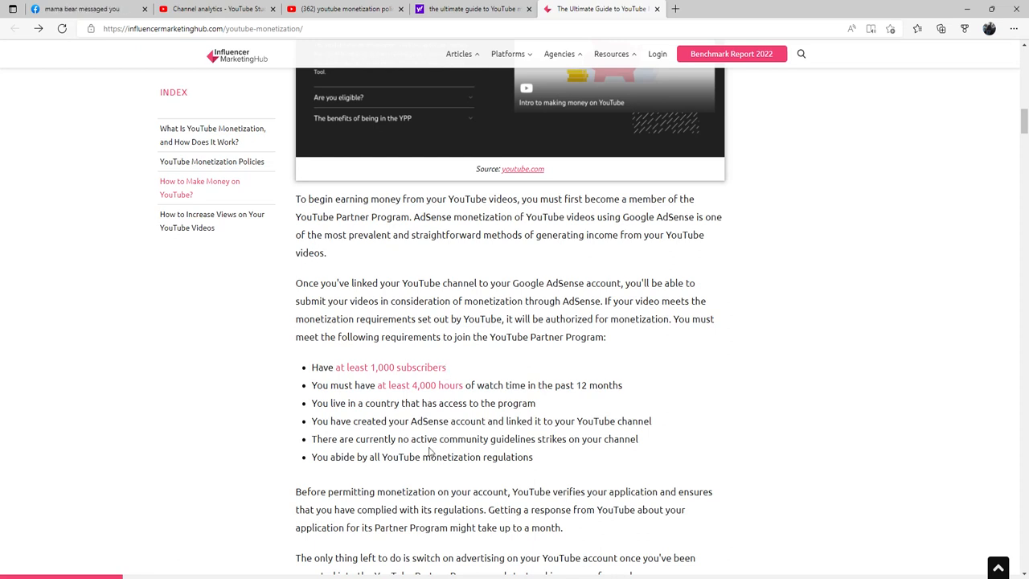
pyautogui.moveTo(506, 487)
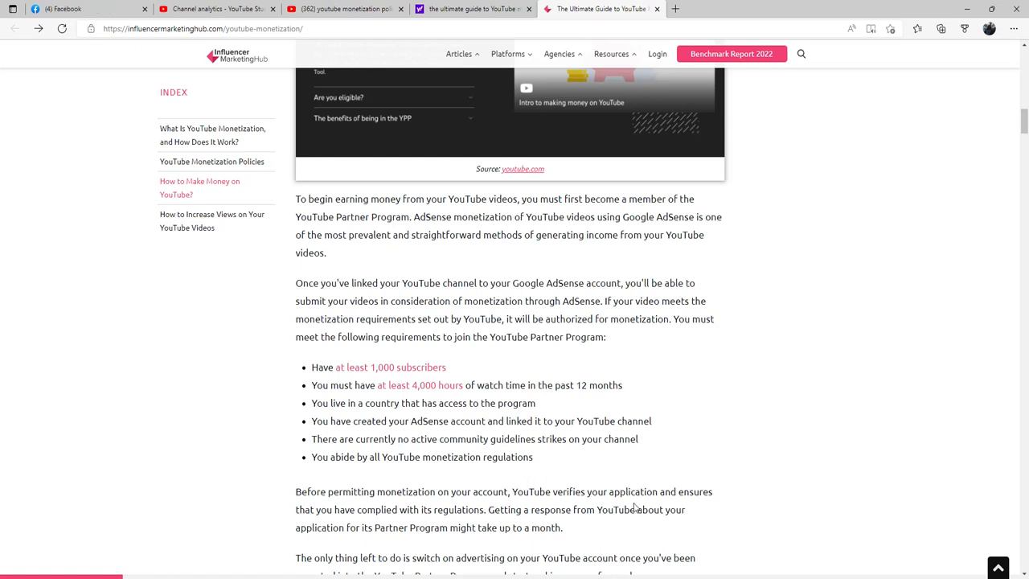
pyautogui.moveTo(693, 502)
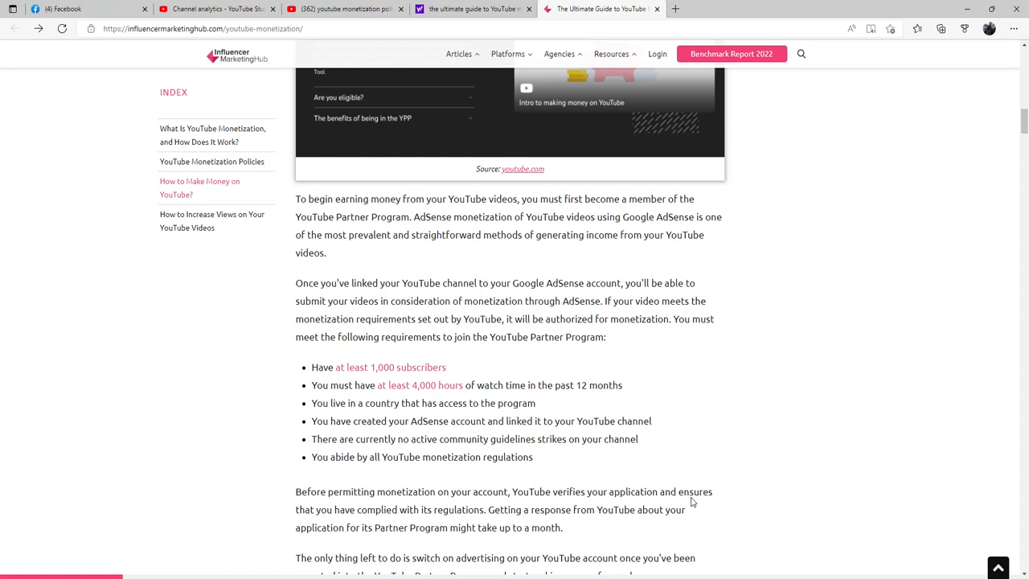
pyautogui.moveTo(587, 534)
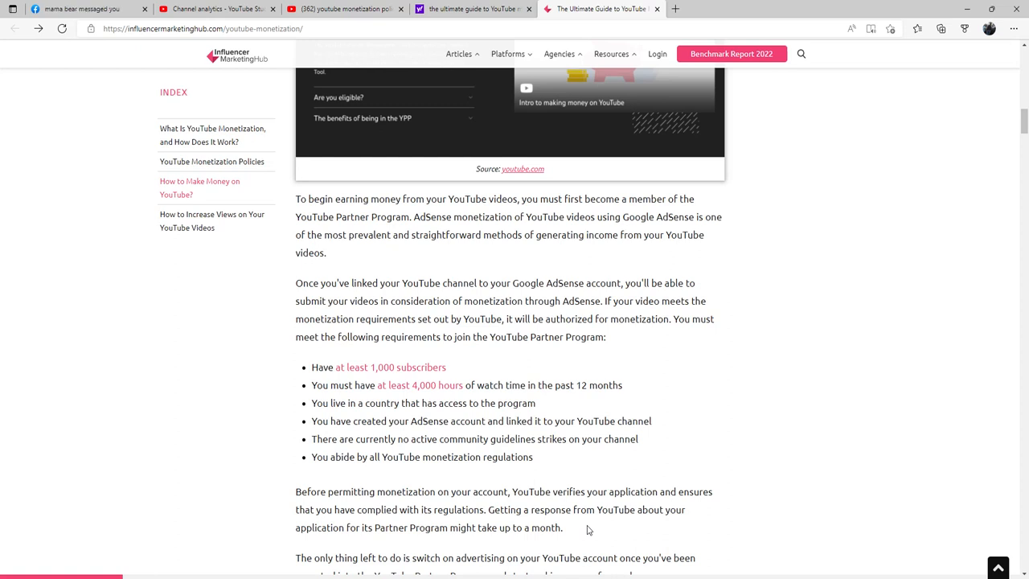
pyautogui.scroll(-3)
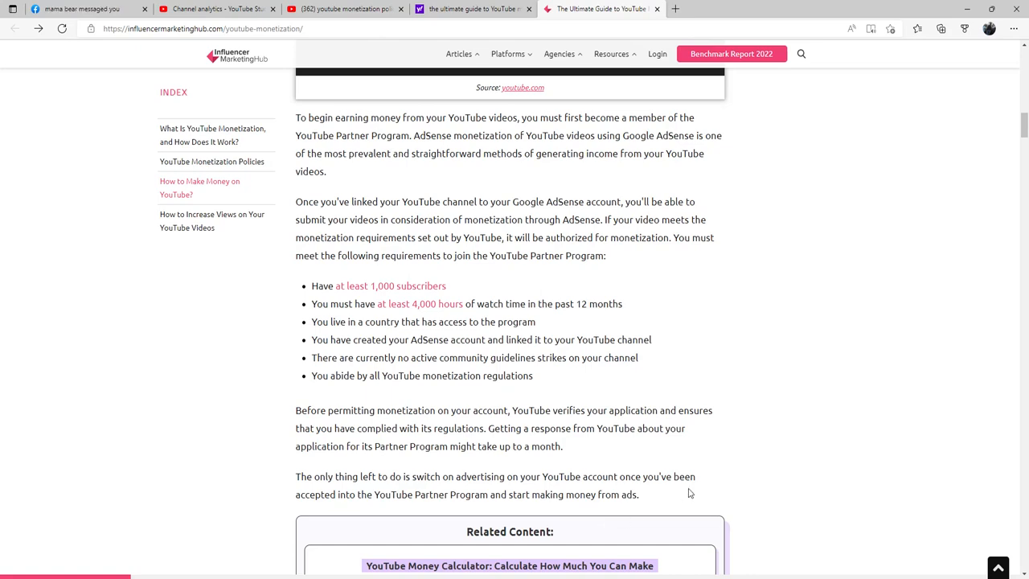
# Step: Scroll past Related Content to 'What if your application was unsuccessful?'
pyautogui.scroll(-3)
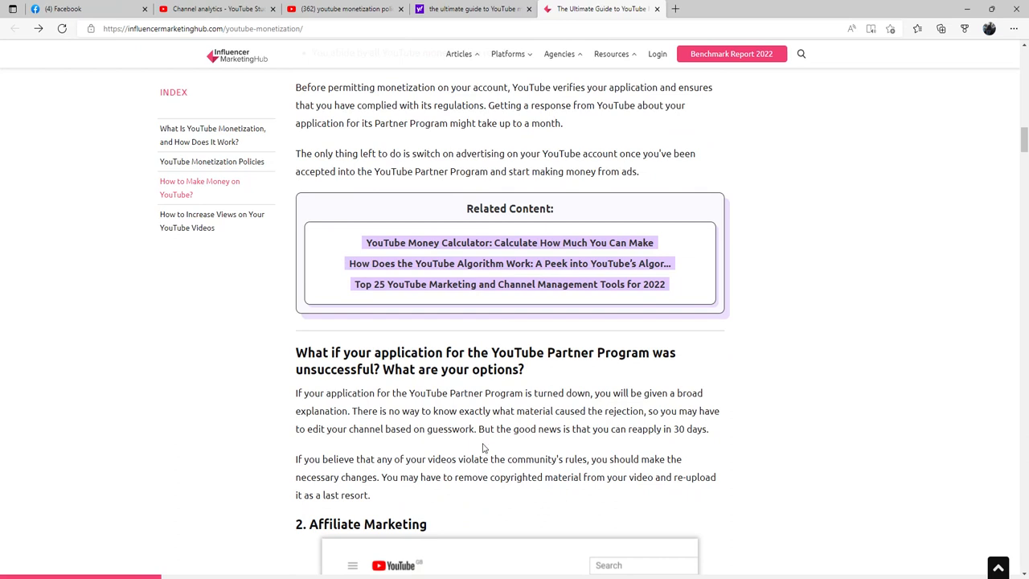
pyautogui.moveTo(454, 433)
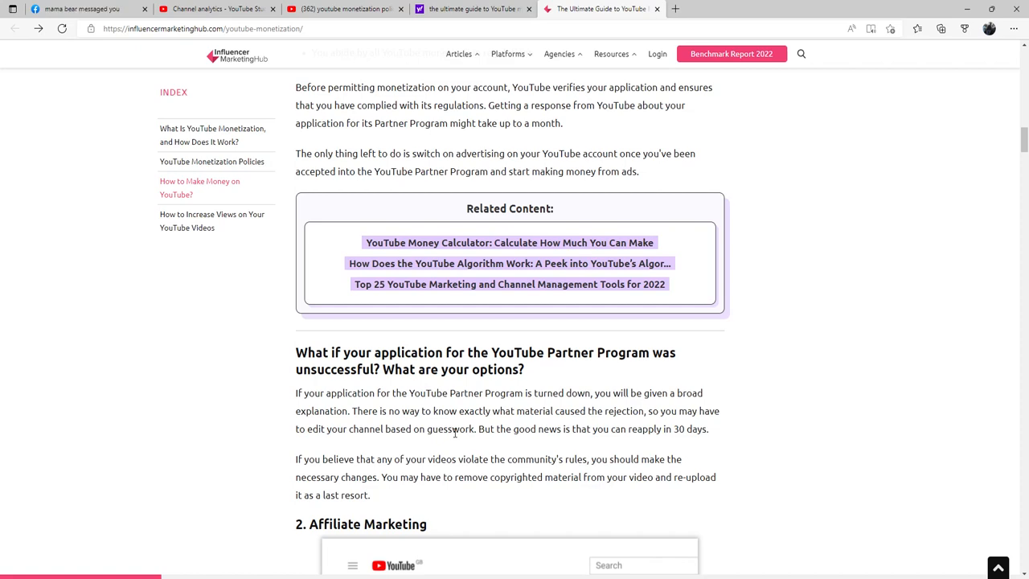
# Step: Scroll through Affiliate Marketing to ClickBank, Amazon Associates and Walmart networks
pyautogui.scroll(-3)
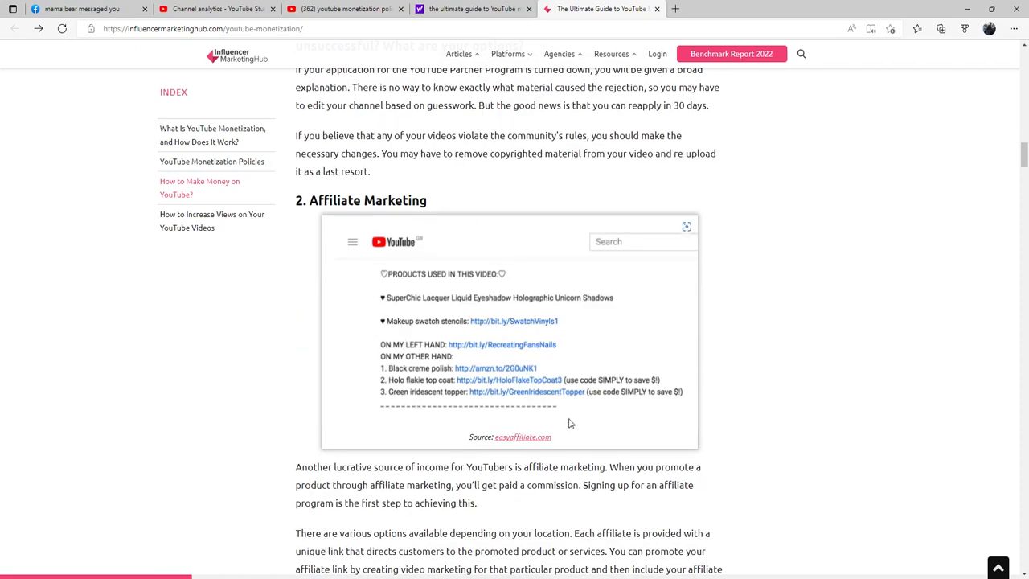
pyautogui.scroll(-3)
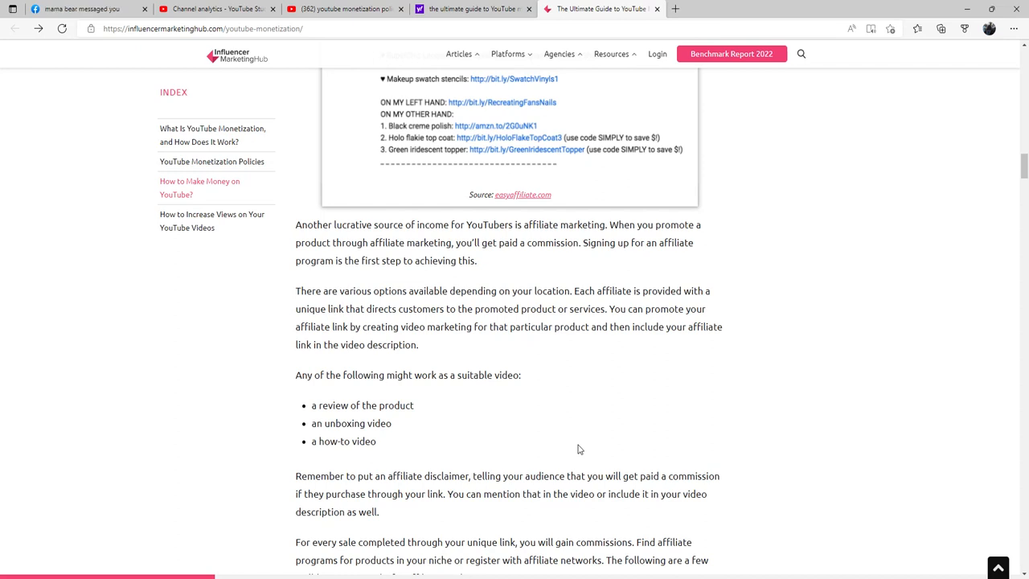
pyautogui.click(80, 9)
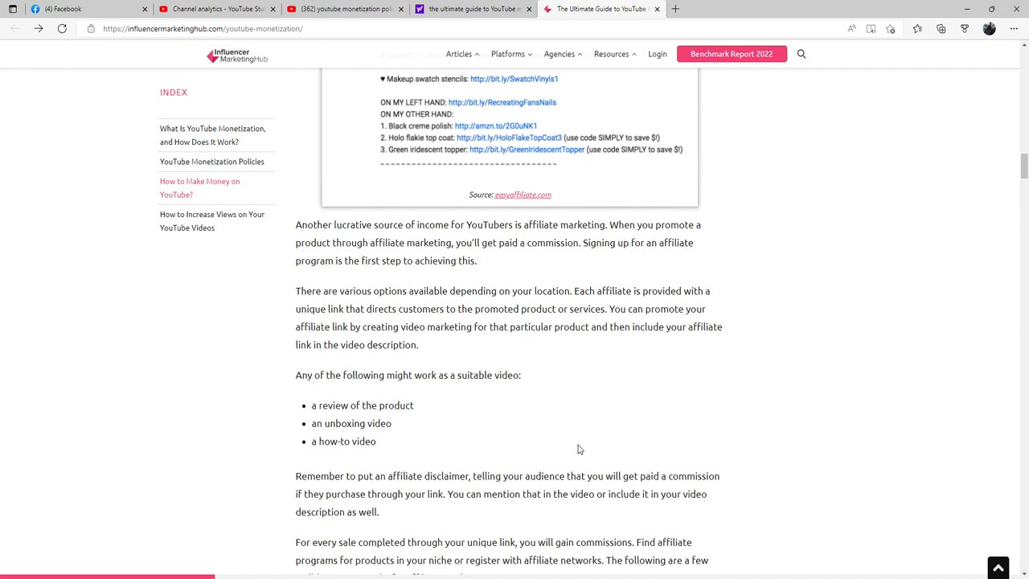
pyautogui.moveTo(553, 504)
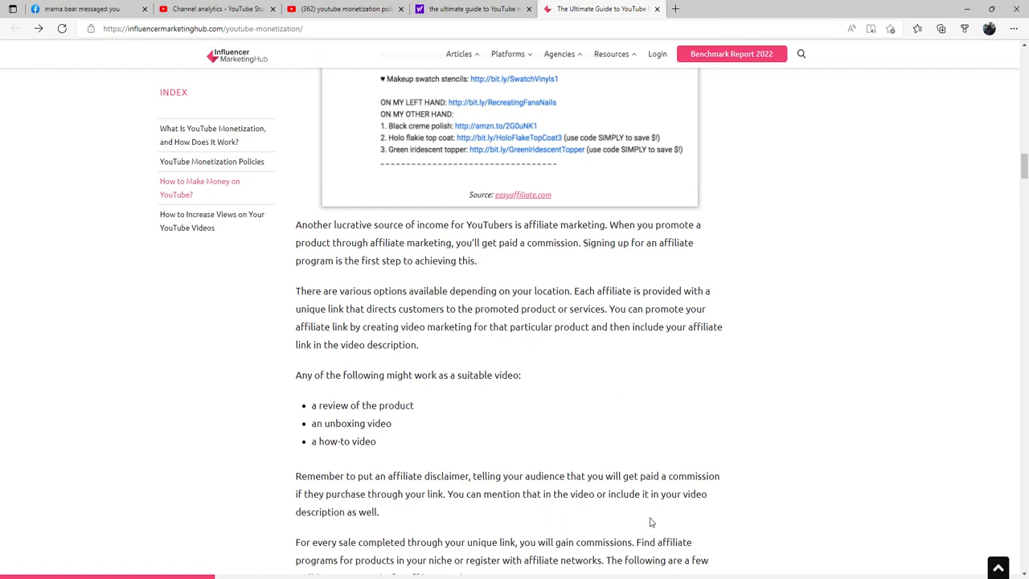
pyautogui.moveTo(661, 501)
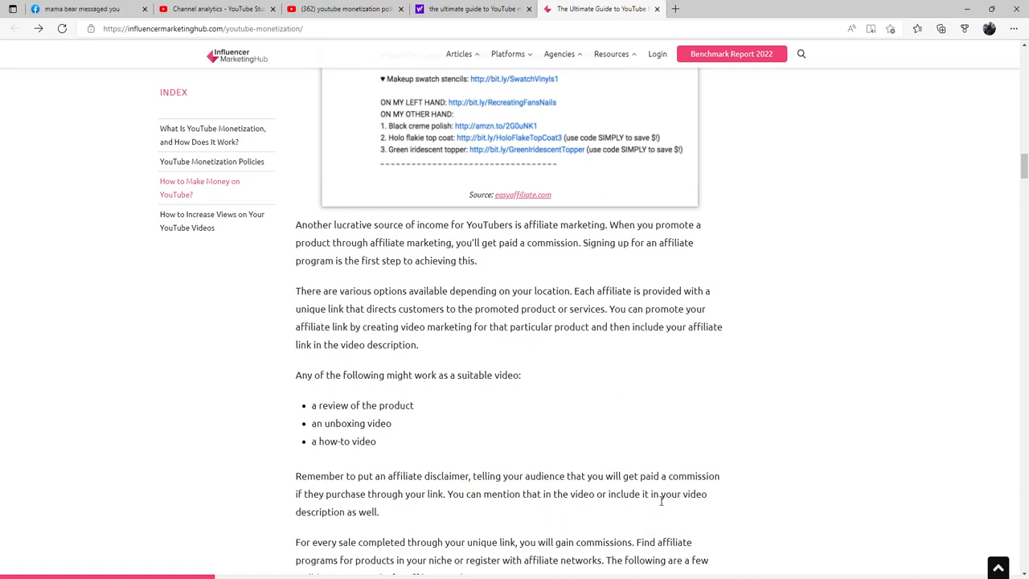
pyautogui.moveTo(545, 532)
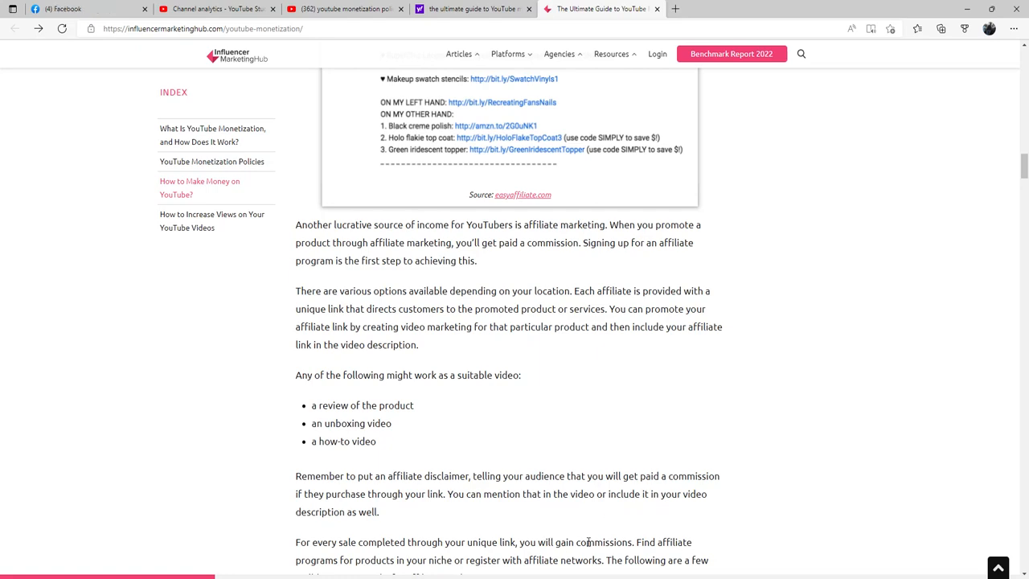
pyautogui.scroll(-3)
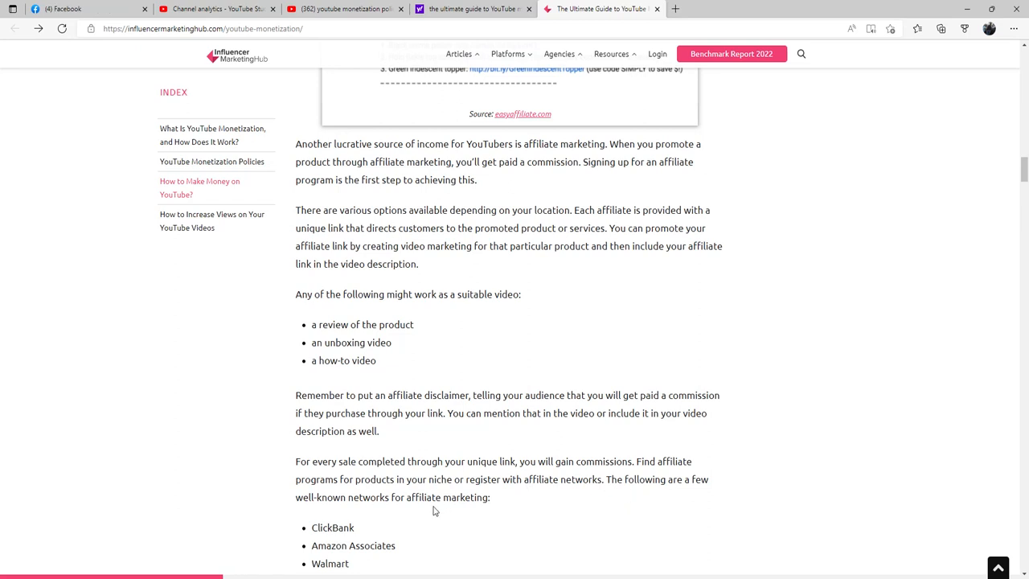
pyautogui.scroll(-3)
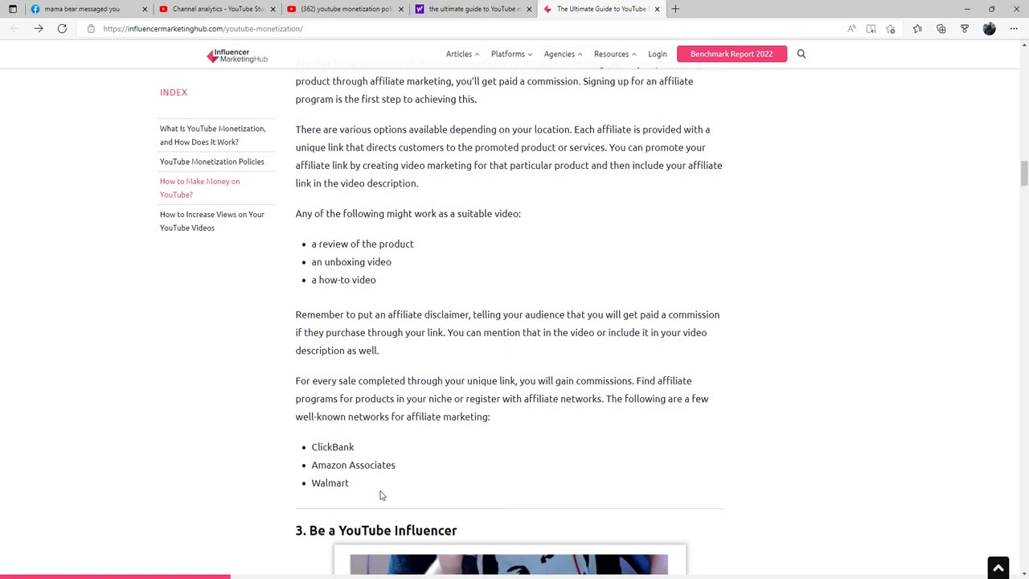
pyautogui.moveTo(438, 495)
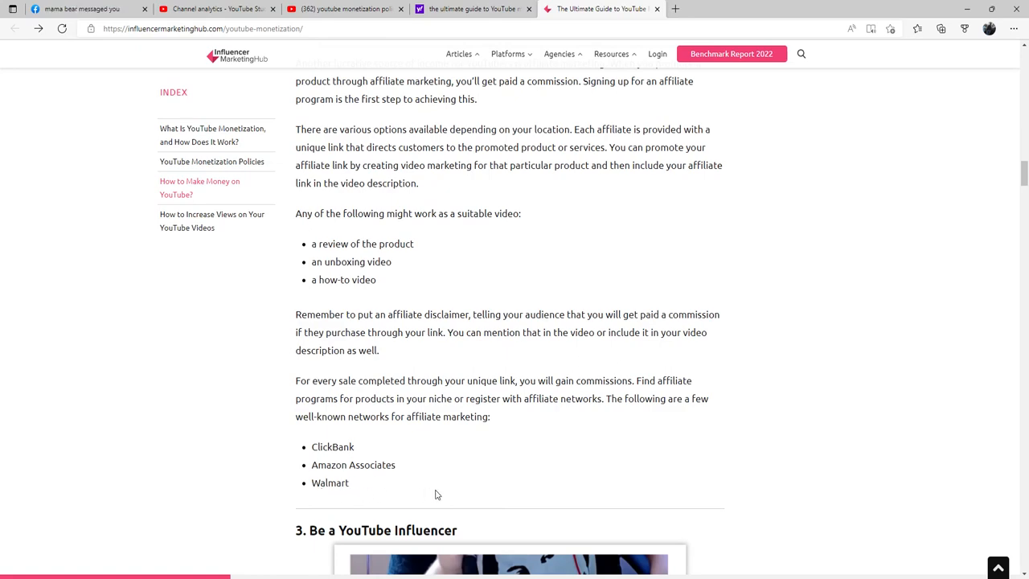
# Step: Scroll through 'Be a YouTube Influencer' to the influencer marketing agencies advice
pyautogui.scroll(-3)
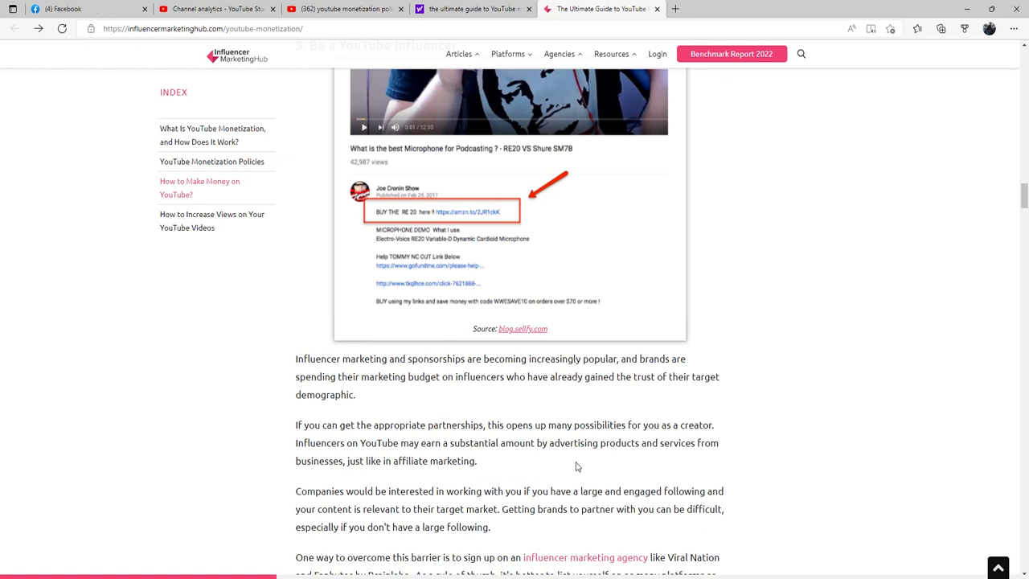
pyautogui.moveTo(604, 467)
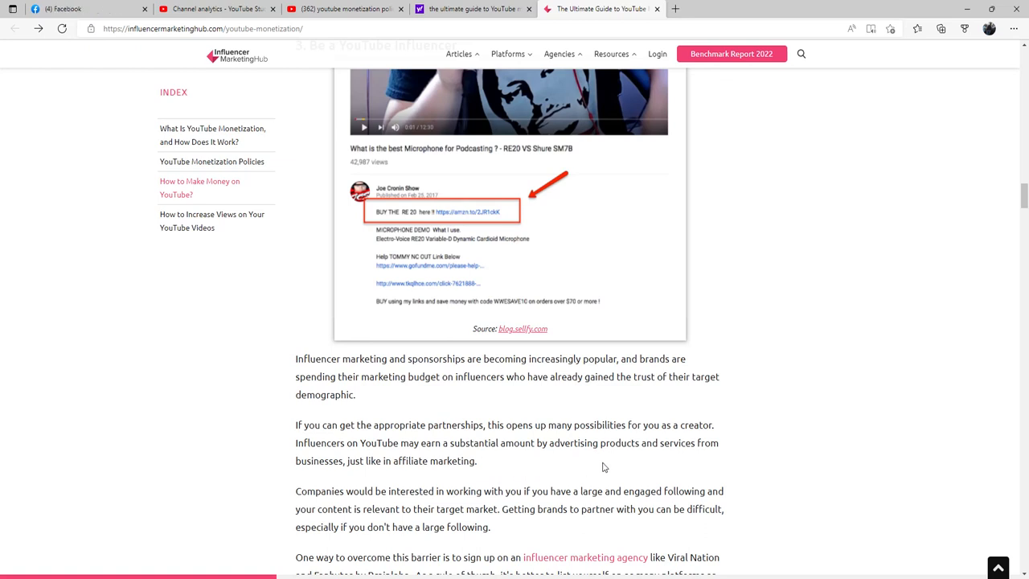
pyautogui.moveTo(606, 482)
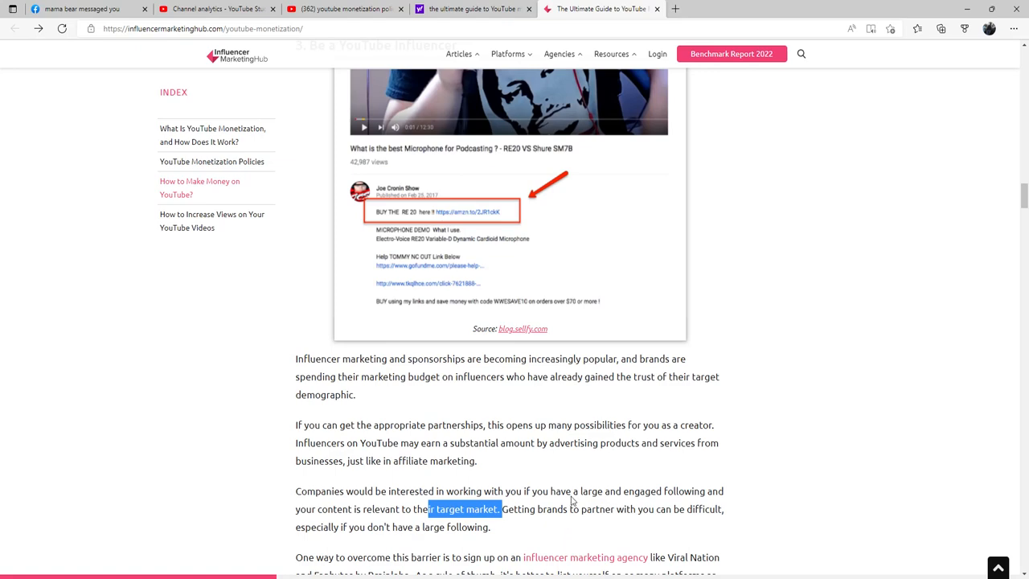
pyautogui.scroll(-3)
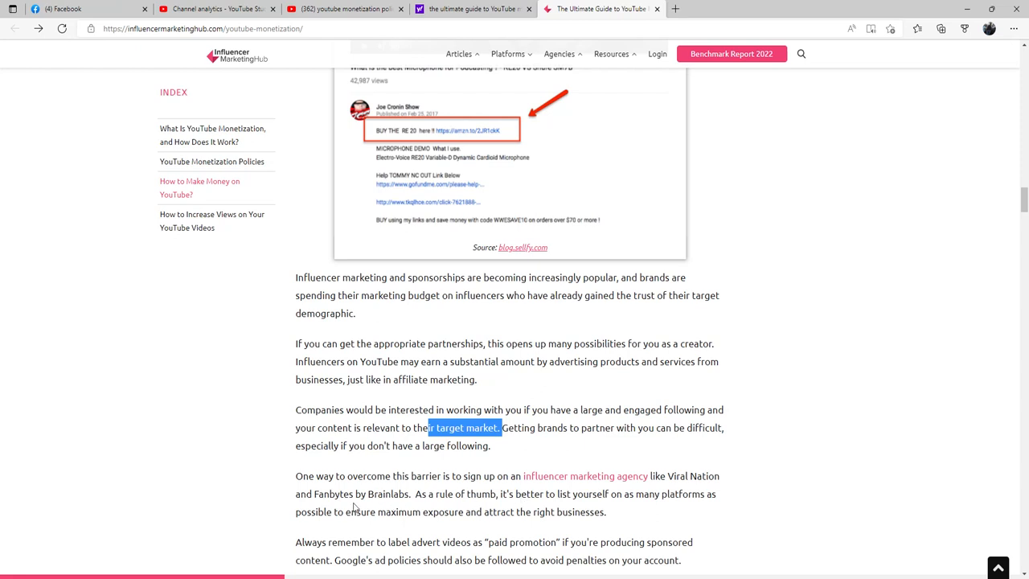
pyautogui.moveTo(417, 504)
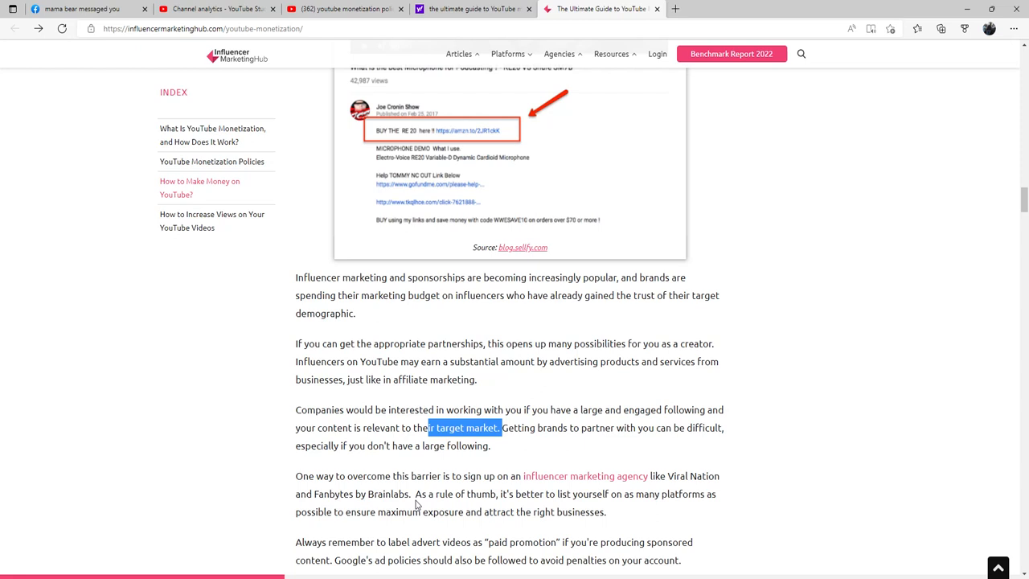
pyautogui.click(81, 9)
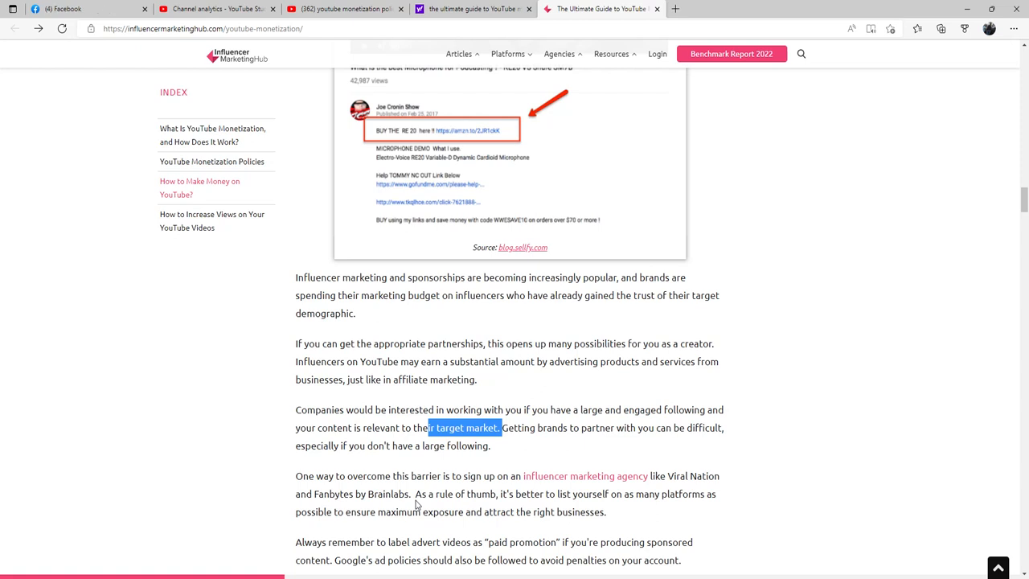
pyautogui.moveTo(442, 513)
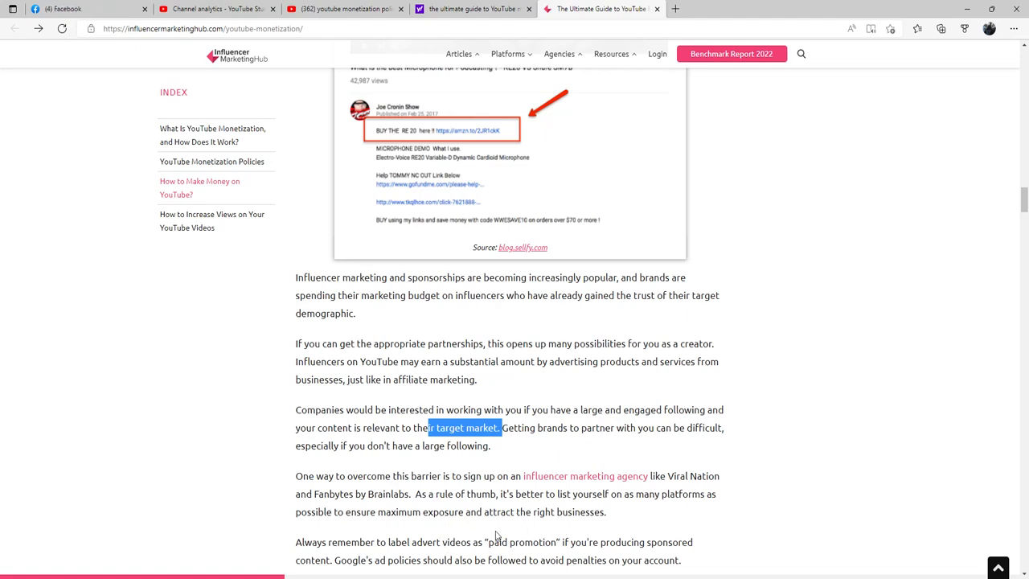
# Step: Scroll through Channel Memberships' eligibility, monthly fees and refund note
pyautogui.scroll(-3)
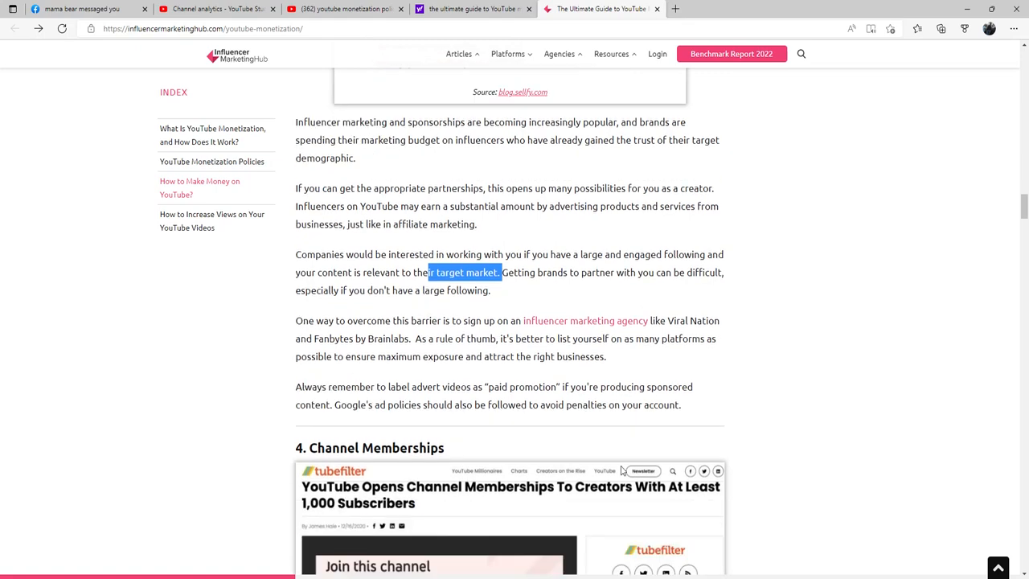
pyautogui.scroll(-3)
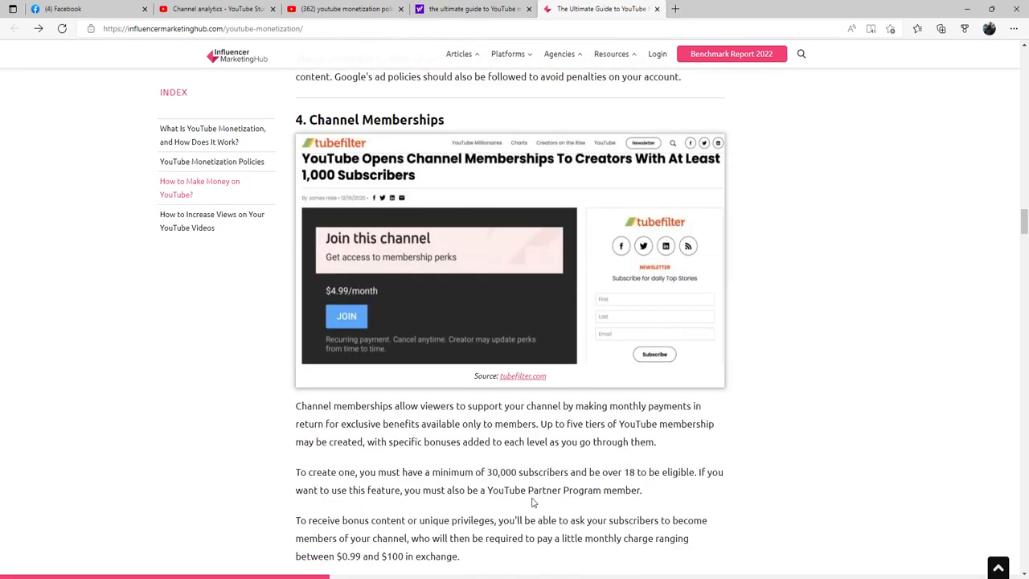
pyautogui.scroll(-3)
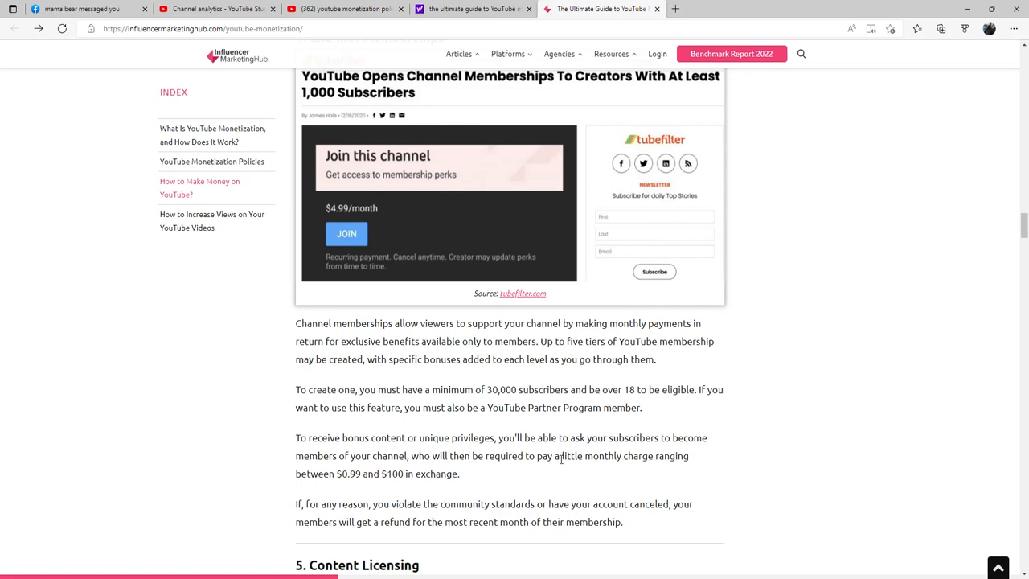
# Step: Scroll through section 5, Content Licensing, to the YouTube Shorts Fund heading
pyautogui.scroll(-3)
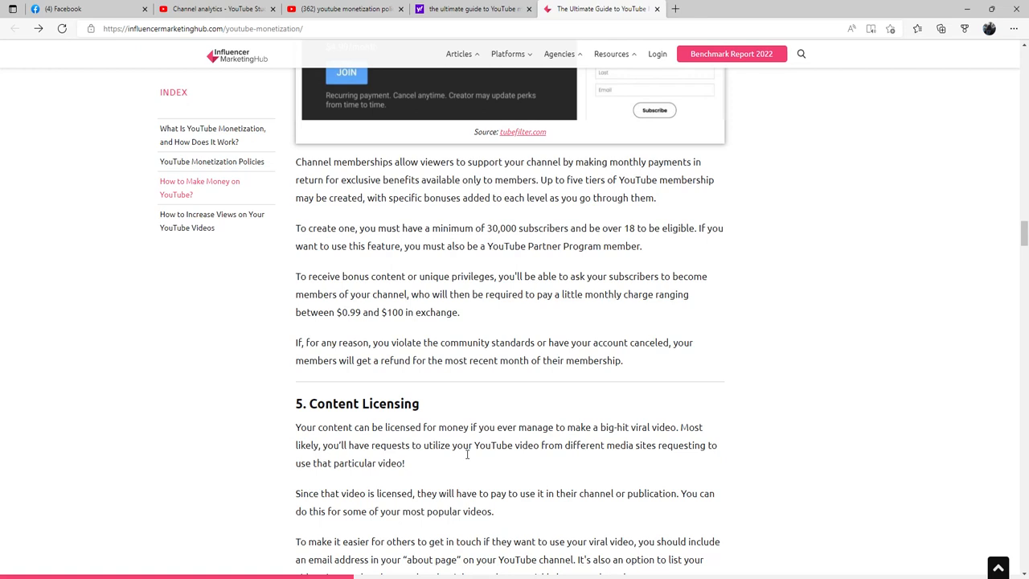
pyautogui.moveTo(381, 469)
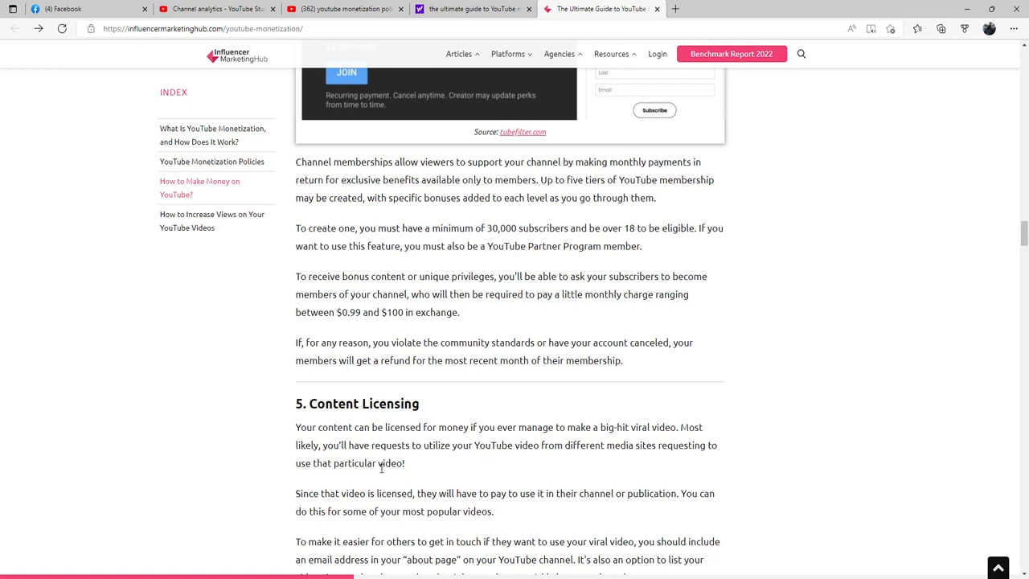
pyautogui.moveTo(491, 467)
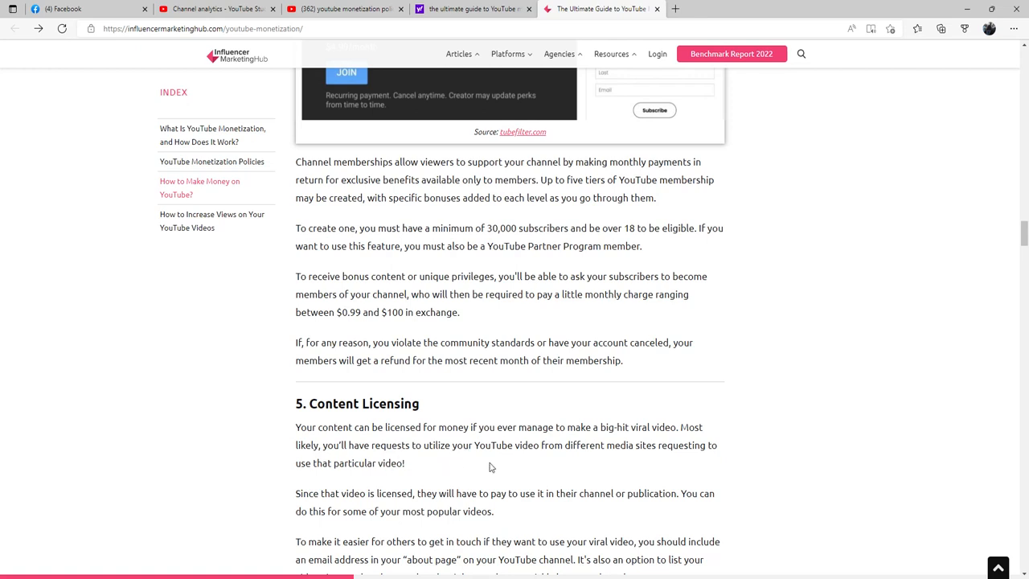
pyautogui.moveTo(514, 475)
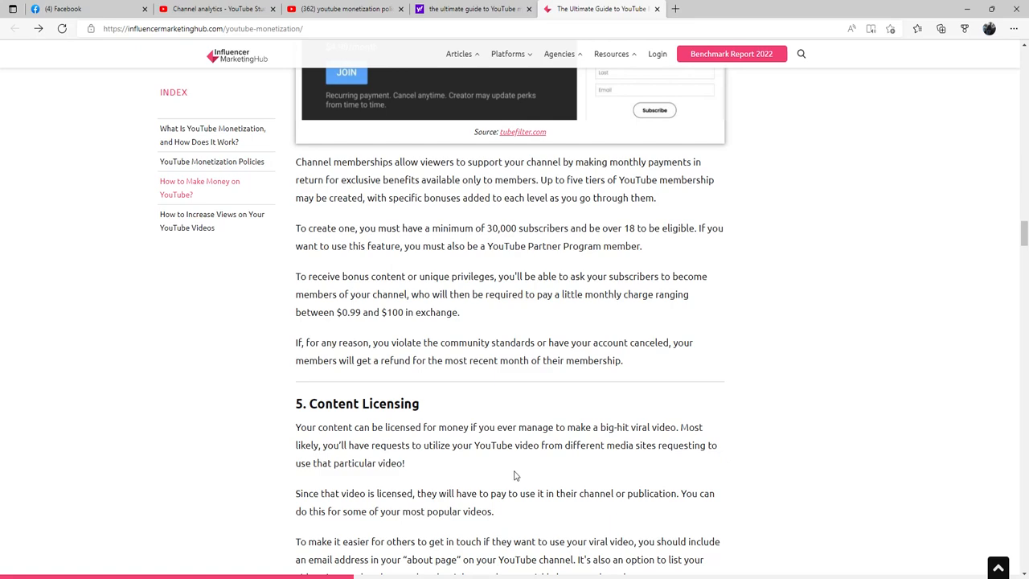
pyautogui.scroll(-3)
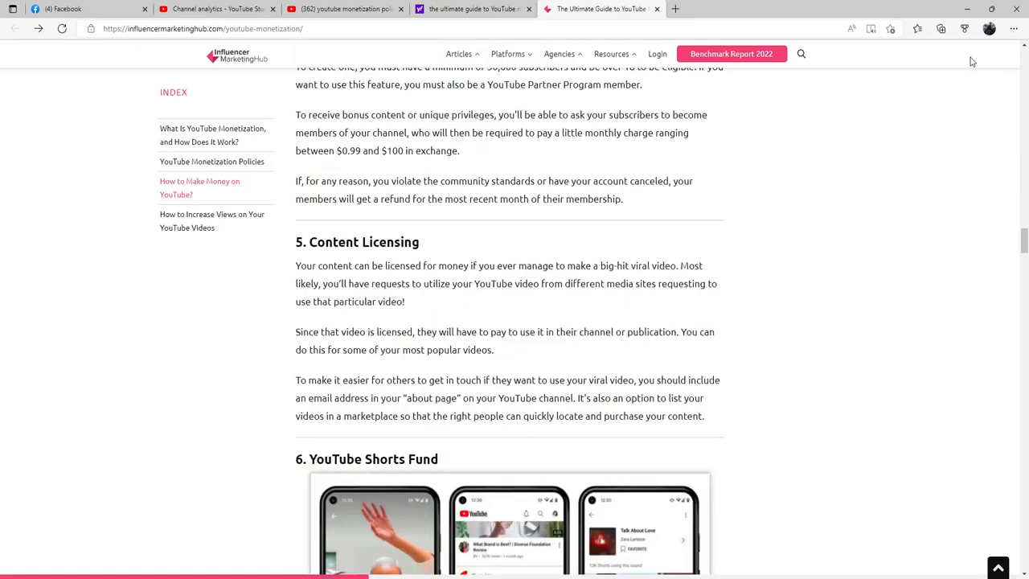
pyautogui.moveTo(795, 267)
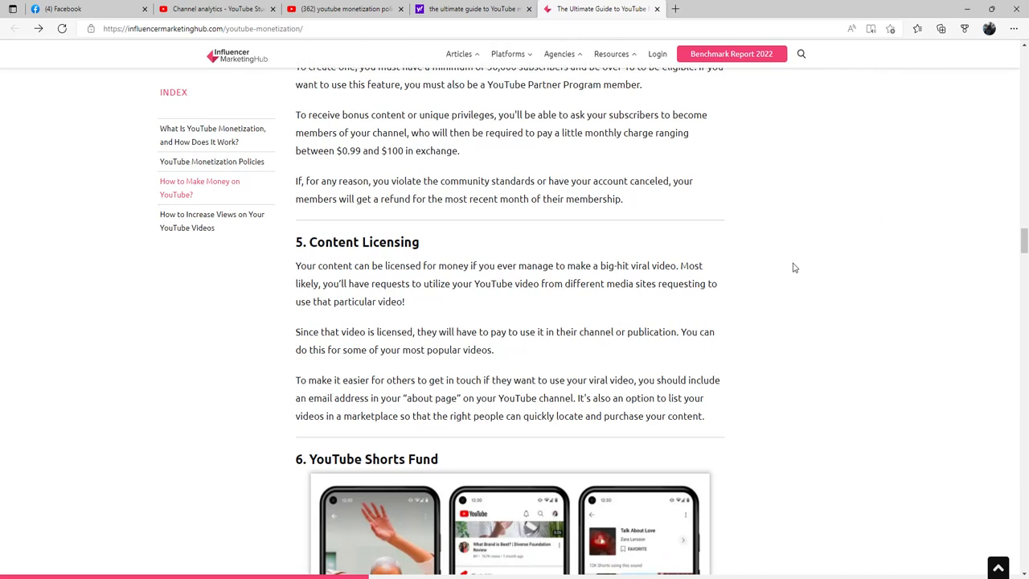
pyautogui.moveTo(619, 257)
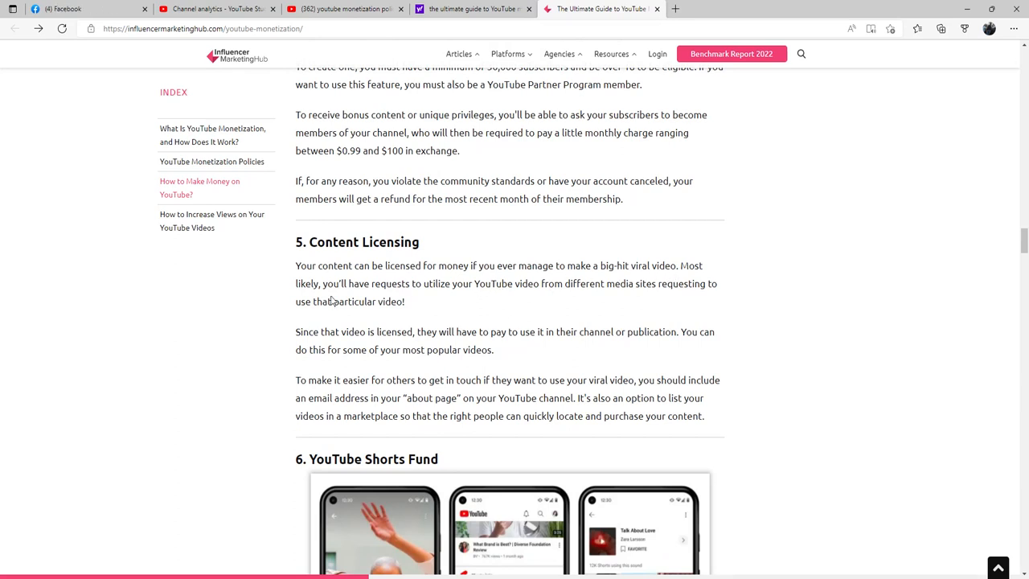
pyautogui.moveTo(493, 305)
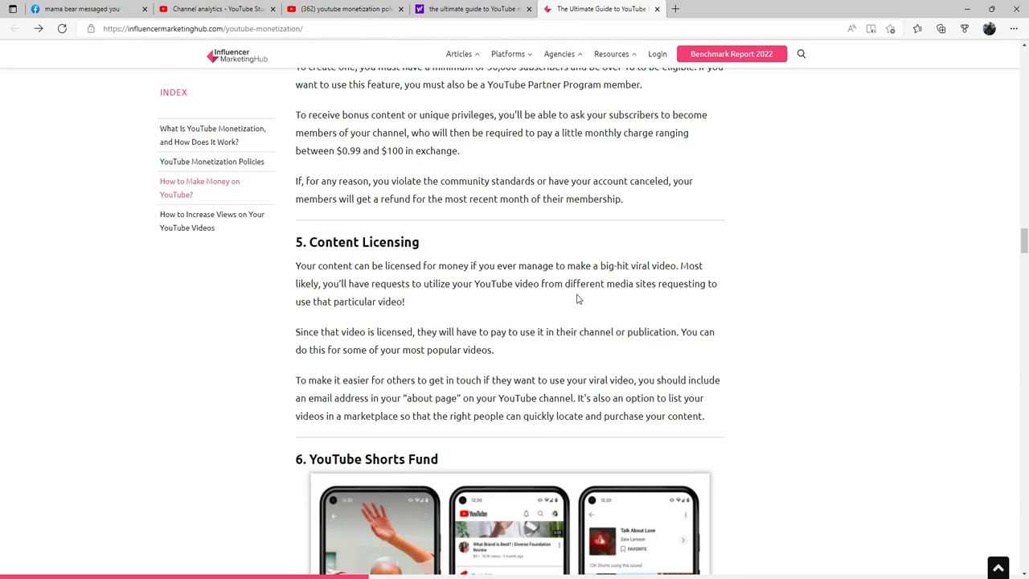
# Step: Scroll through YouTube Shorts Fund requirements to the YouTube Premium Revenue heading
pyautogui.scroll(-3)
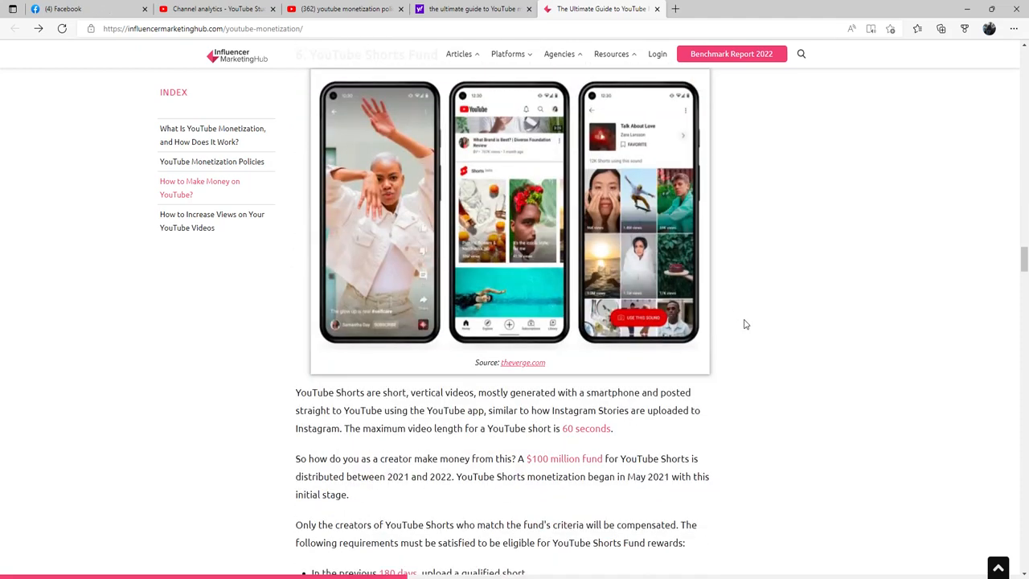
pyautogui.scroll(-3)
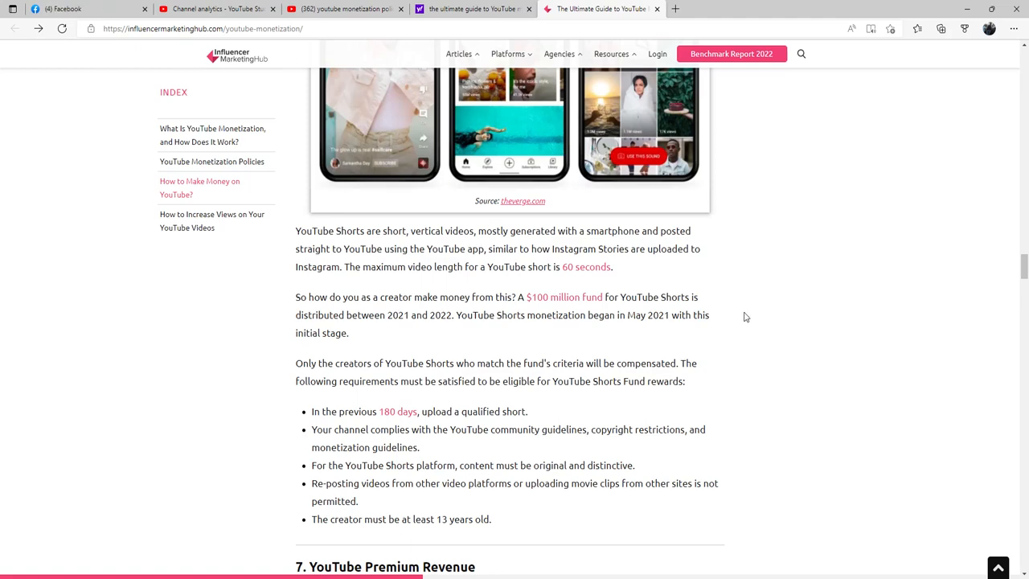
pyautogui.scroll(-3)
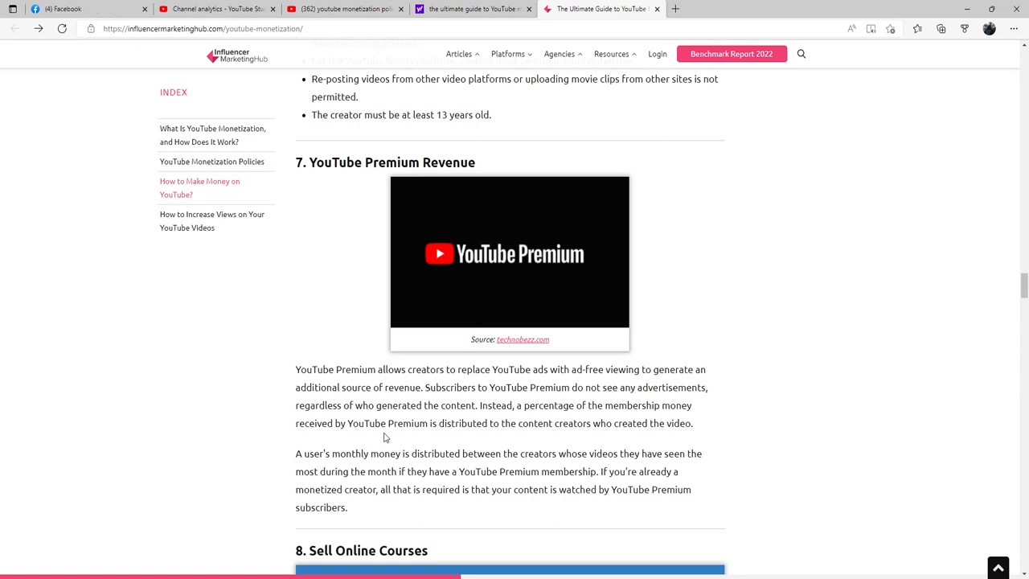
pyautogui.moveTo(489, 442)
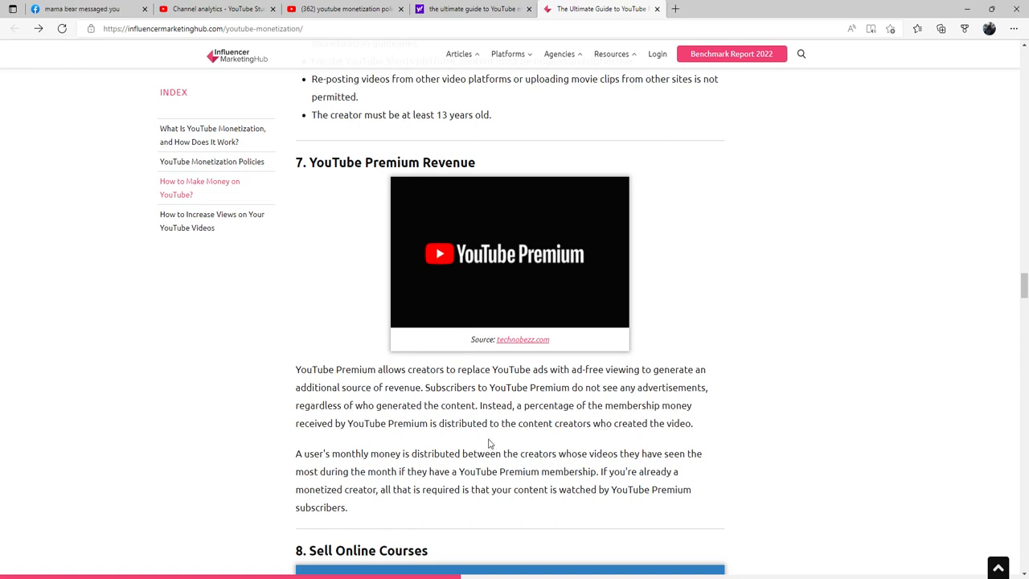
pyautogui.moveTo(619, 442)
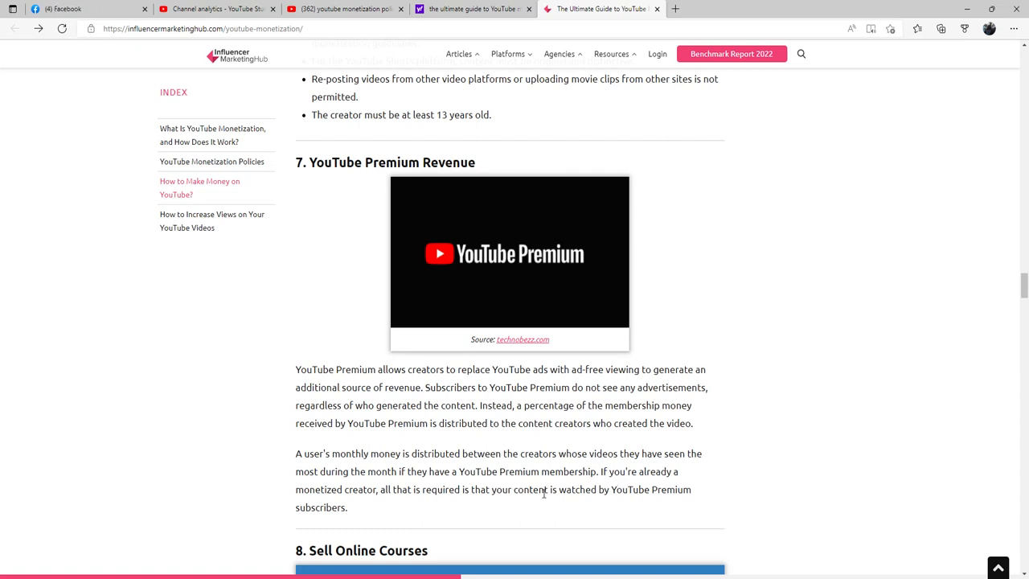
pyautogui.moveTo(464, 510)
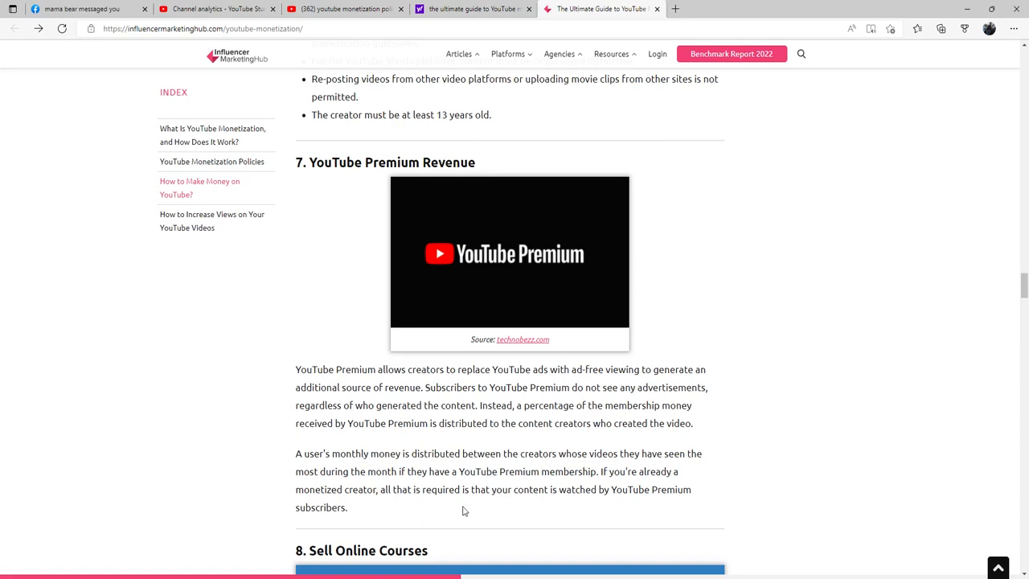
pyautogui.moveTo(489, 508)
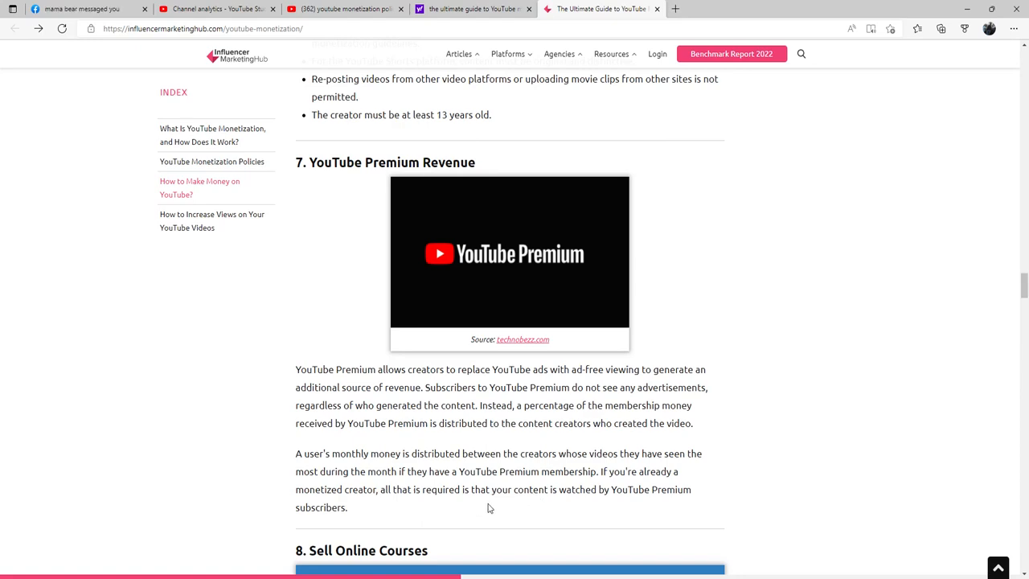
# Step: Scroll through the Sell Online Courses e-book and video advice until Sell Merchandise appears
pyautogui.scroll(-3)
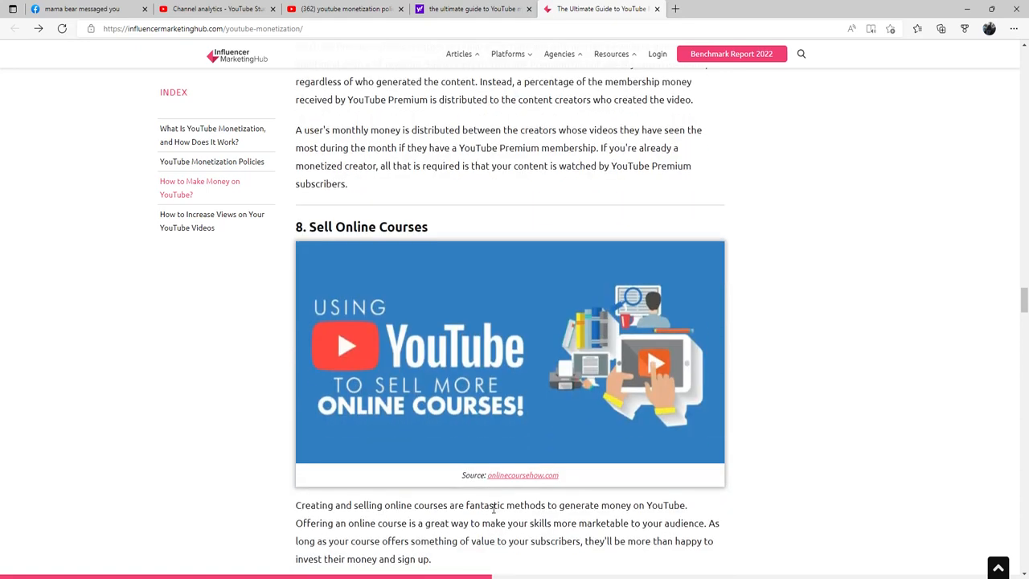
pyautogui.scroll(-3)
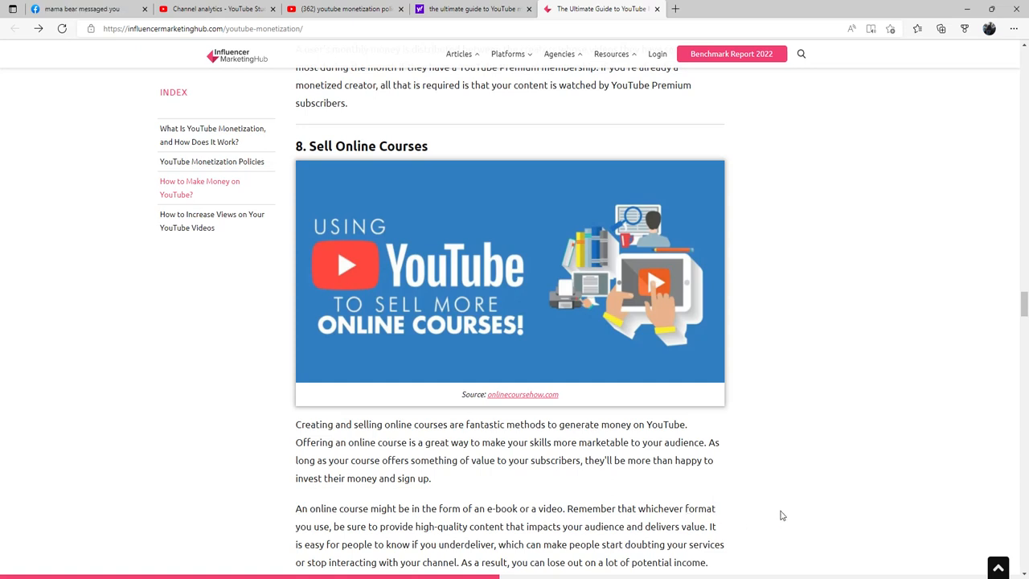
pyautogui.scroll(-3)
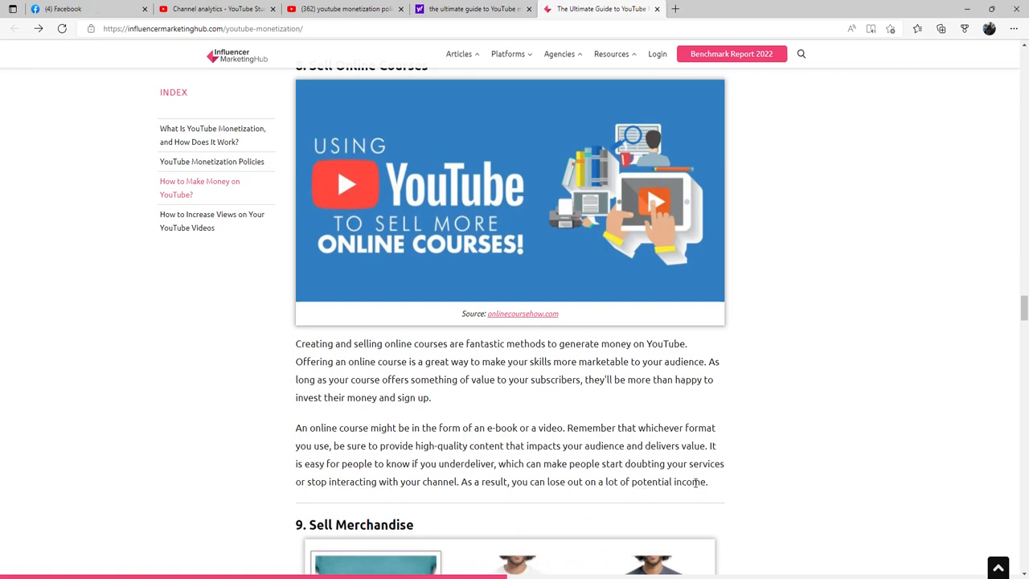
pyautogui.moveTo(595, 441)
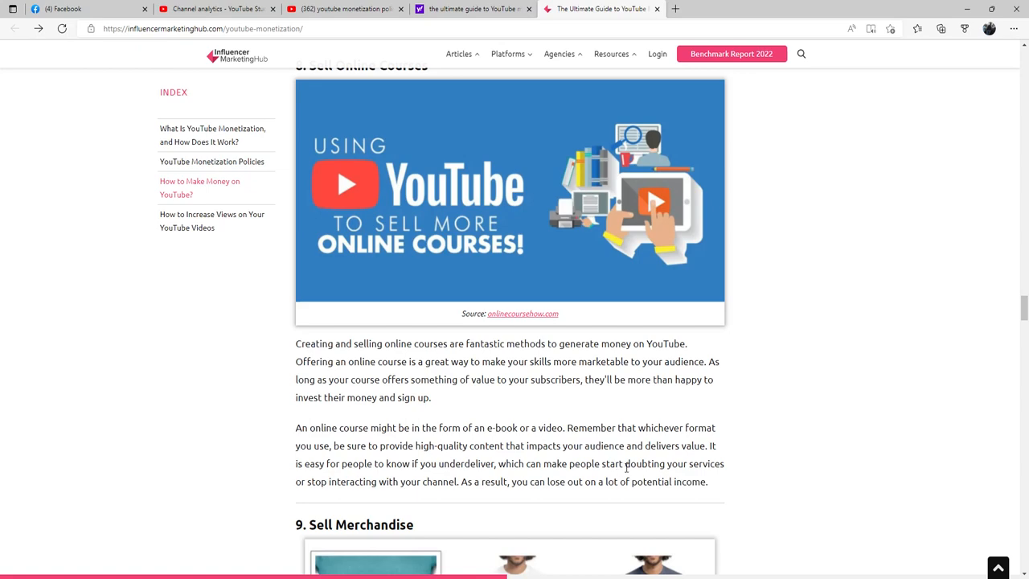
# Step: Read section 9, Sell Merchandise, past the T-shirt image to the 10,000-subscriber requirement
pyautogui.scroll(-3)
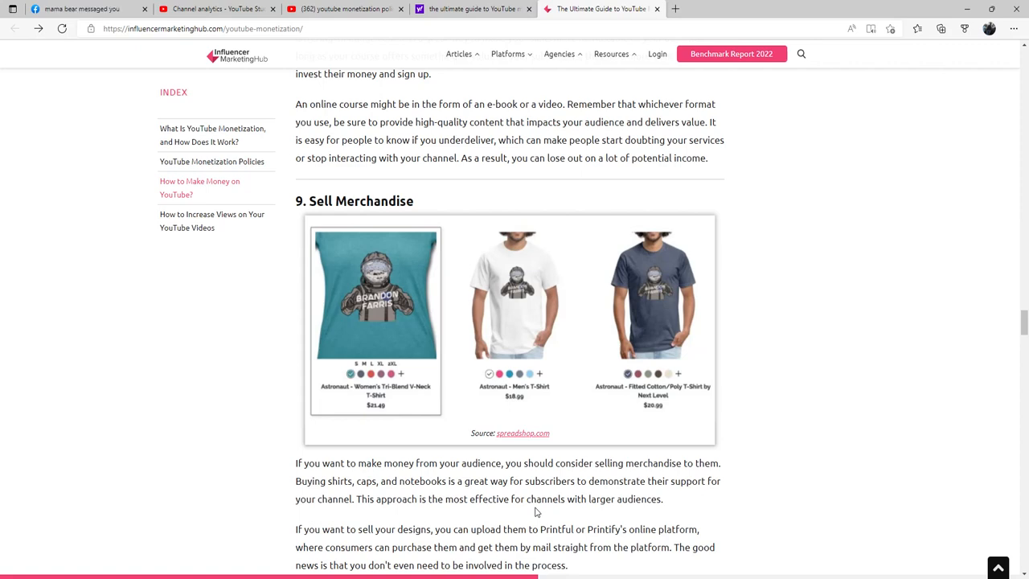
pyautogui.scroll(-3)
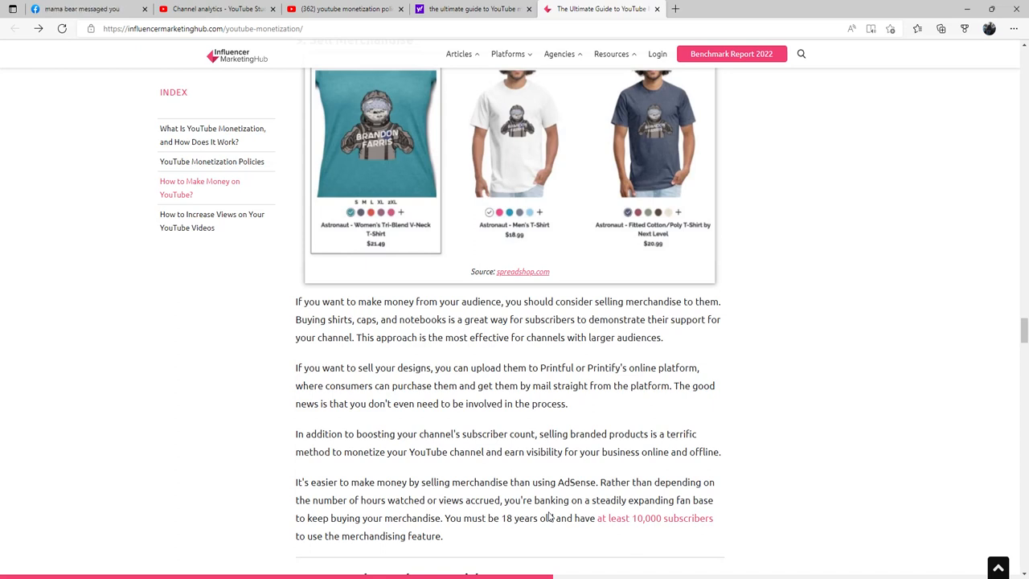
pyautogui.click(81, 9)
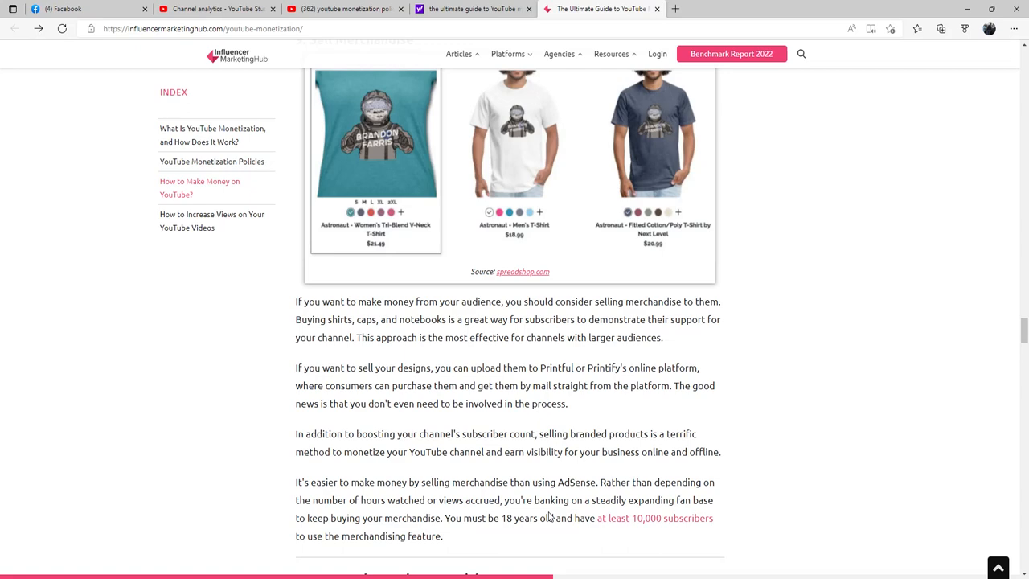
# Step: Scroll past section 10's age and country eligibility until the Crowdfund heading shows
pyautogui.scroll(-3)
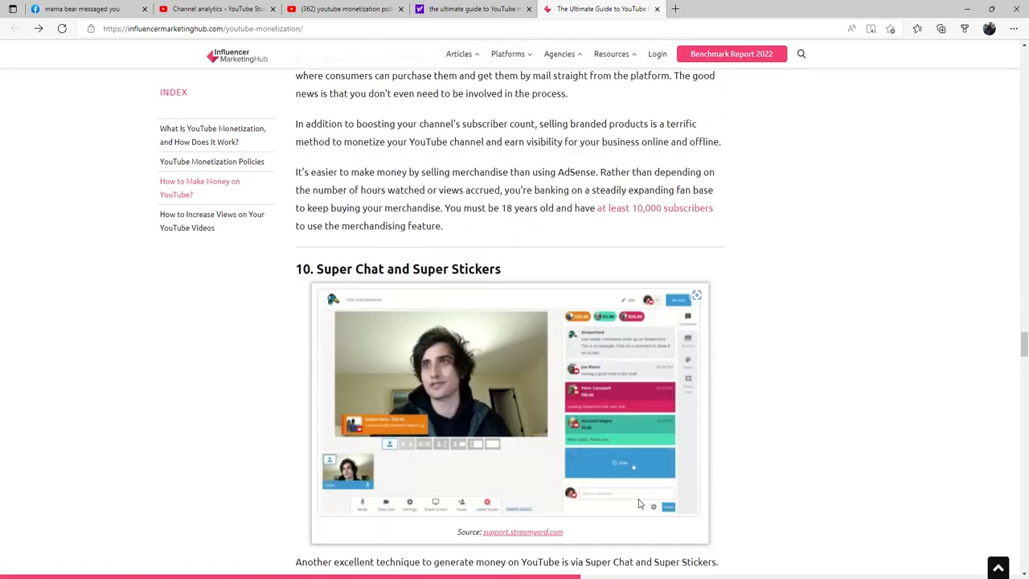
pyautogui.scroll(-3)
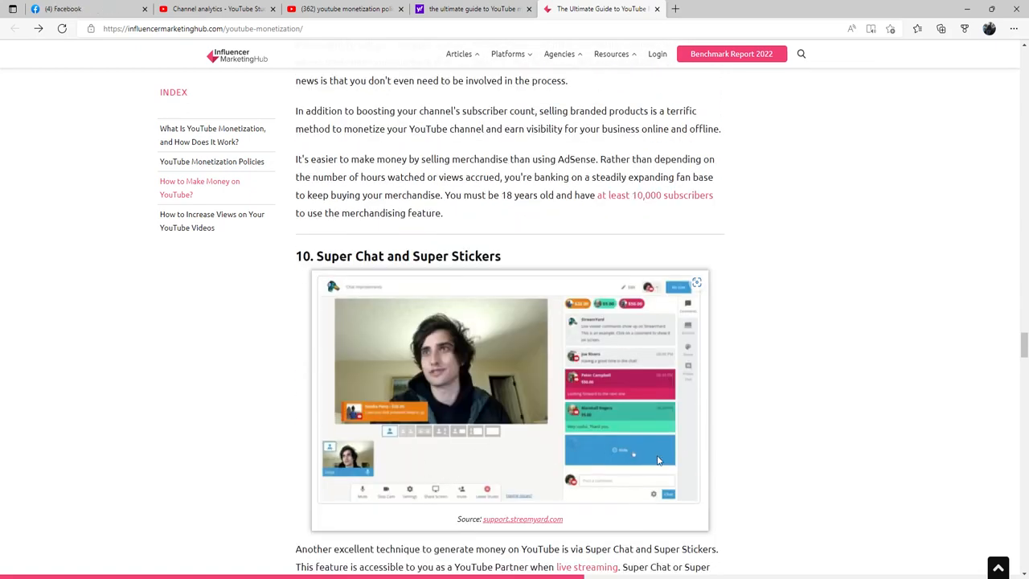
pyautogui.scroll(-3)
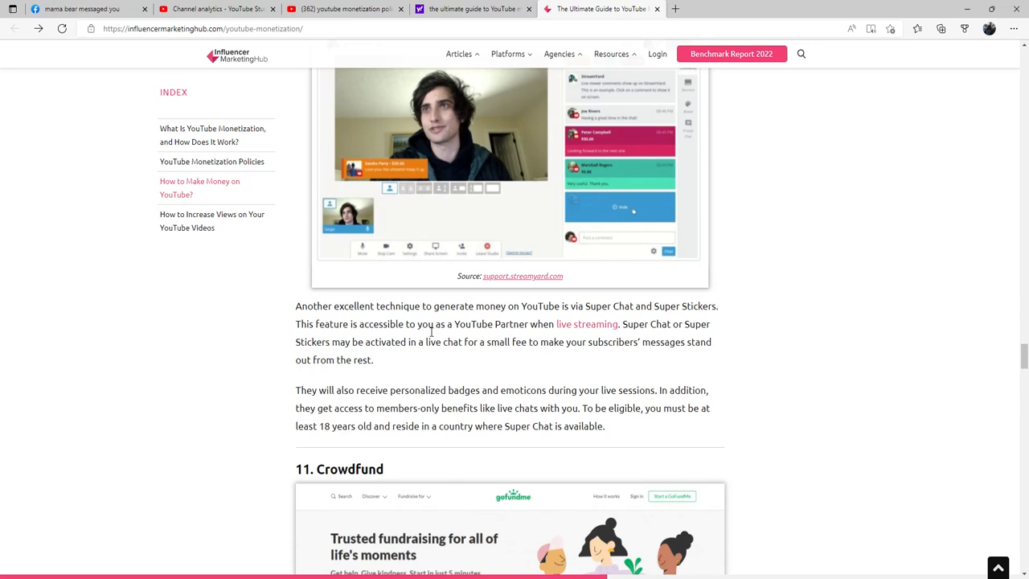
pyautogui.moveTo(597, 387)
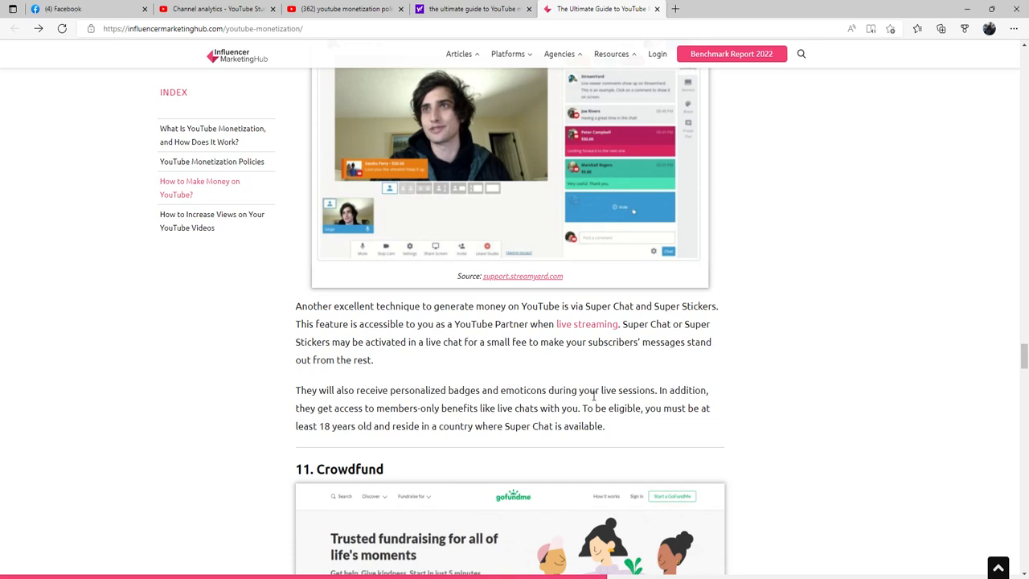
pyautogui.moveTo(975, 76)
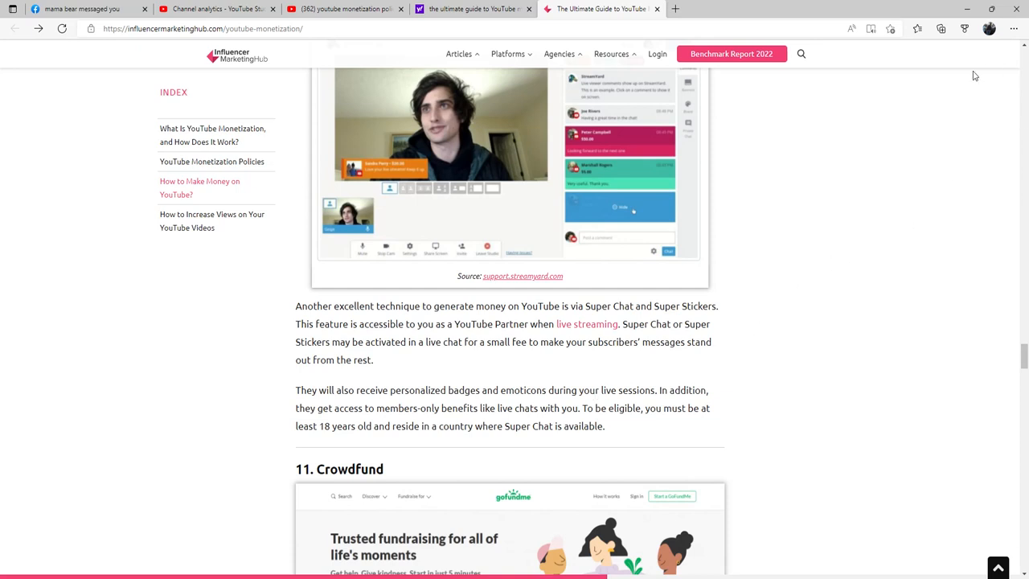
# Step: Scroll through Crowdfund's Kickstarter and GoFundMe advice to section 12, Driving Traffic to Your Blog
pyautogui.scroll(-3)
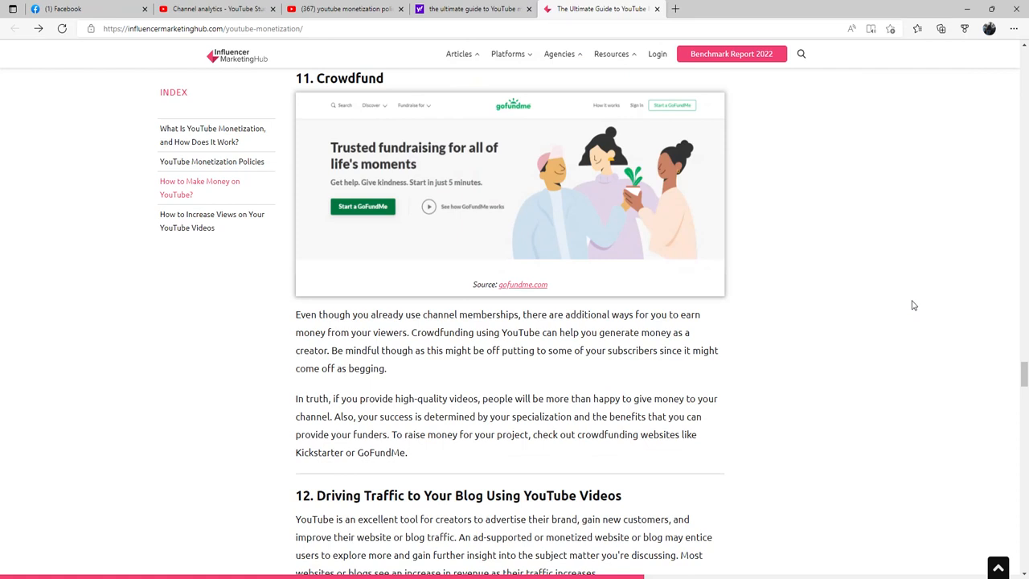
pyautogui.moveTo(850, 329)
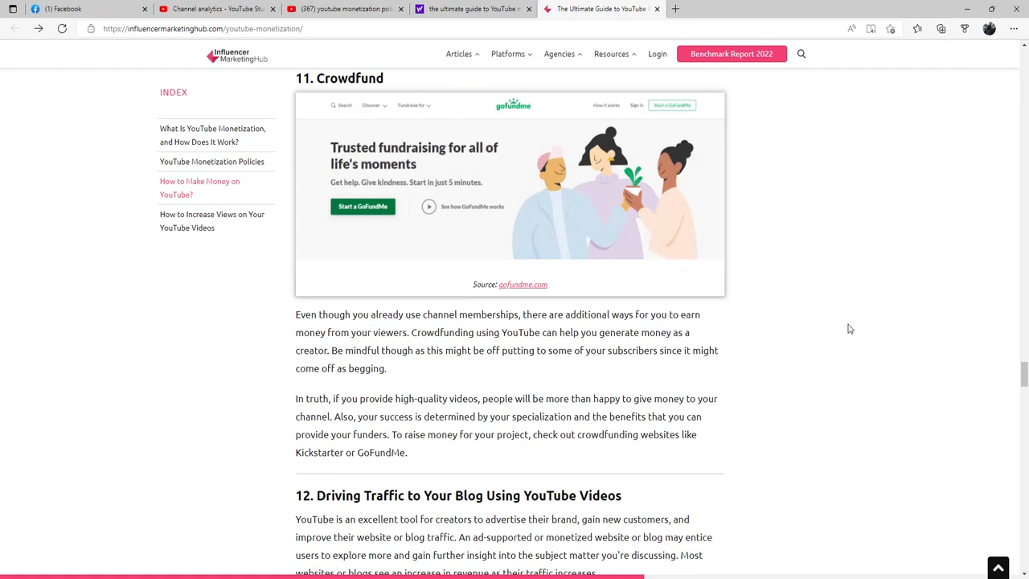
pyautogui.moveTo(726, 332)
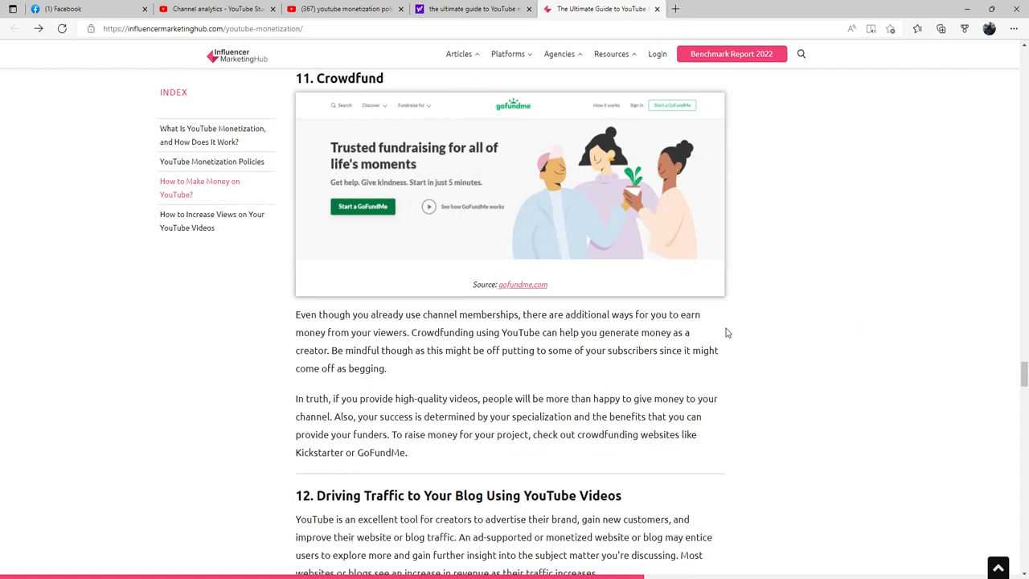
pyautogui.moveTo(710, 338)
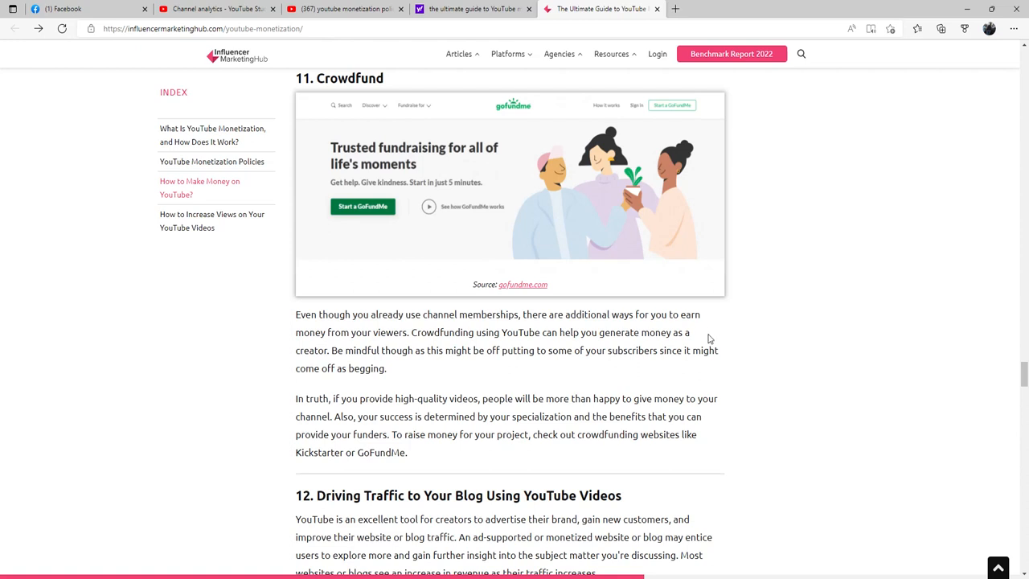
pyautogui.moveTo(721, 324)
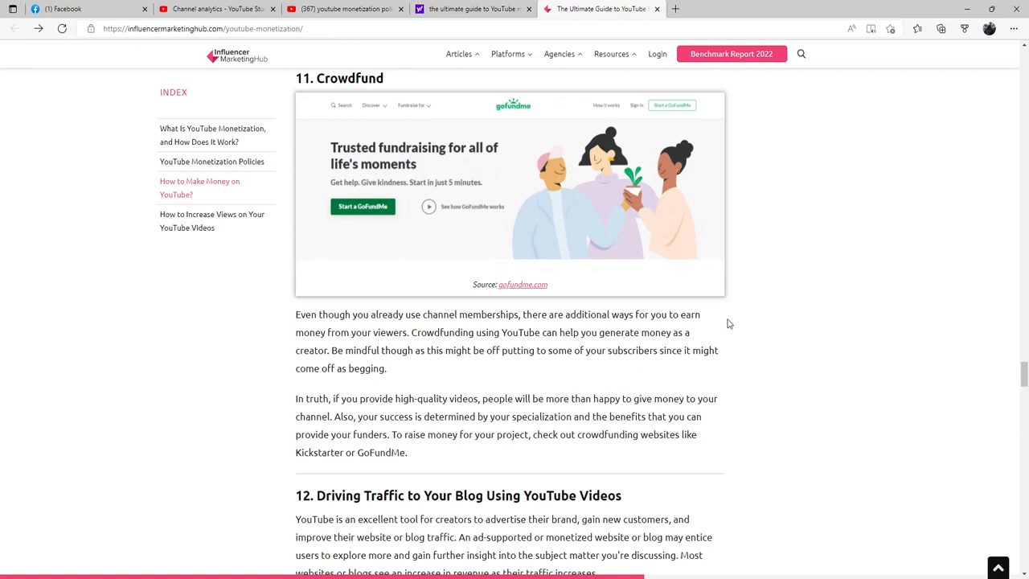
pyautogui.moveTo(694, 339)
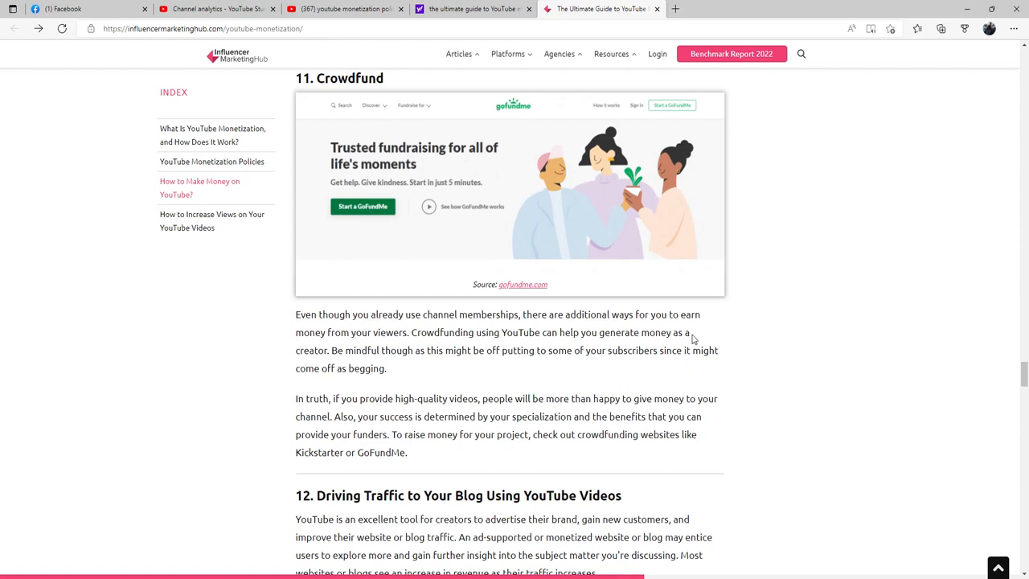
pyautogui.moveTo(668, 334)
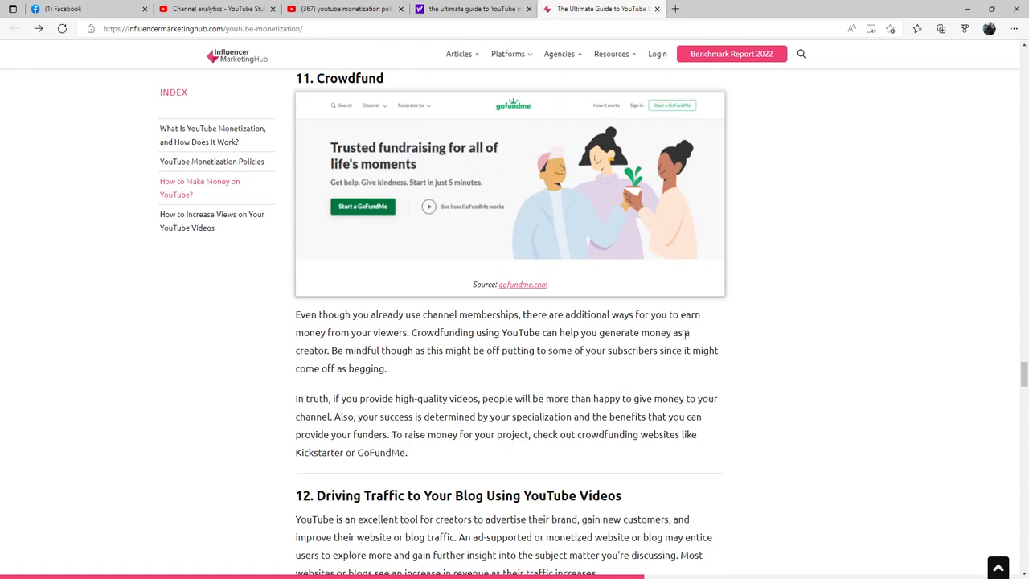
pyautogui.moveTo(695, 341)
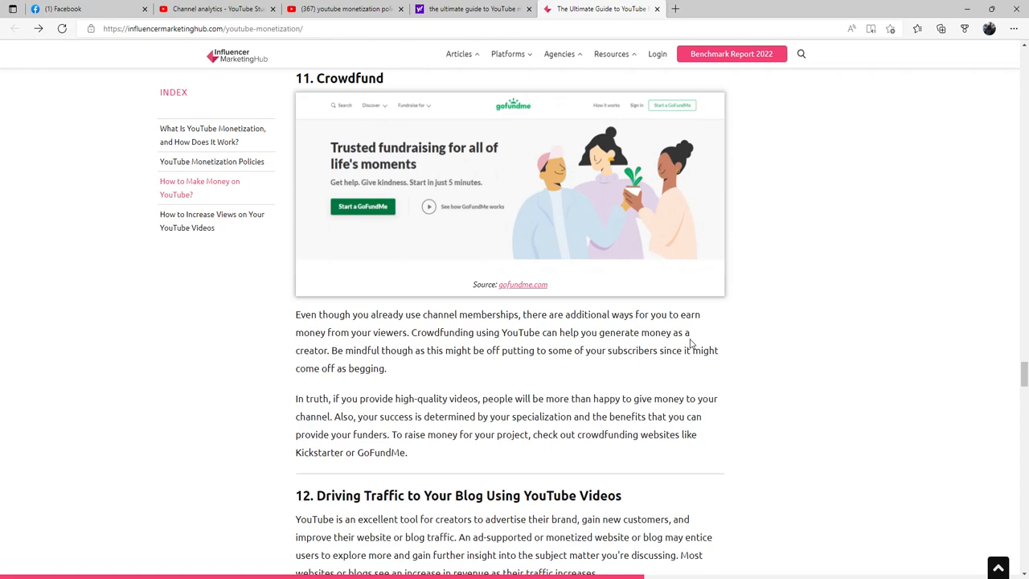
pyautogui.scroll(-3)
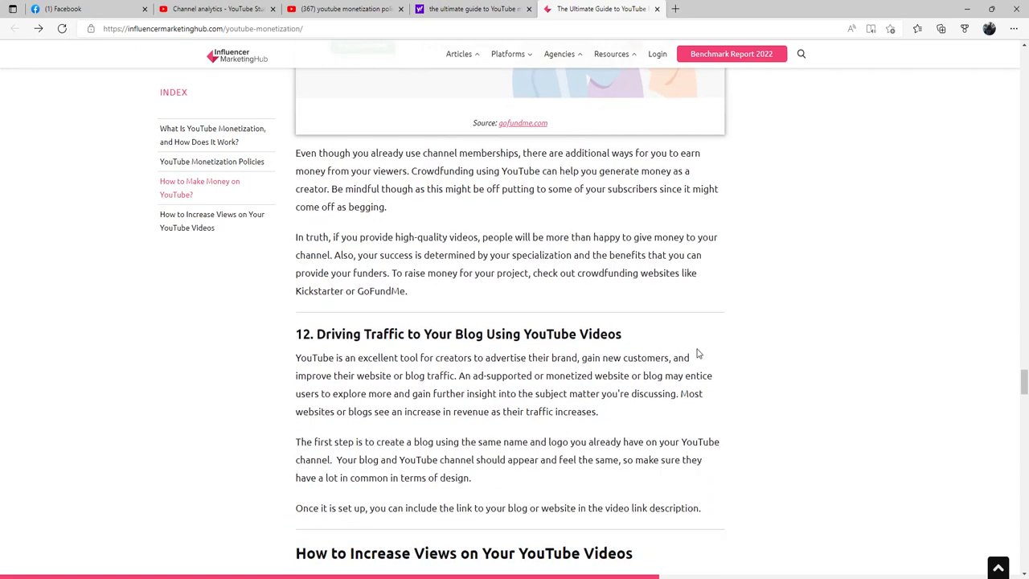
pyautogui.scroll(-3)
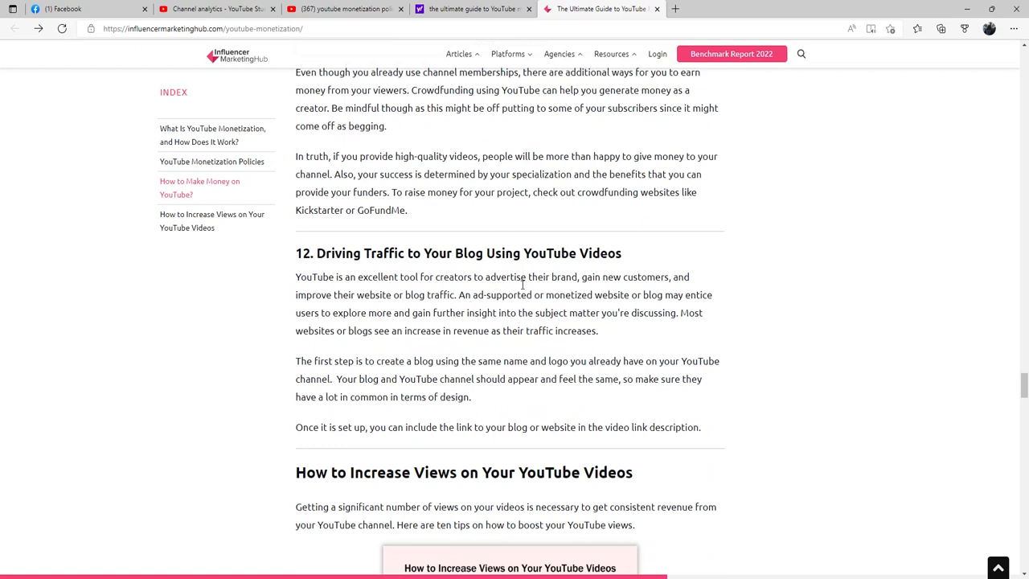
pyautogui.moveTo(378, 300)
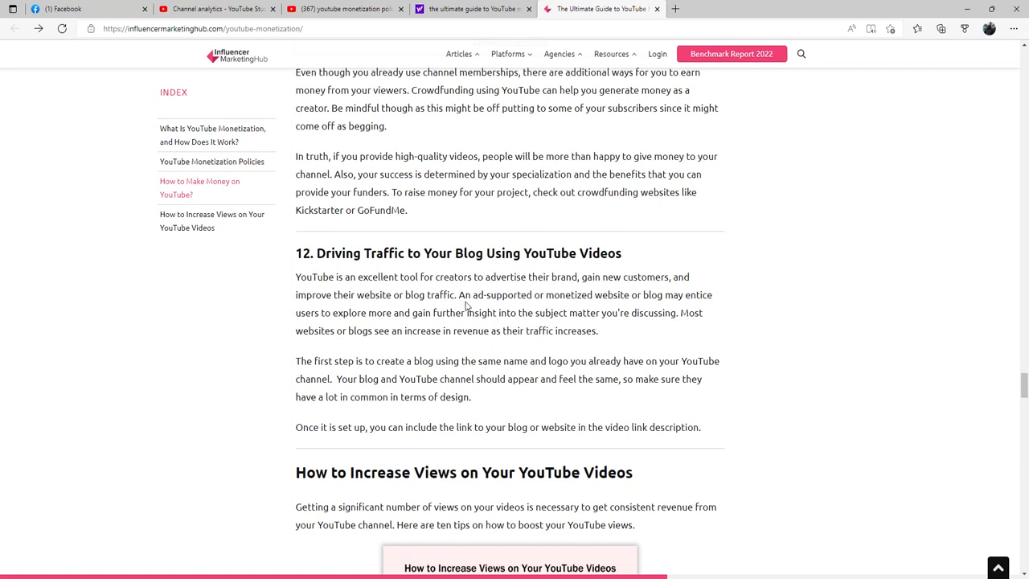
pyautogui.moveTo(564, 297)
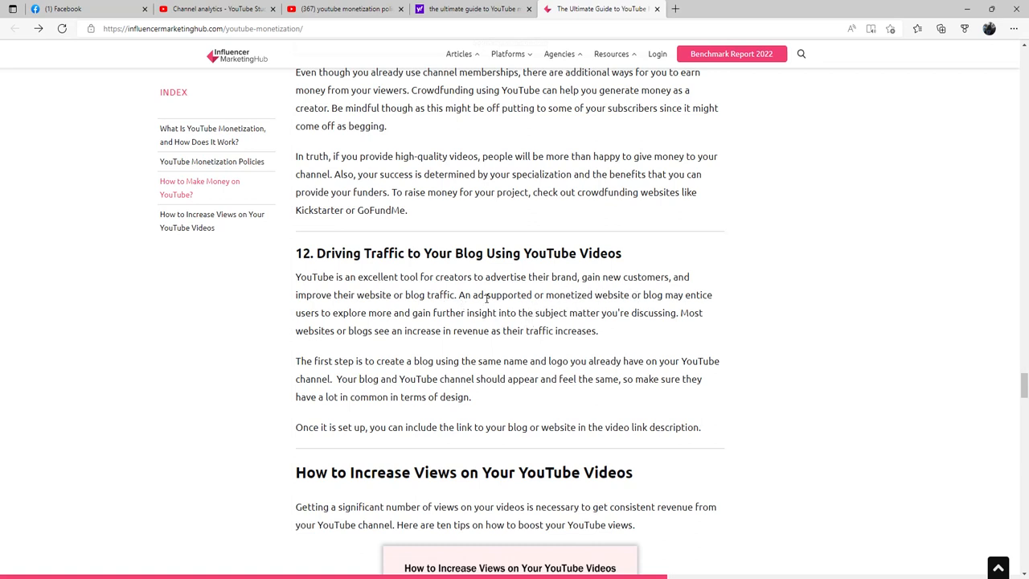
pyautogui.moveTo(416, 306)
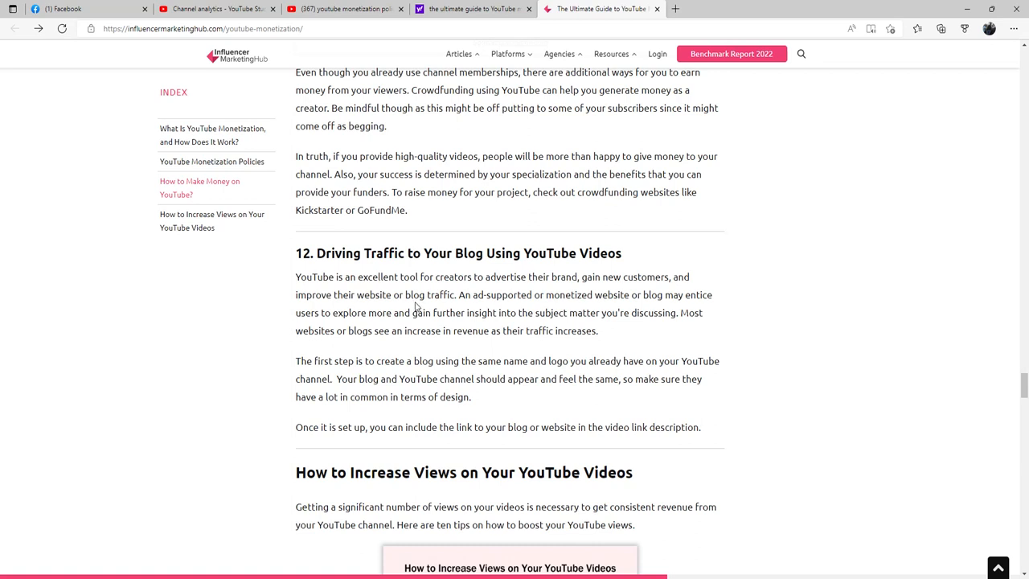
pyautogui.moveTo(523, 312)
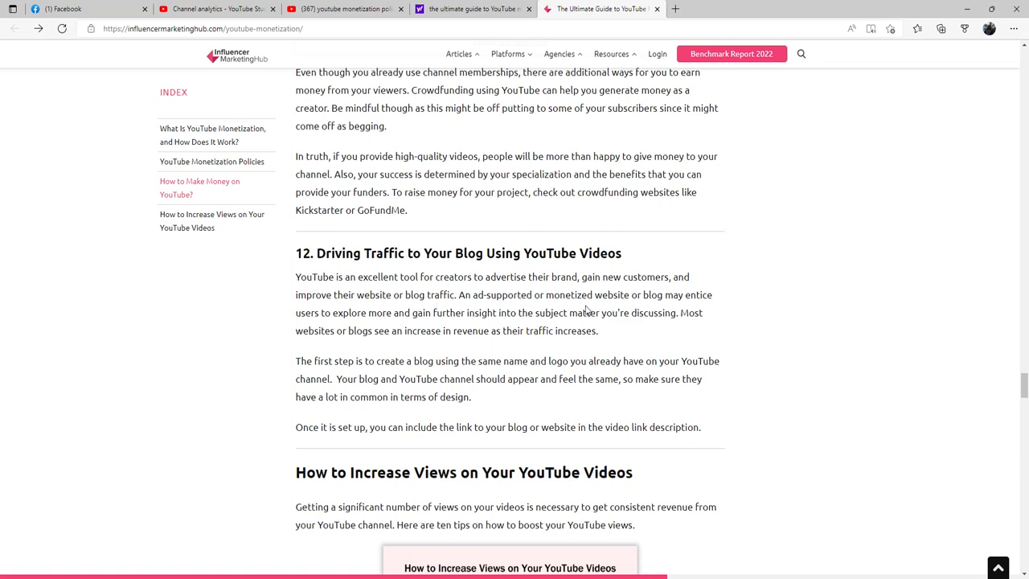
pyautogui.moveTo(426, 326)
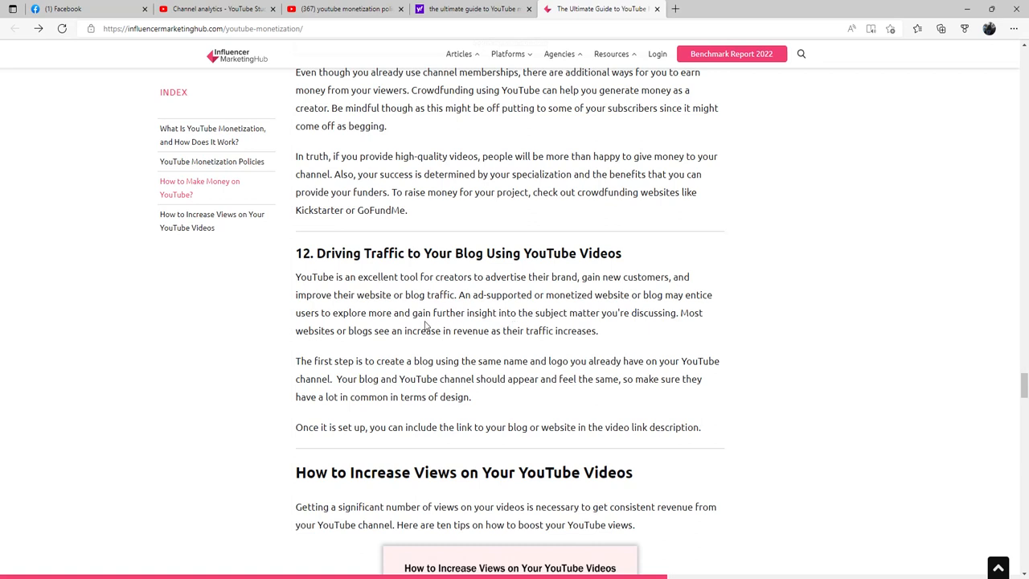
pyautogui.moveTo(539, 326)
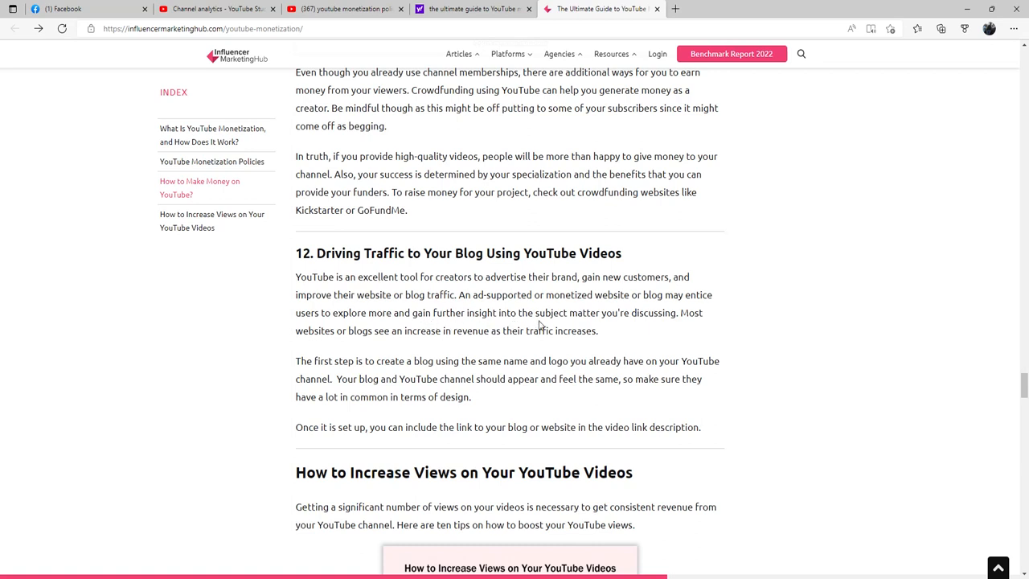
pyautogui.moveTo(665, 331)
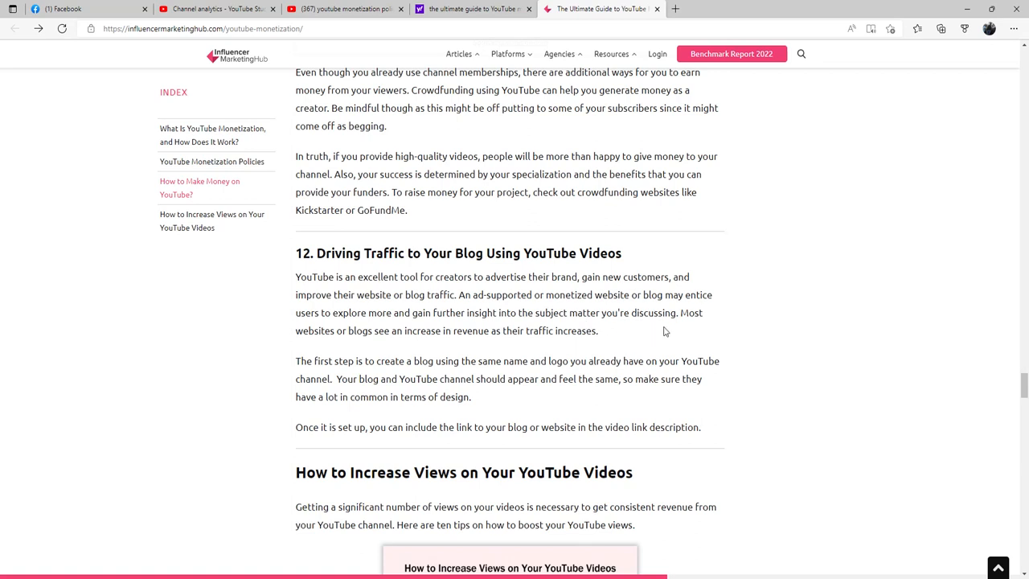
pyautogui.moveTo(711, 322)
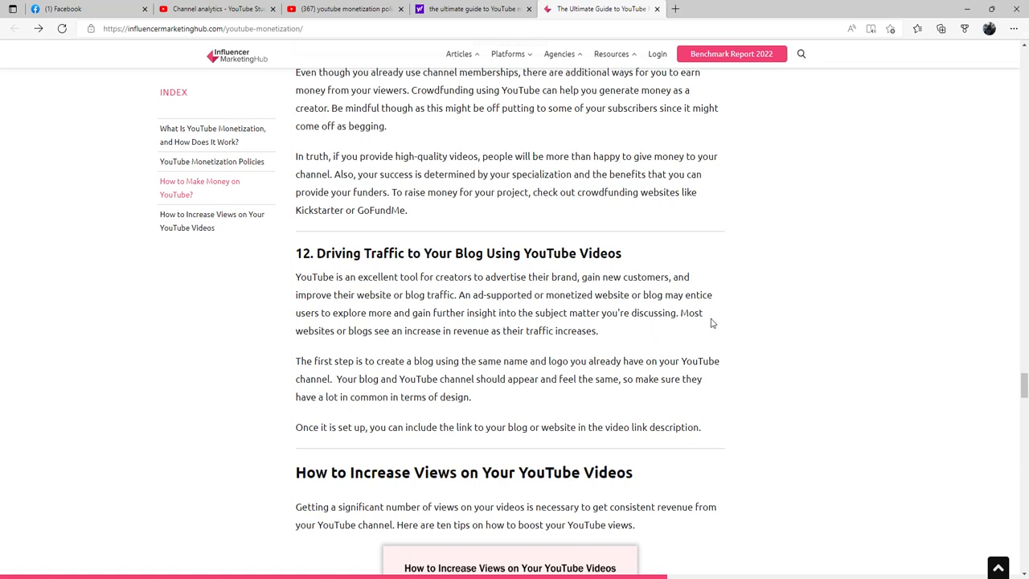
pyautogui.moveTo(603, 318)
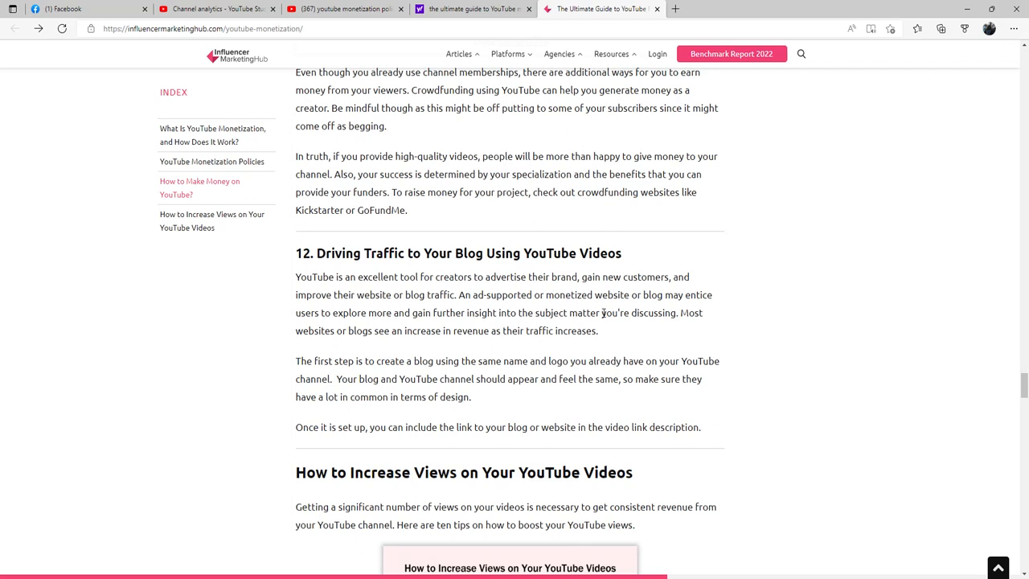
pyautogui.moveTo(441, 387)
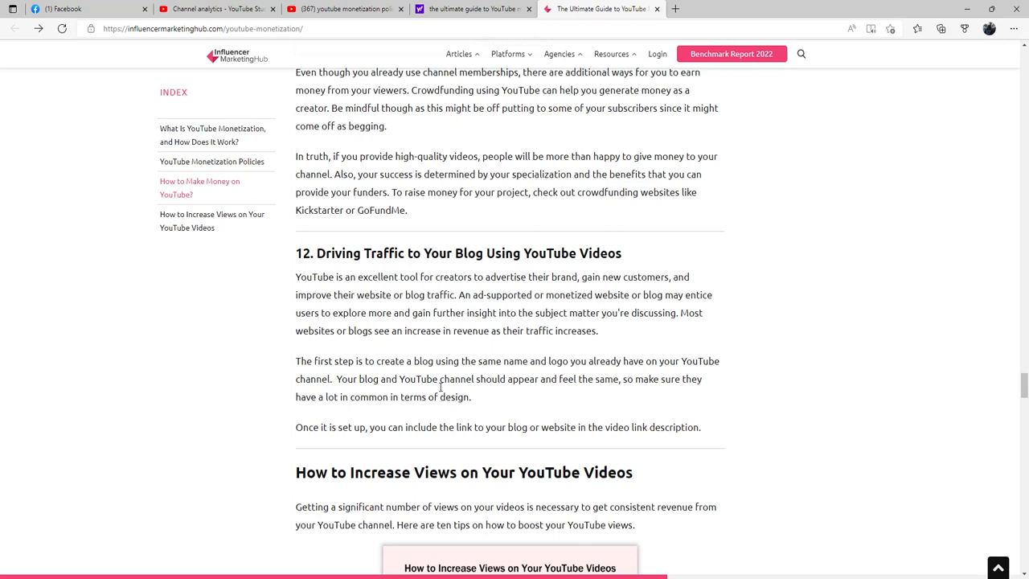
pyautogui.moveTo(517, 380)
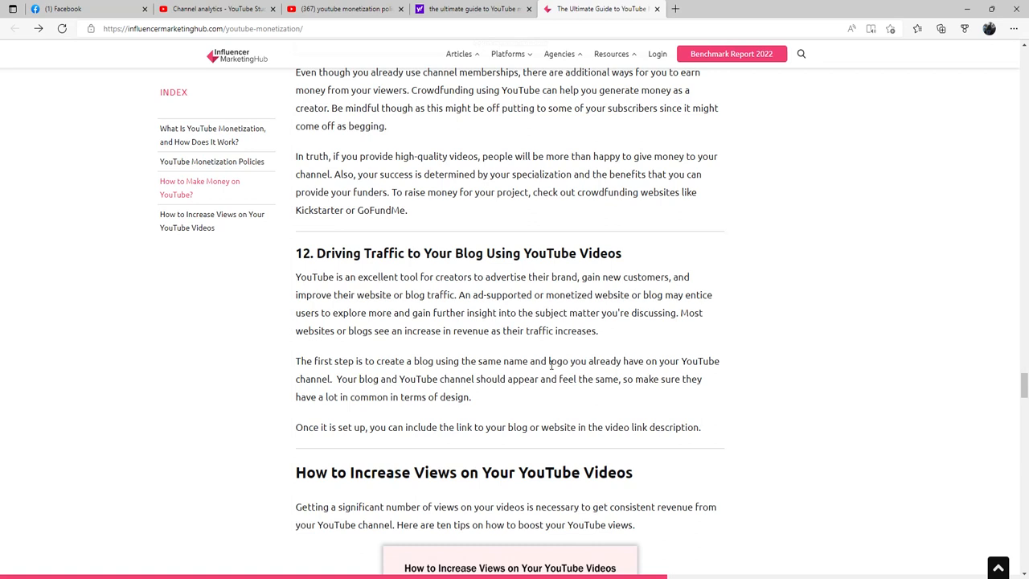
pyautogui.moveTo(581, 388)
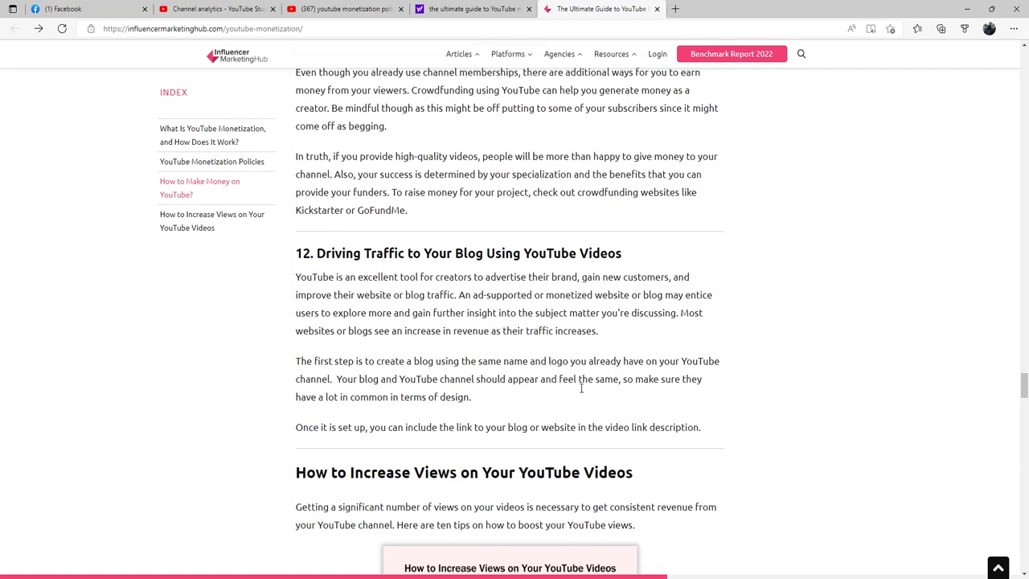
pyautogui.moveTo(652, 397)
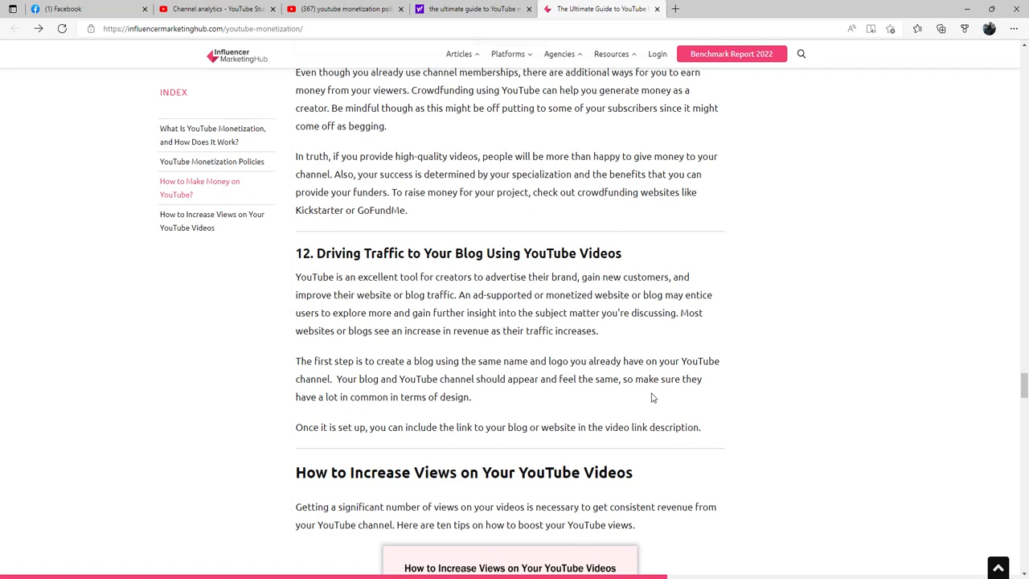
pyautogui.moveTo(624, 401)
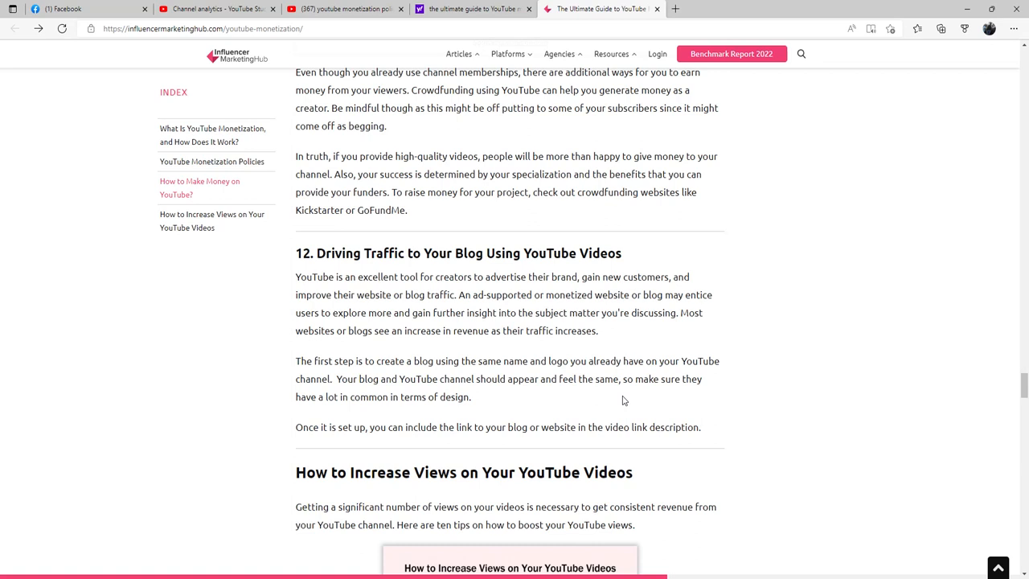
pyautogui.moveTo(641, 382)
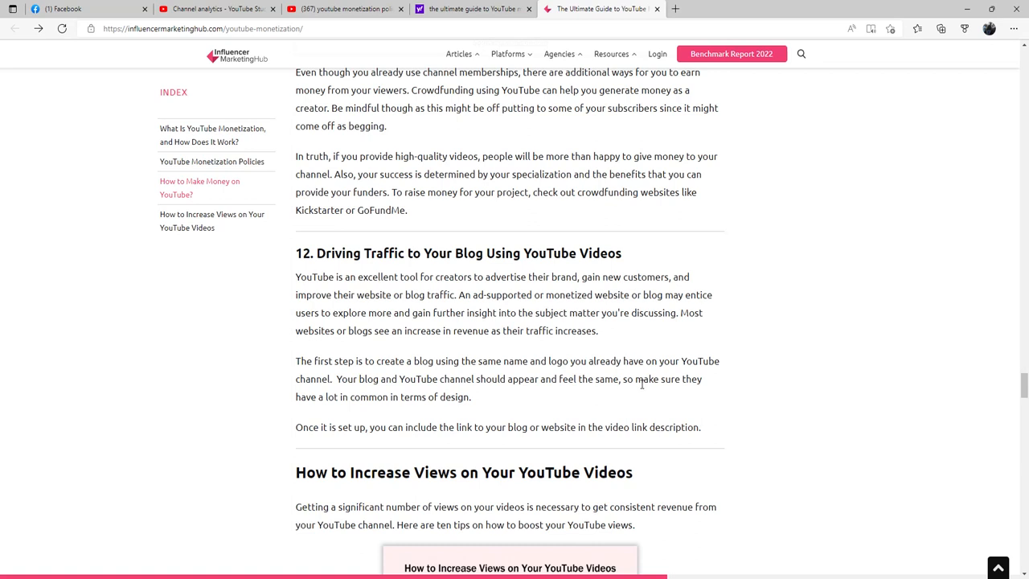
pyautogui.moveTo(719, 414)
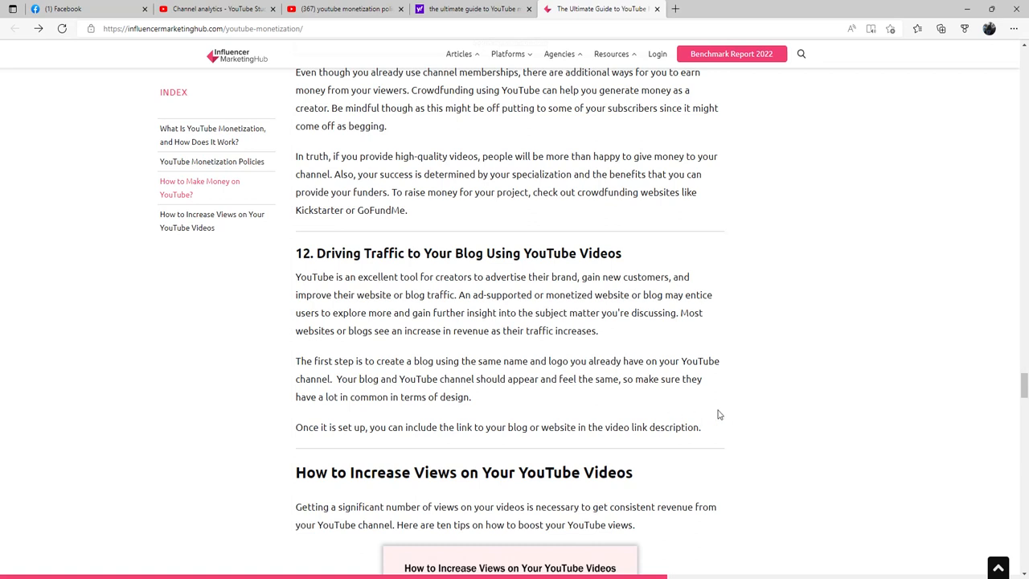
pyautogui.moveTo(726, 418)
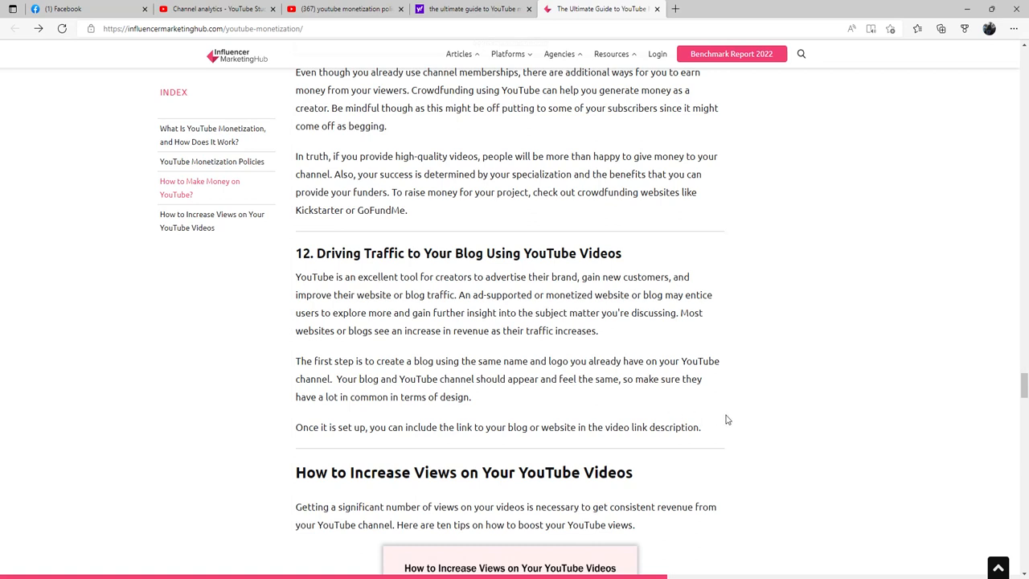
# Step: Bring the ten-tip 'How to Increase Views on Your YouTube Videos' infographic fully into view
pyautogui.scroll(-3)
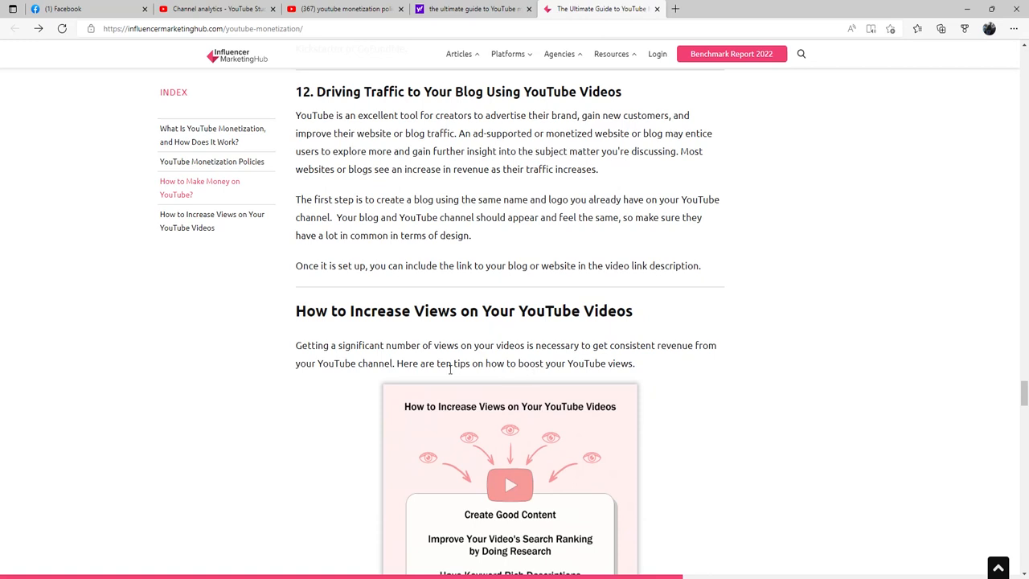
pyautogui.moveTo(585, 360)
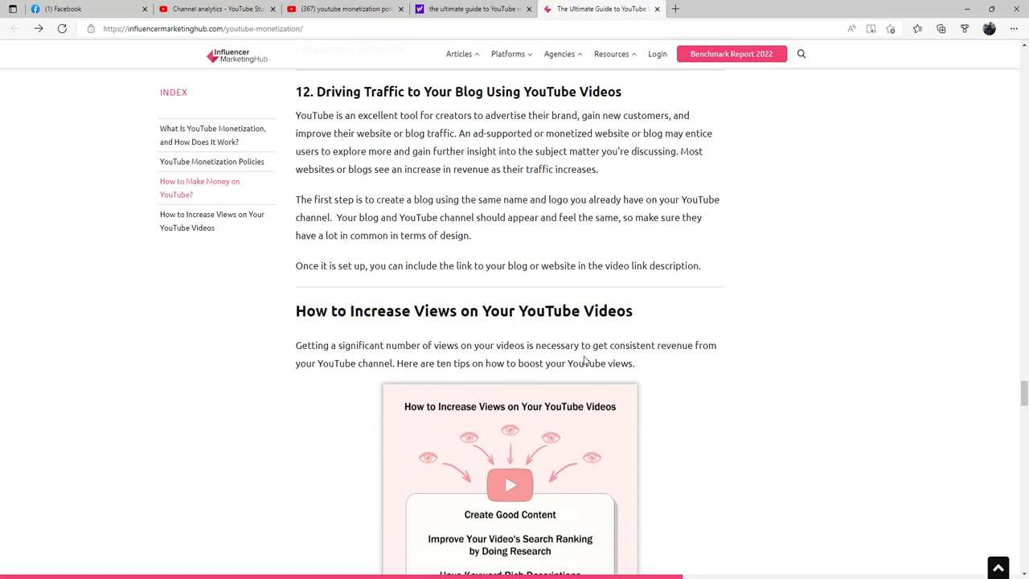
pyautogui.moveTo(619, 360)
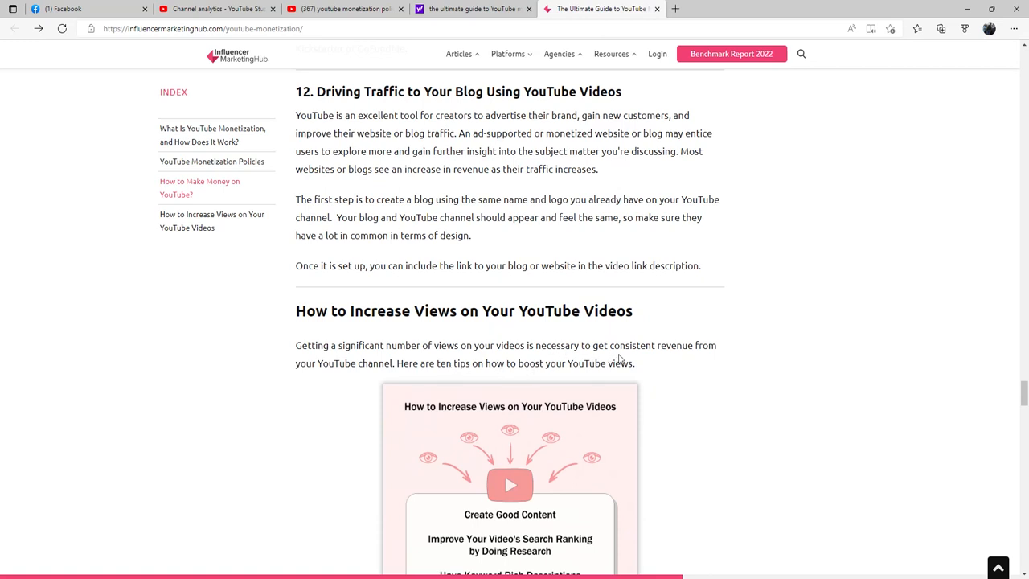
pyautogui.moveTo(471, 368)
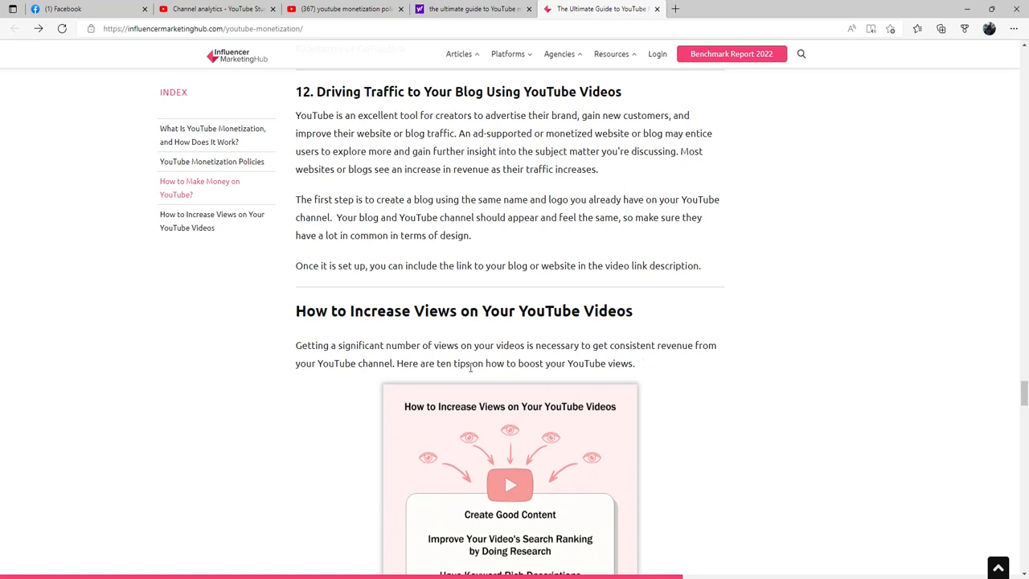
pyautogui.moveTo(406, 374)
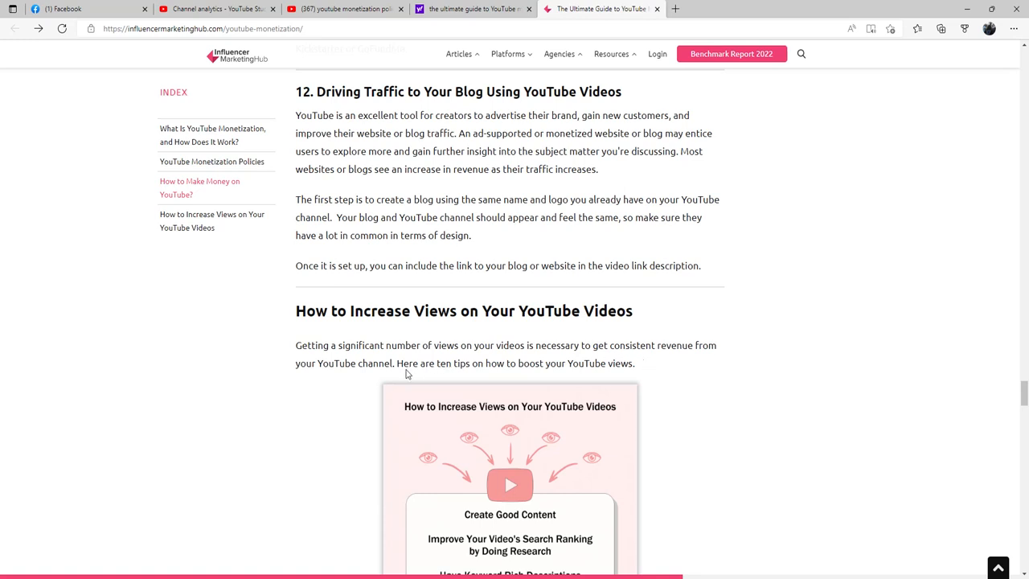
pyautogui.moveTo(658, 377)
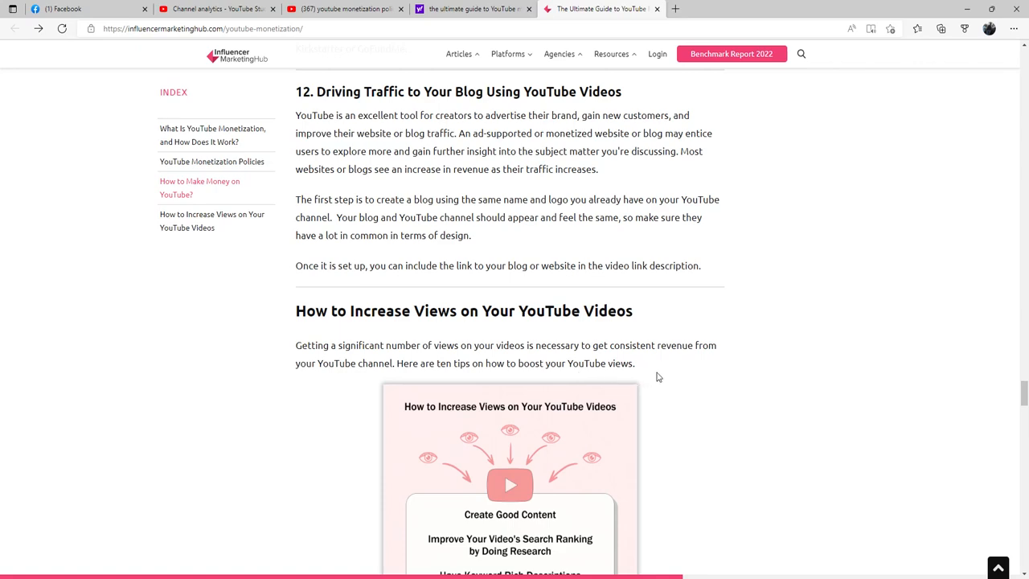
pyautogui.scroll(-3)
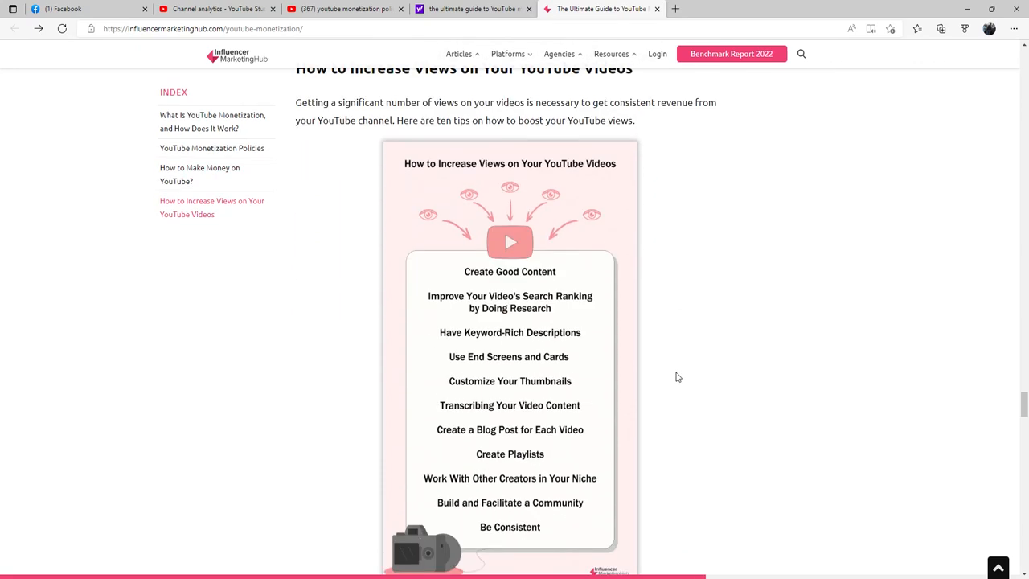
pyautogui.moveTo(466, 273)
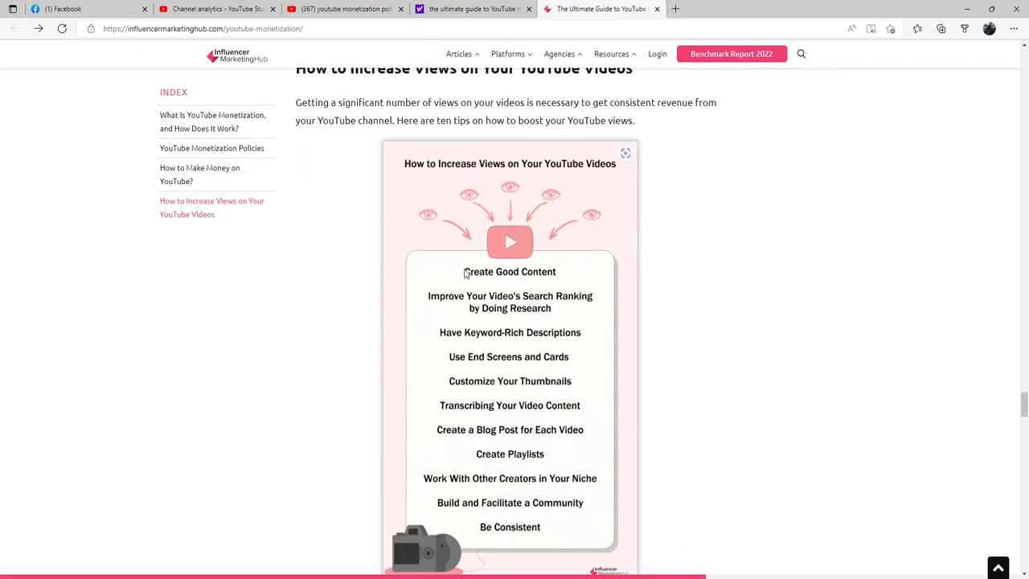
pyautogui.moveTo(473, 312)
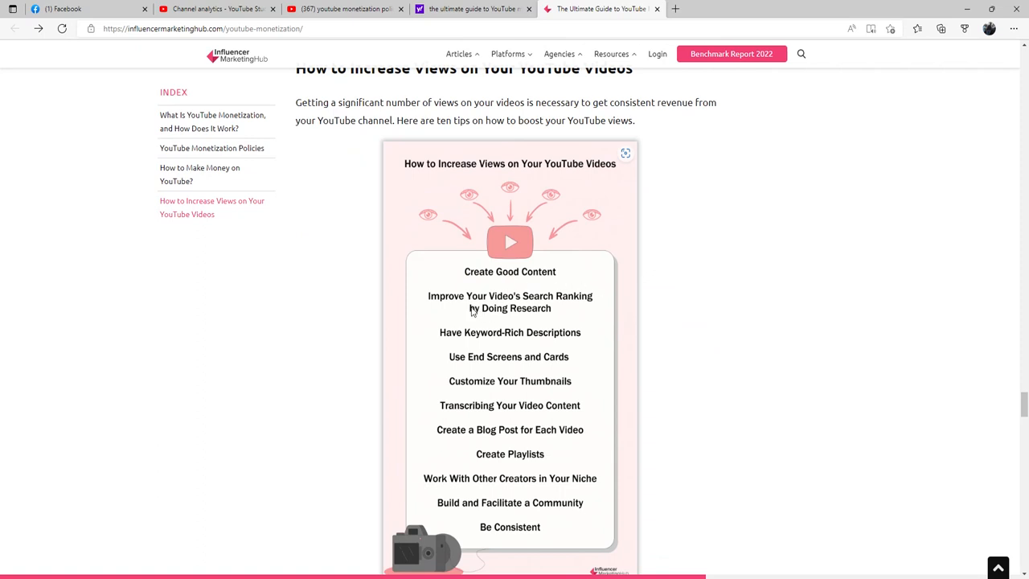
pyautogui.moveTo(535, 315)
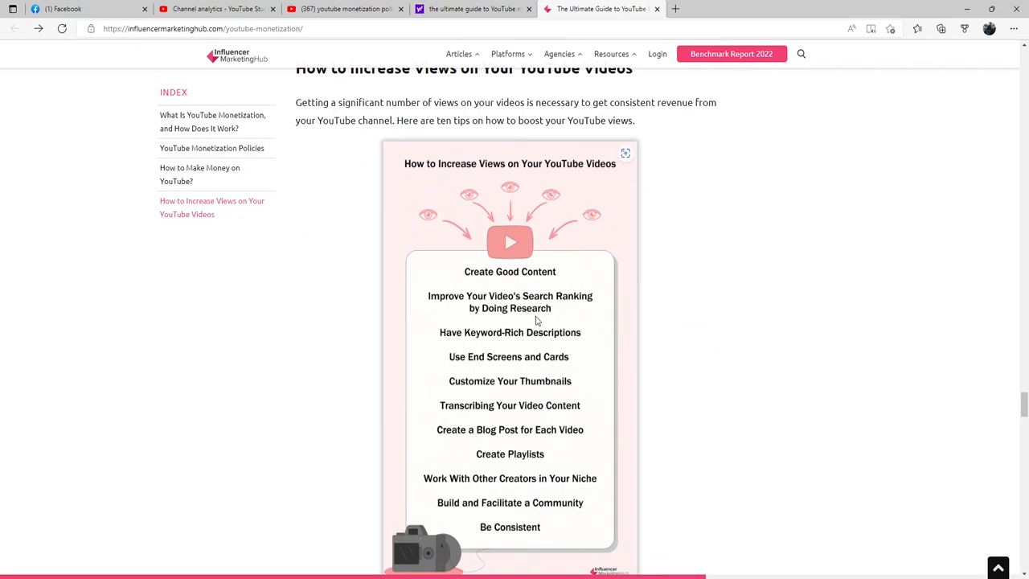
pyautogui.moveTo(450, 349)
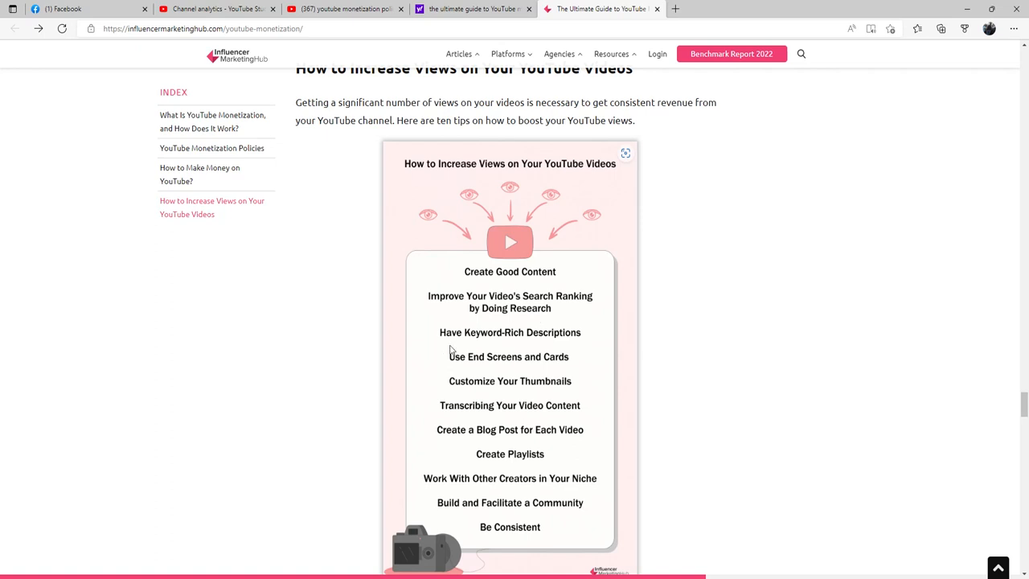
pyautogui.moveTo(566, 346)
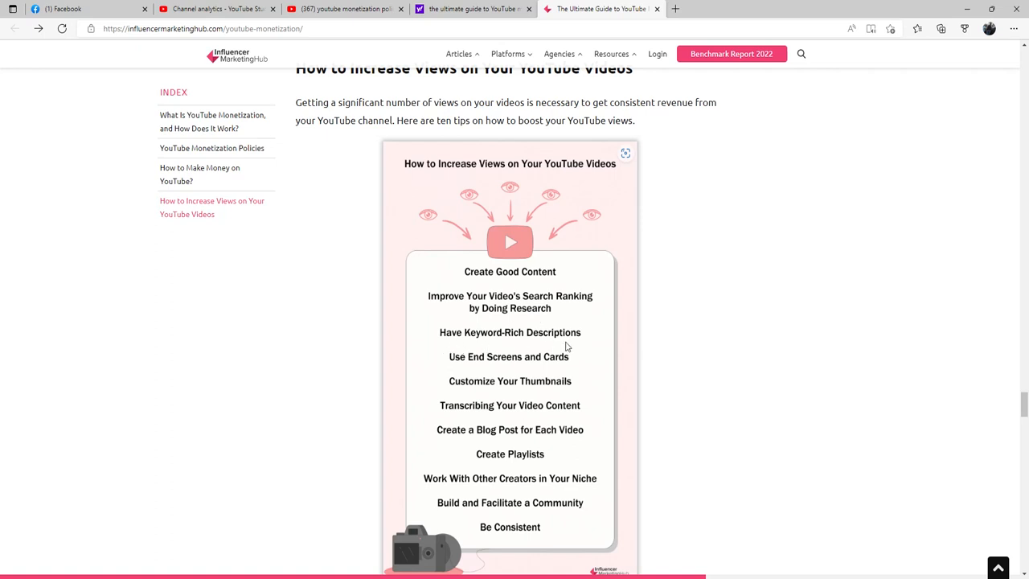
pyautogui.moveTo(496, 367)
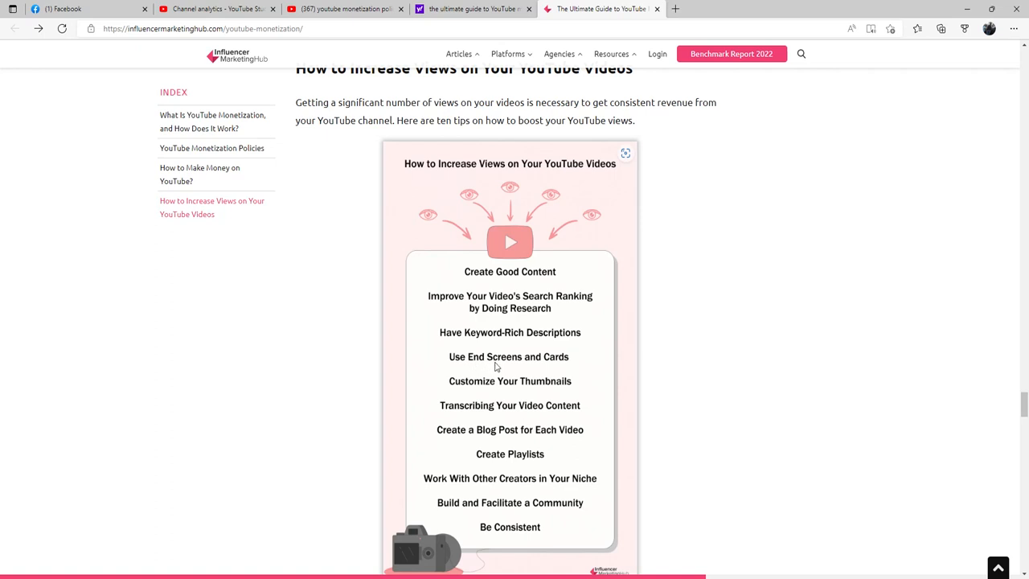
pyautogui.moveTo(564, 368)
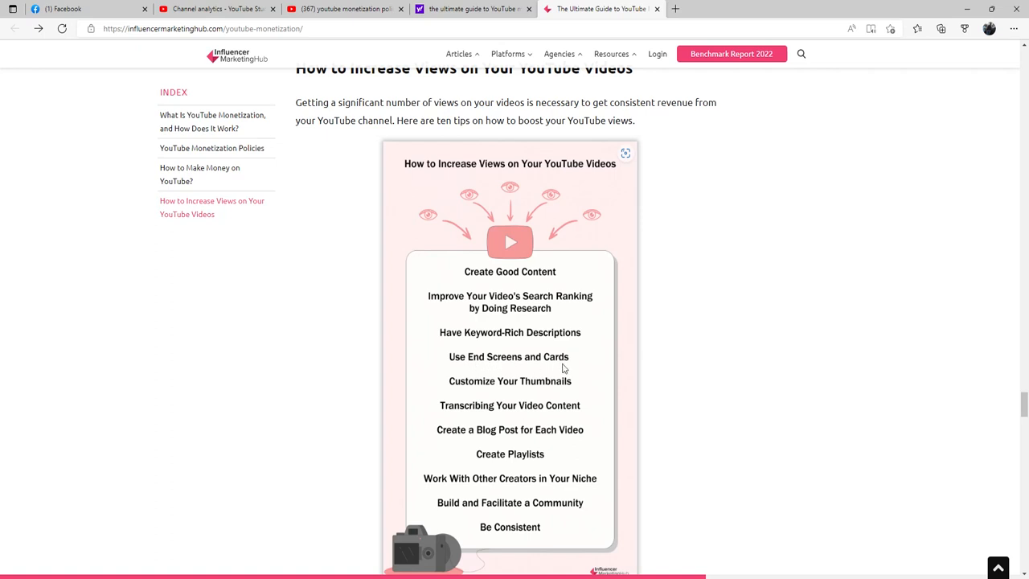
pyautogui.moveTo(515, 396)
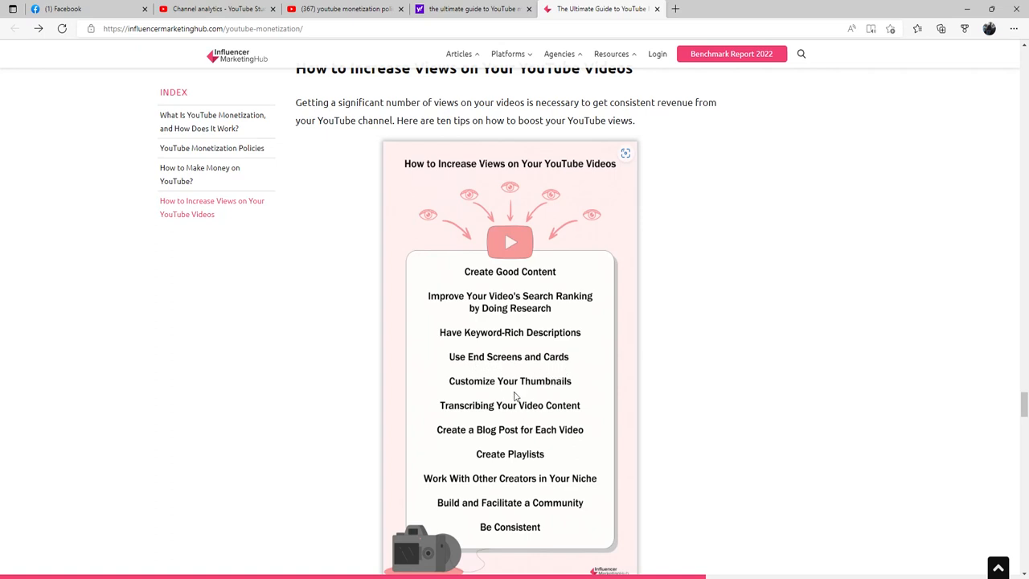
pyautogui.moveTo(529, 398)
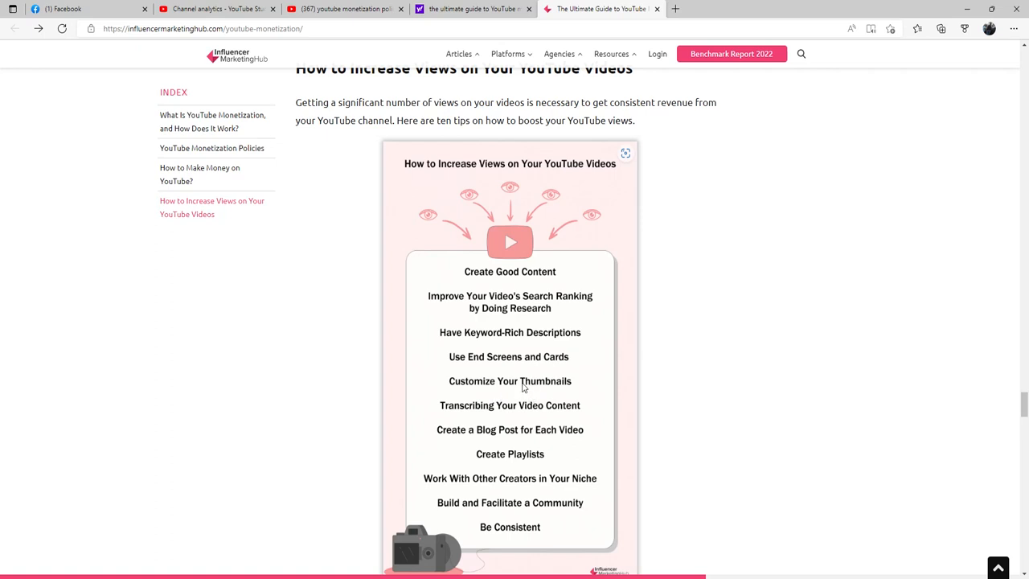
pyautogui.moveTo(474, 445)
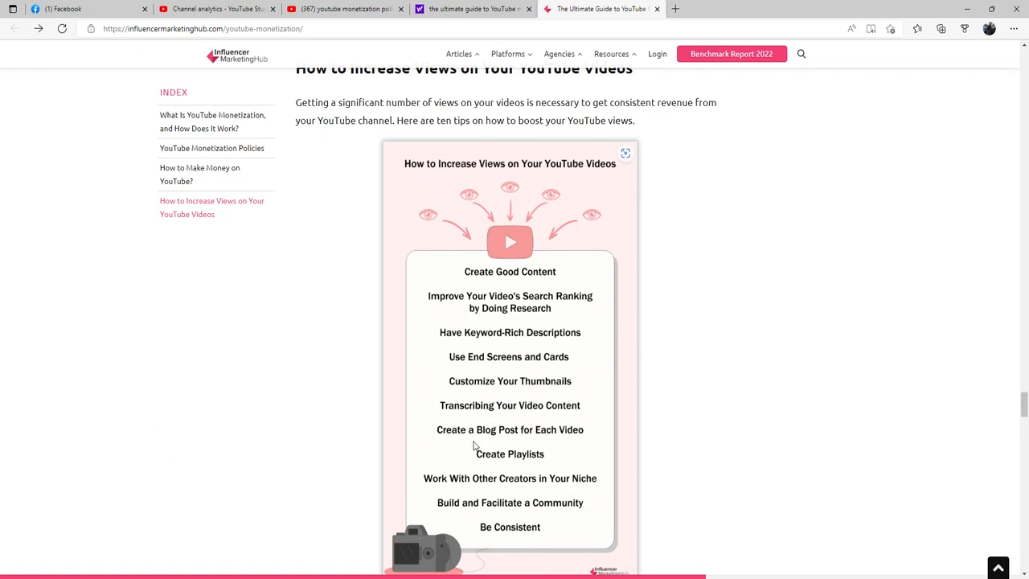
pyautogui.moveTo(547, 450)
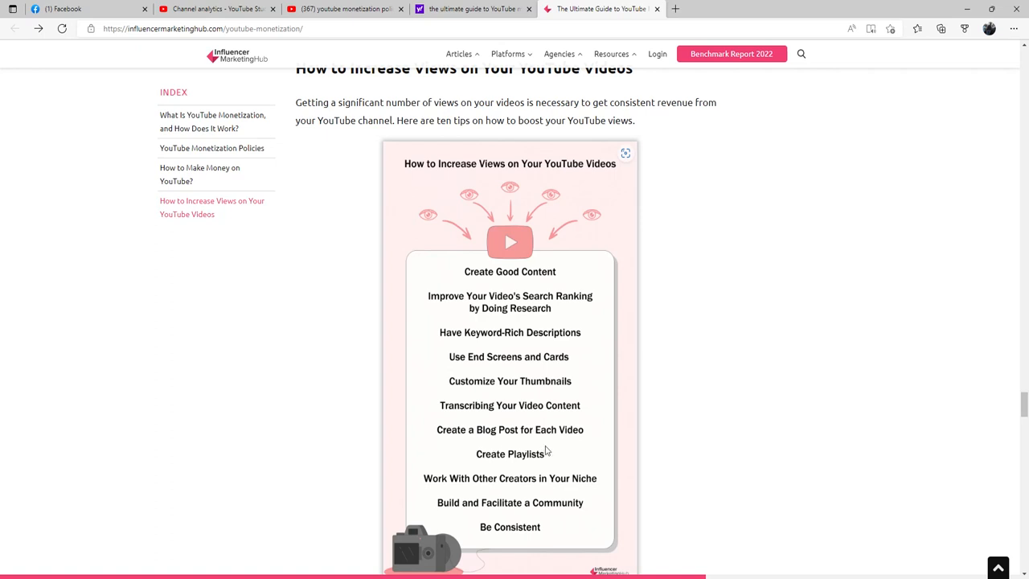
pyautogui.moveTo(510, 468)
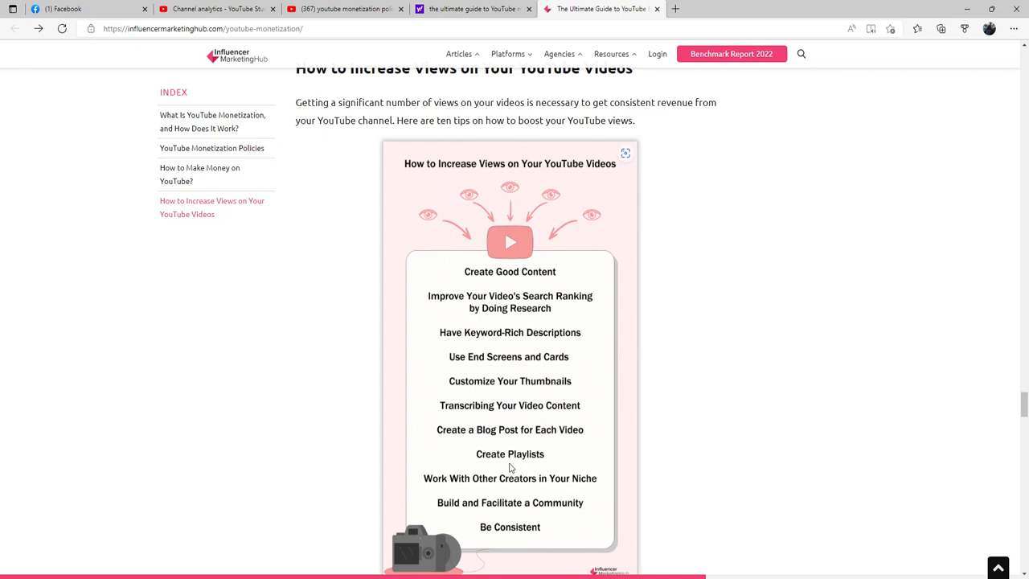
pyautogui.moveTo(470, 492)
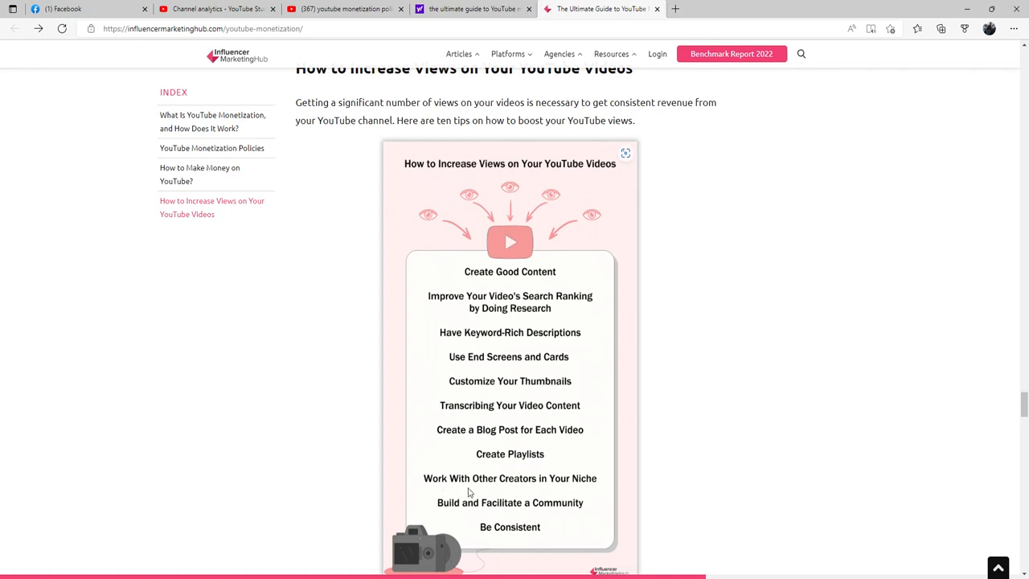
pyautogui.moveTo(582, 483)
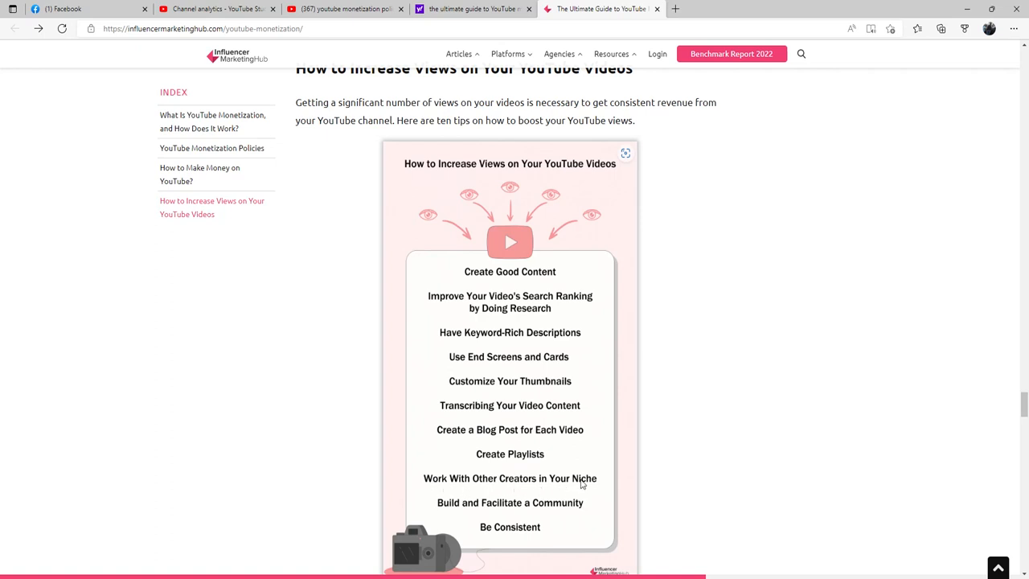
pyautogui.moveTo(520, 504)
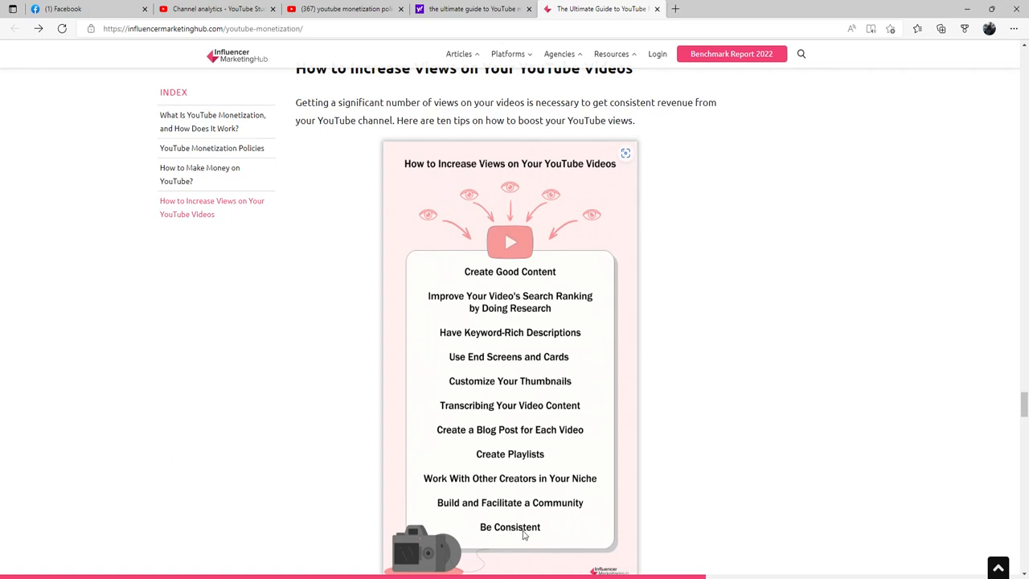
pyautogui.moveTo(651, 496)
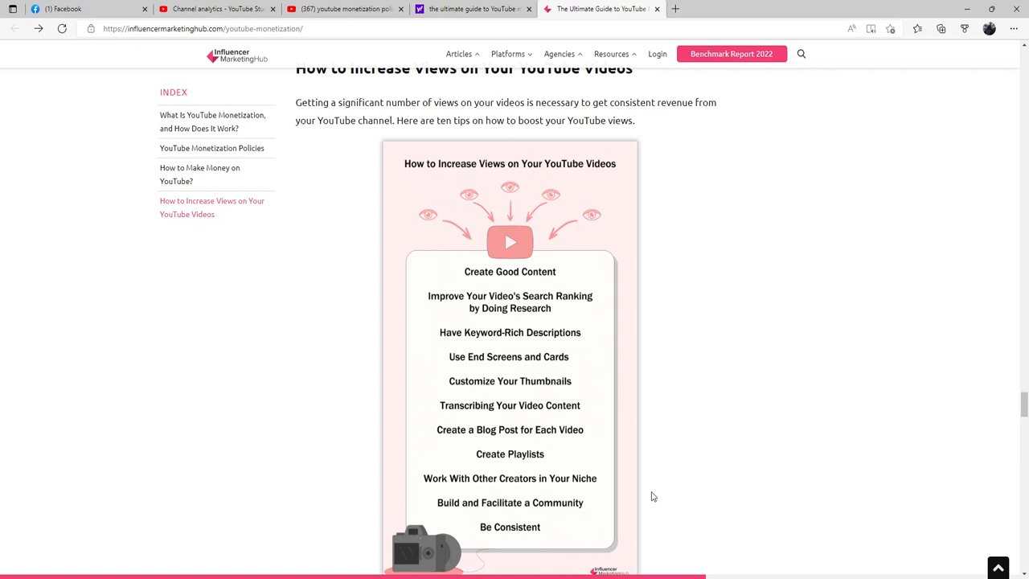
pyautogui.moveTo(651, 486)
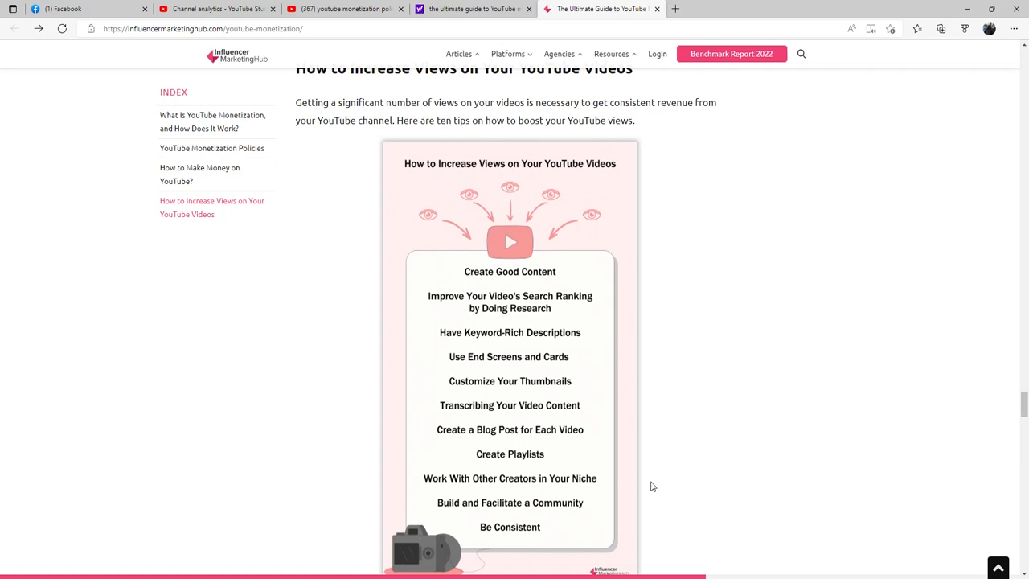
# Step: Scroll past the infographic to tip 1, Create Good Content, and tip 2's opening
pyautogui.scroll(-3)
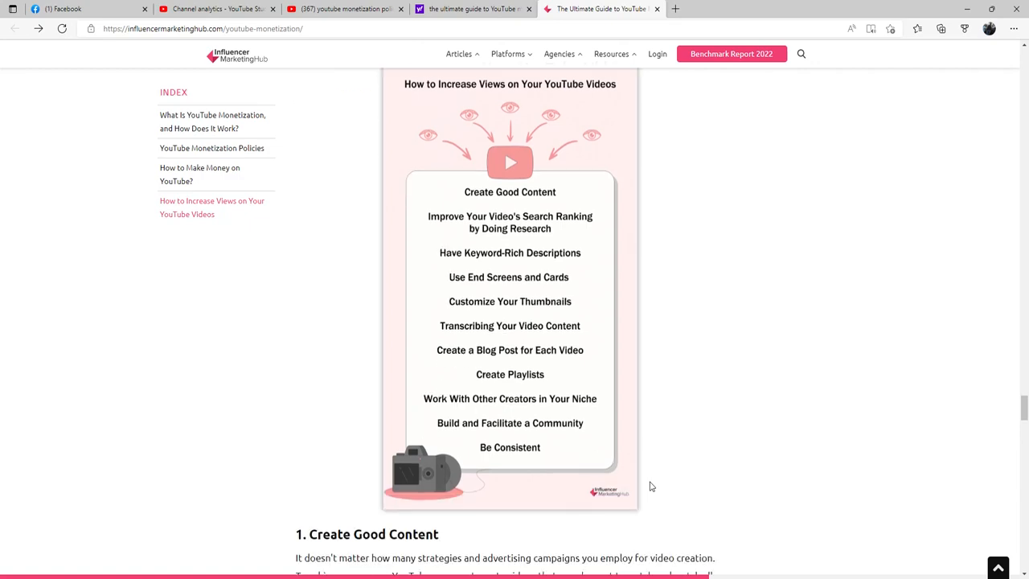
pyautogui.scroll(-3)
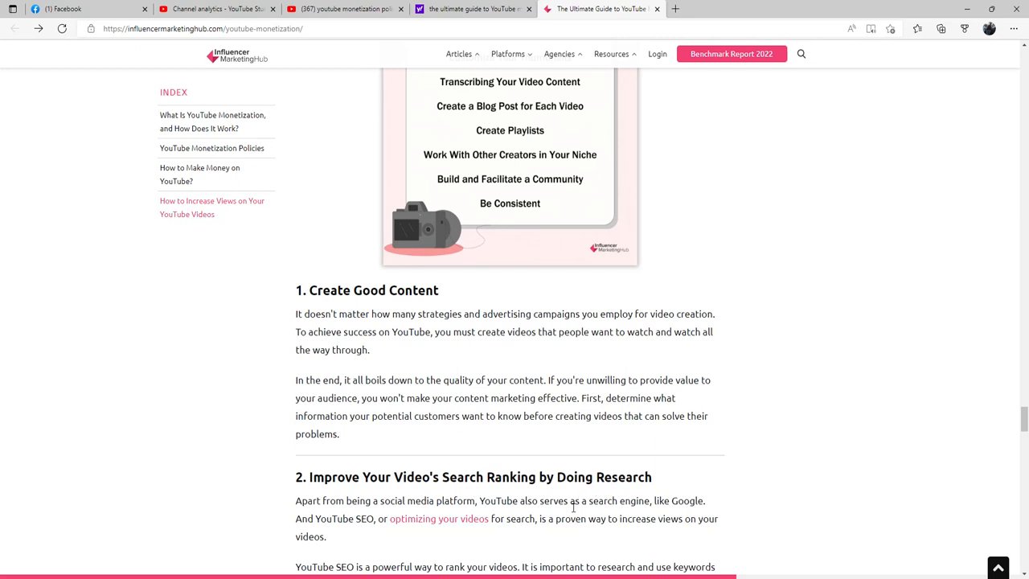
pyautogui.moveTo(686, 512)
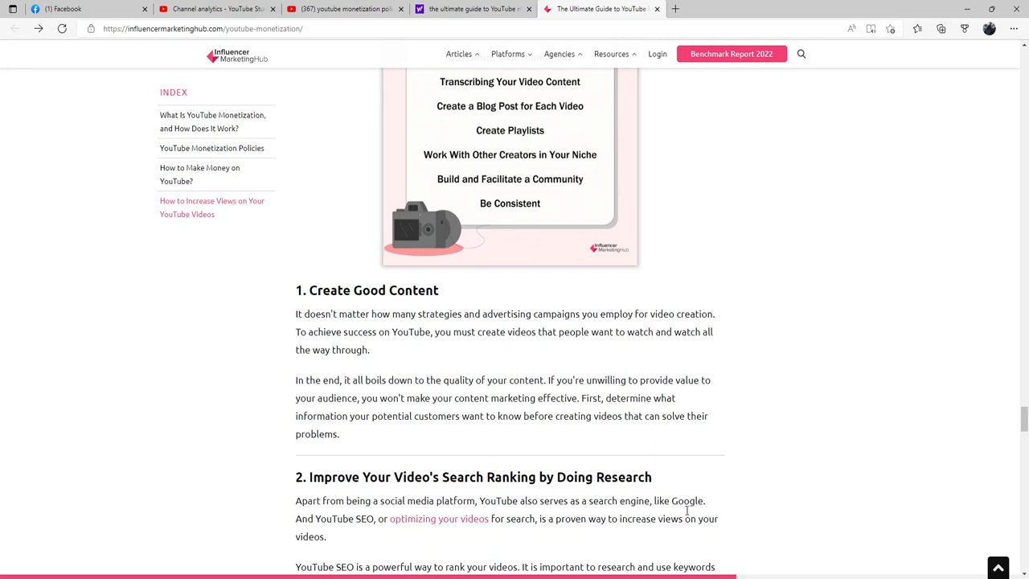
pyautogui.moveTo(553, 523)
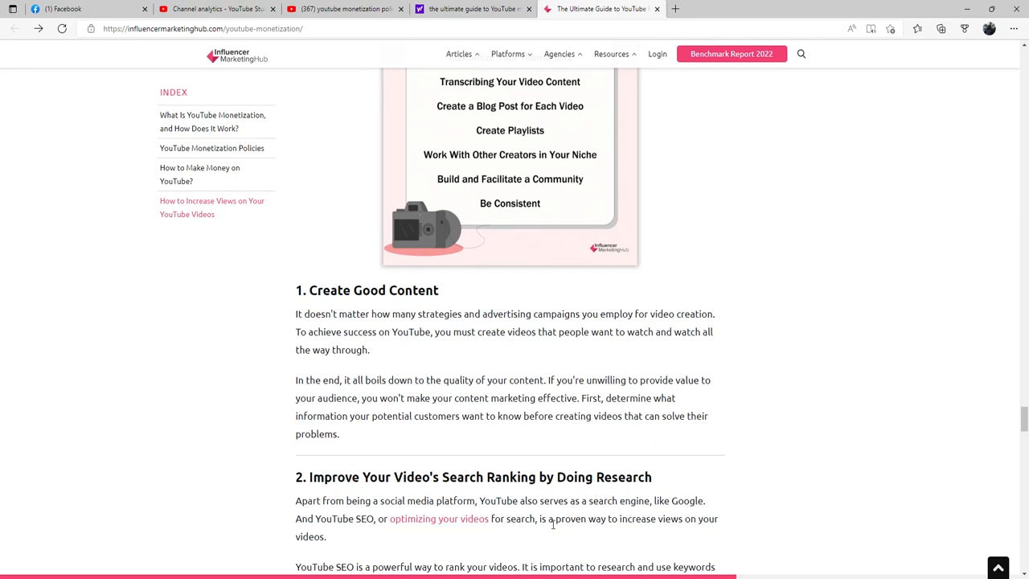
pyautogui.moveTo(439, 534)
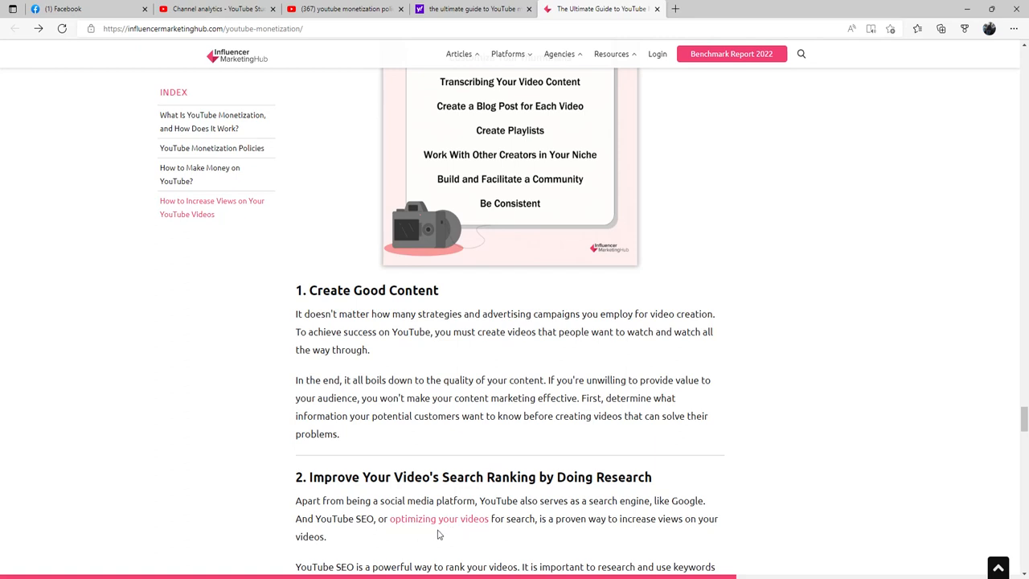
pyautogui.moveTo(566, 533)
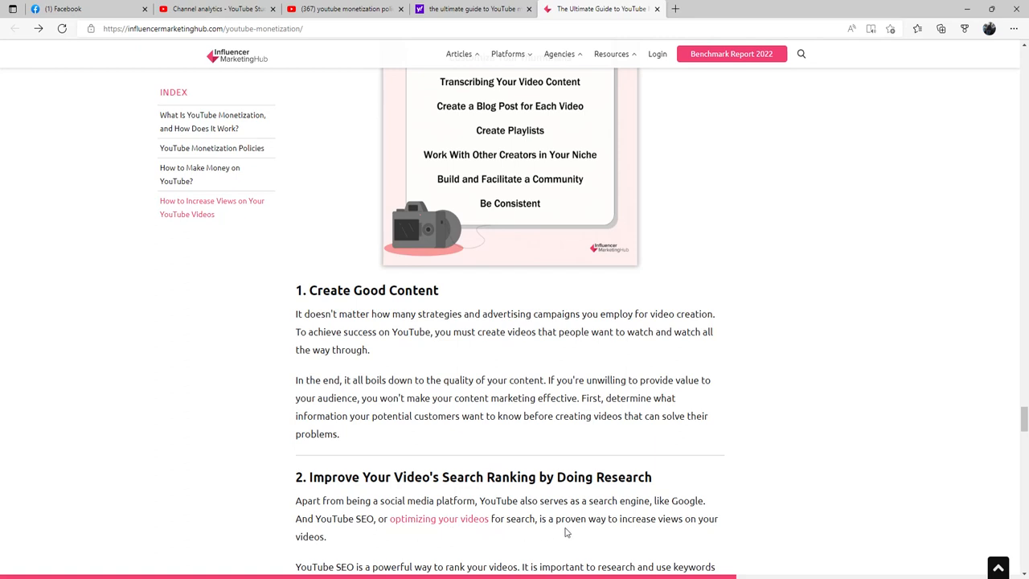
pyautogui.moveTo(618, 530)
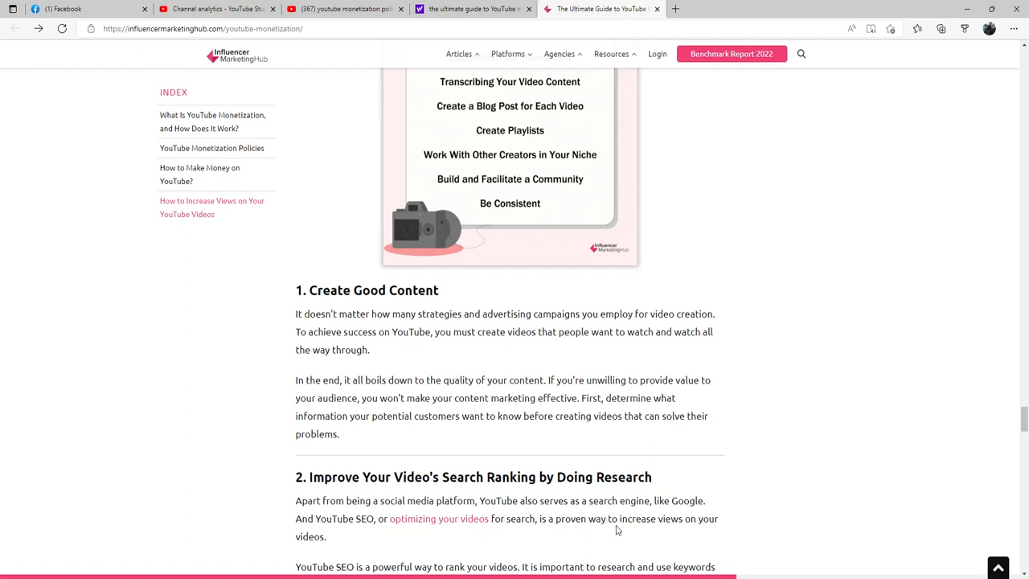
# Step: Read tip 2's vidIQ and TubeBuddy advice down to '3. Have Keyword-Rich Descriptions'
pyautogui.scroll(-3)
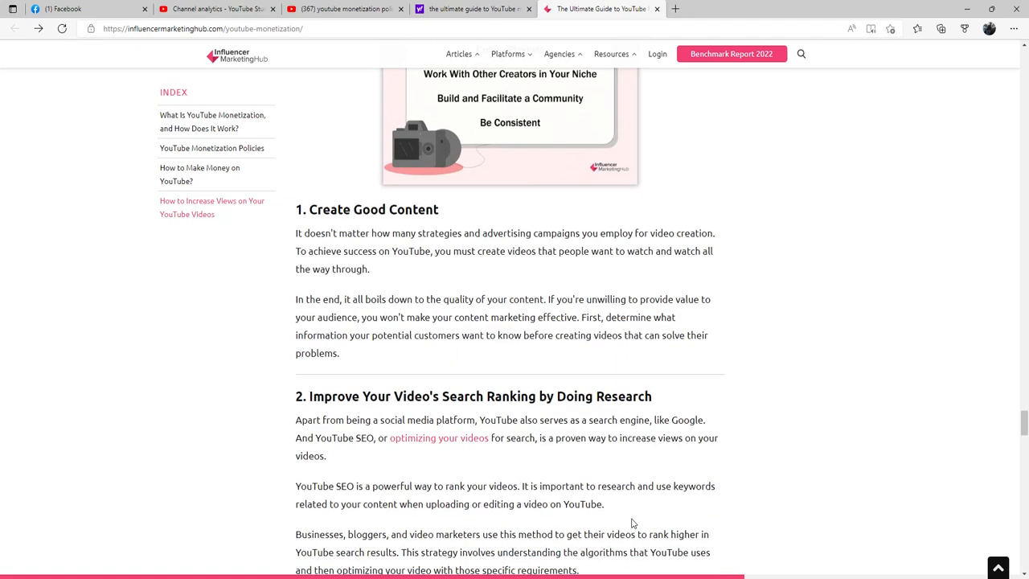
pyautogui.scroll(-3)
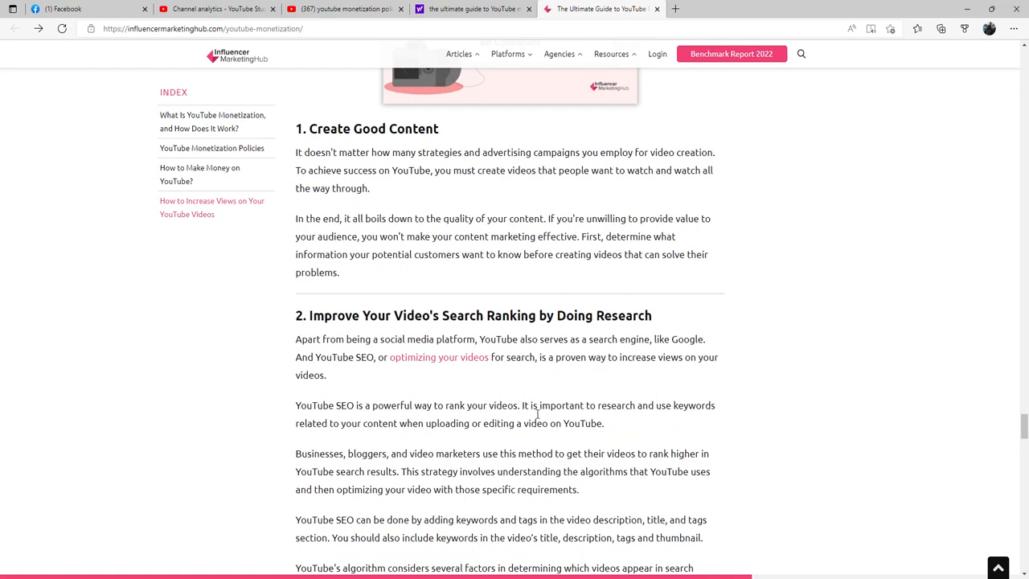
pyautogui.moveTo(628, 418)
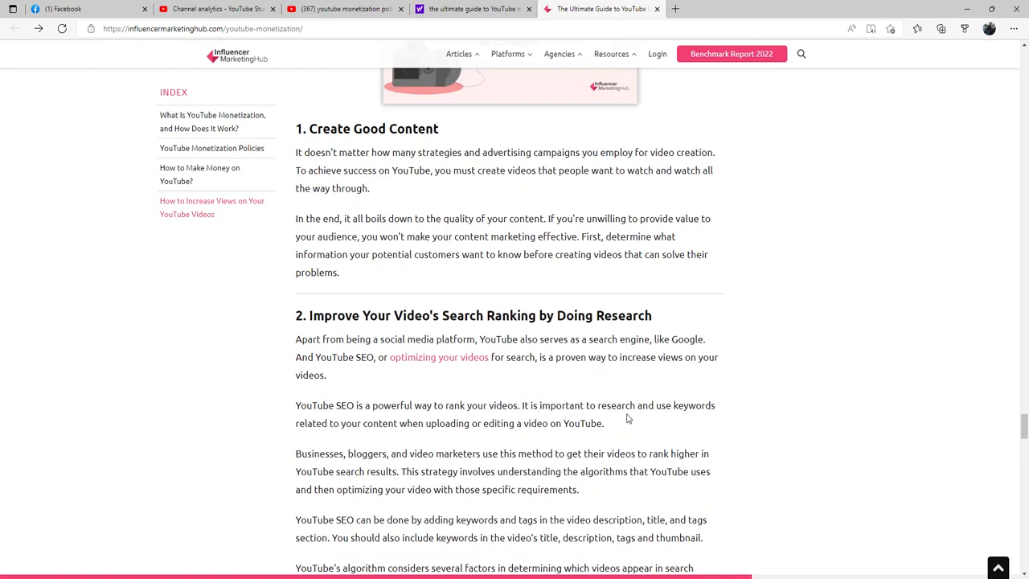
pyautogui.moveTo(412, 438)
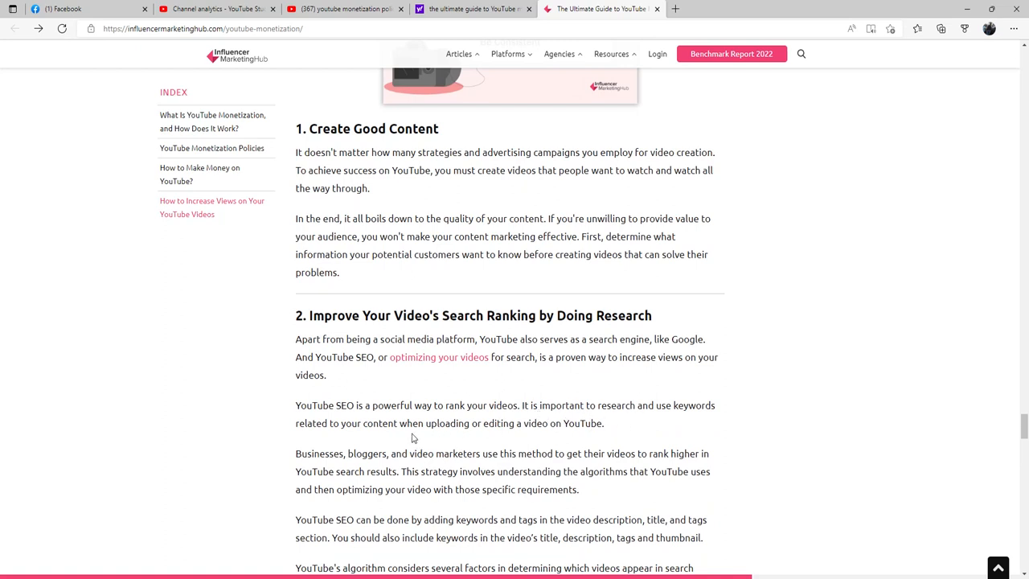
pyautogui.moveTo(502, 434)
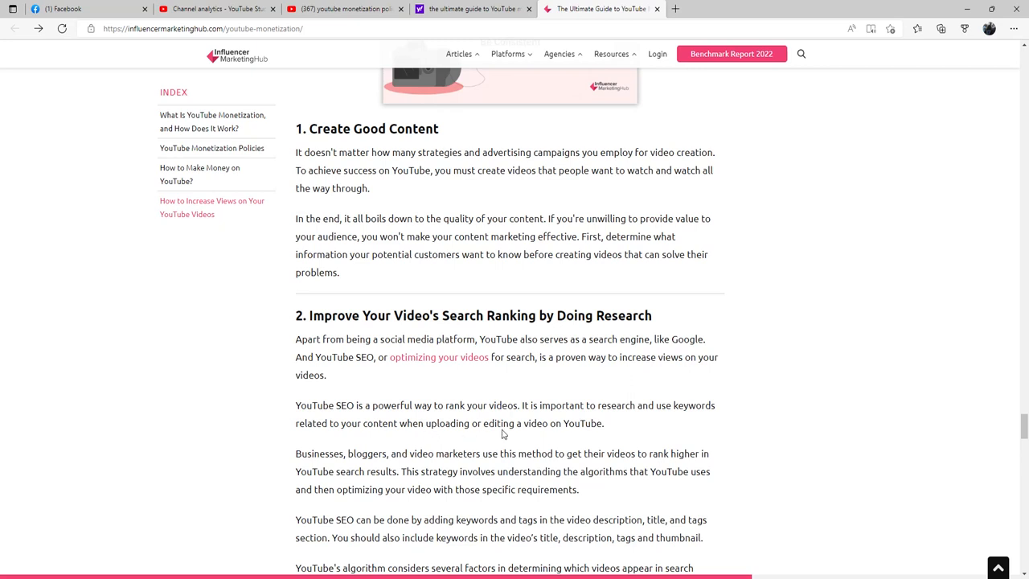
pyautogui.moveTo(578, 435)
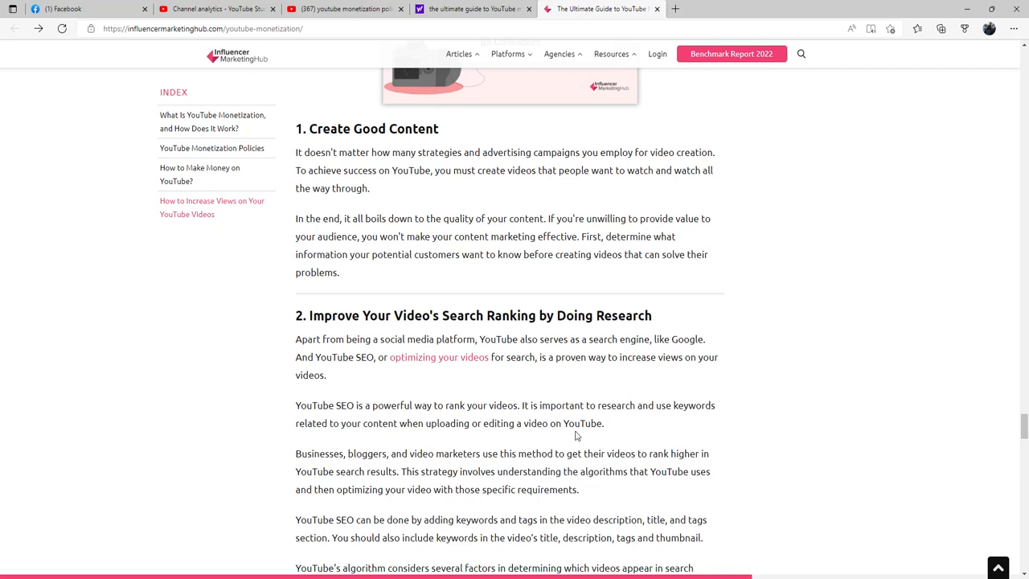
pyautogui.moveTo(564, 465)
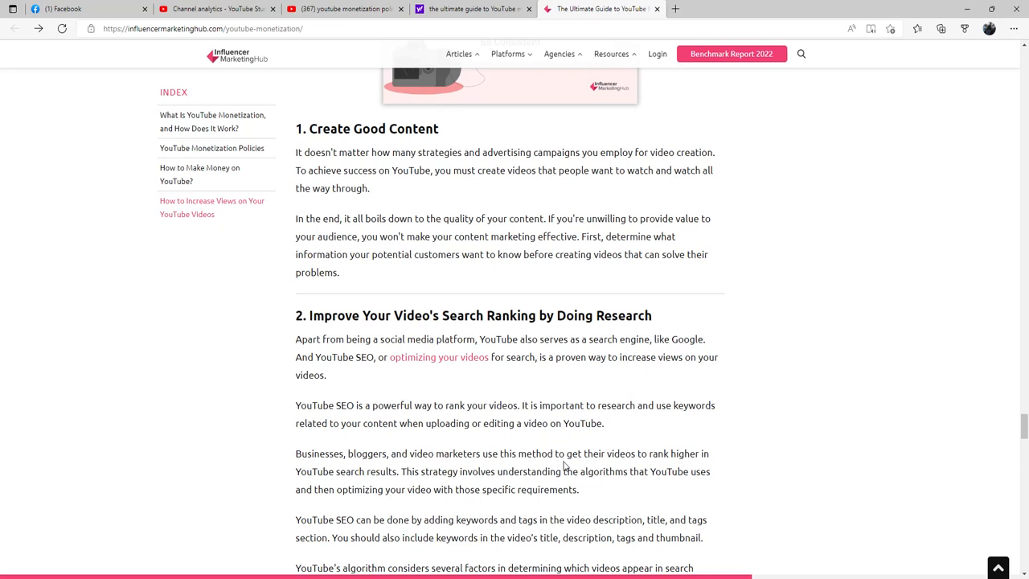
pyautogui.moveTo(447, 470)
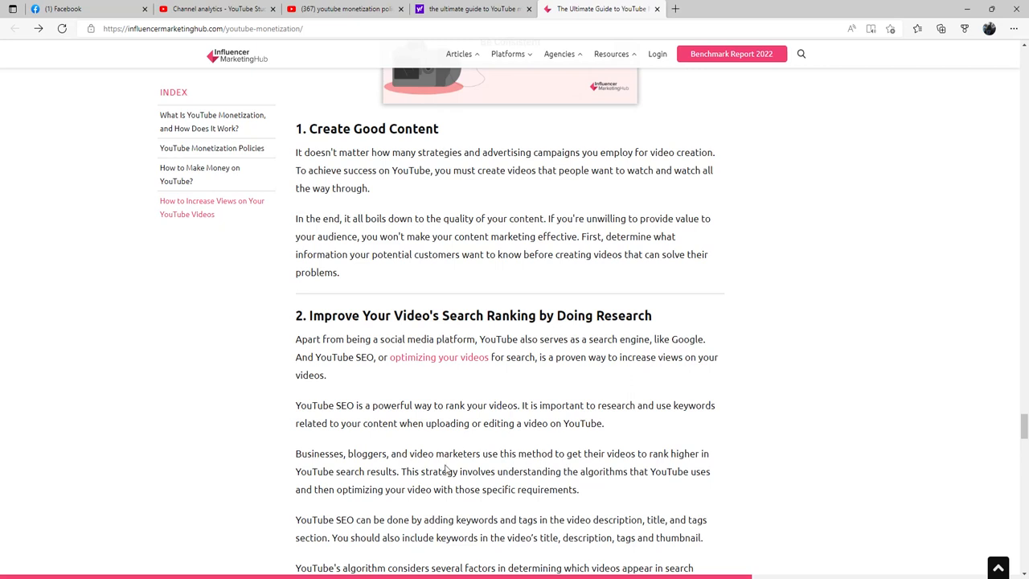
pyautogui.moveTo(558, 438)
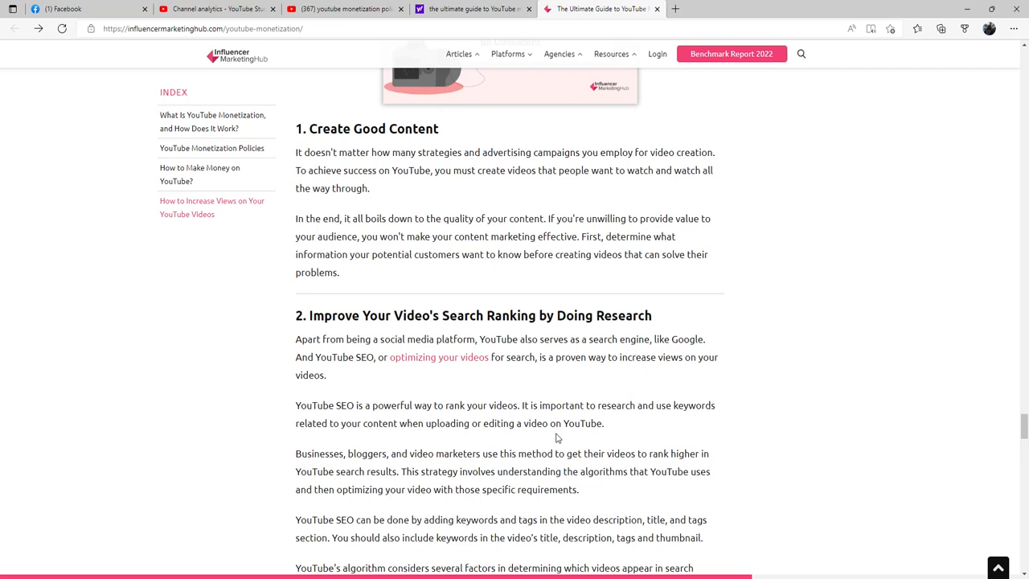
pyautogui.moveTo(507, 475)
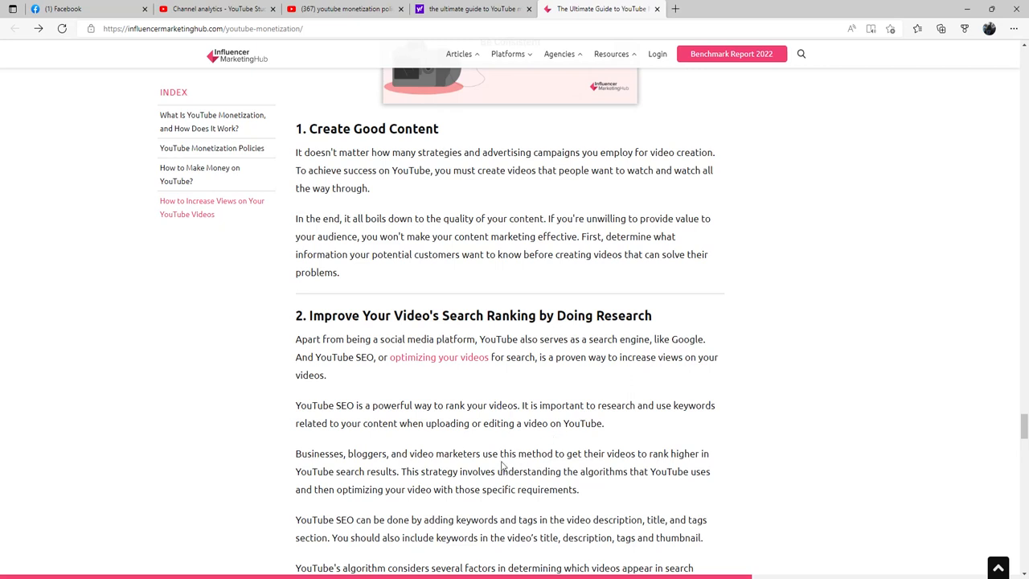
pyautogui.moveTo(383, 528)
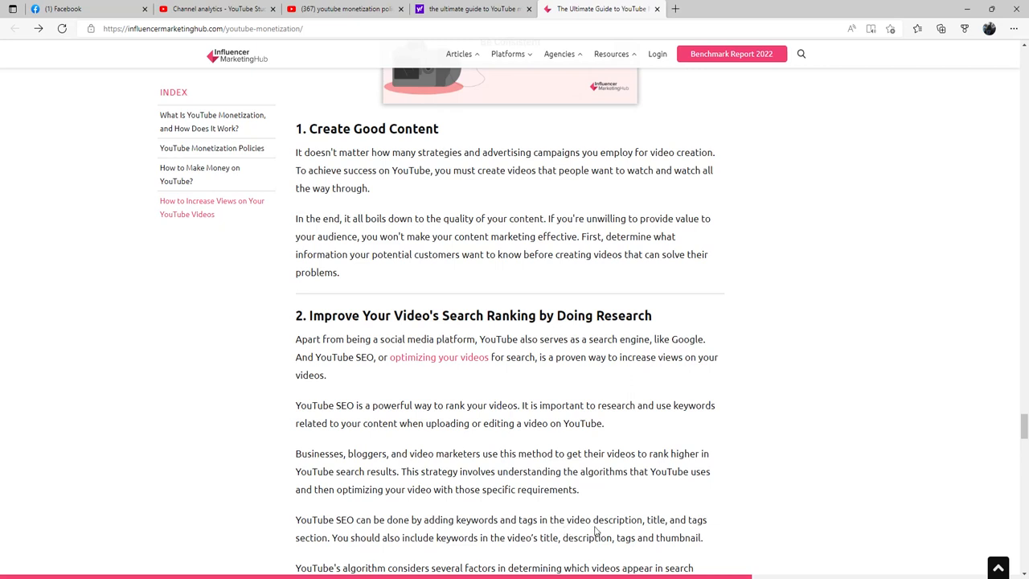
pyautogui.moveTo(660, 532)
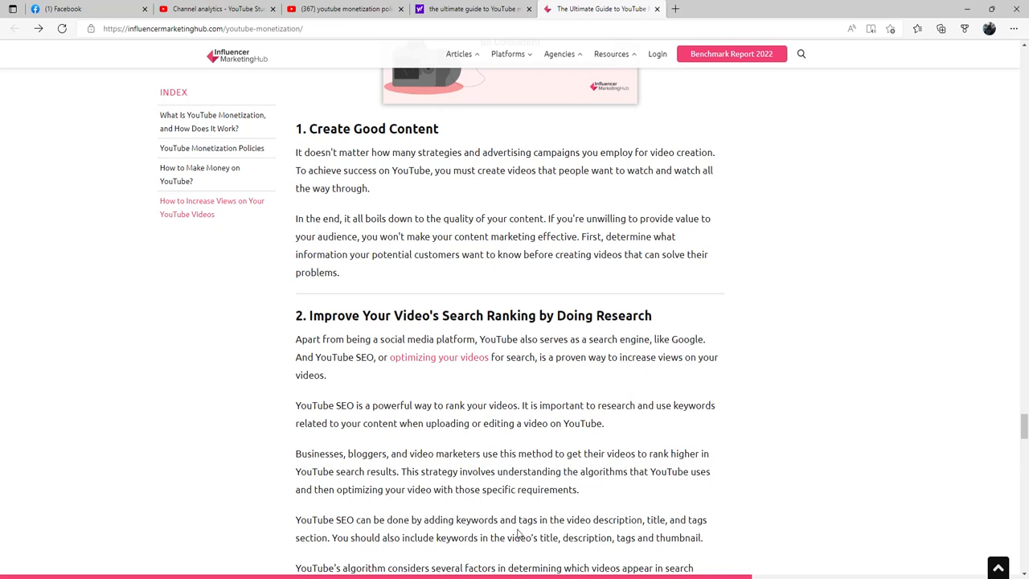
pyautogui.moveTo(518, 498)
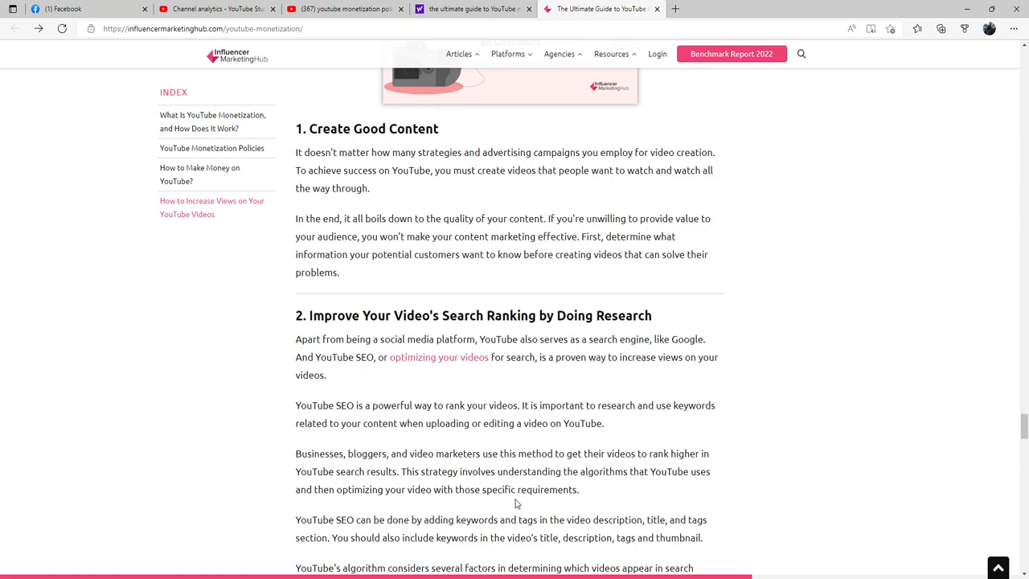
pyautogui.scroll(-3)
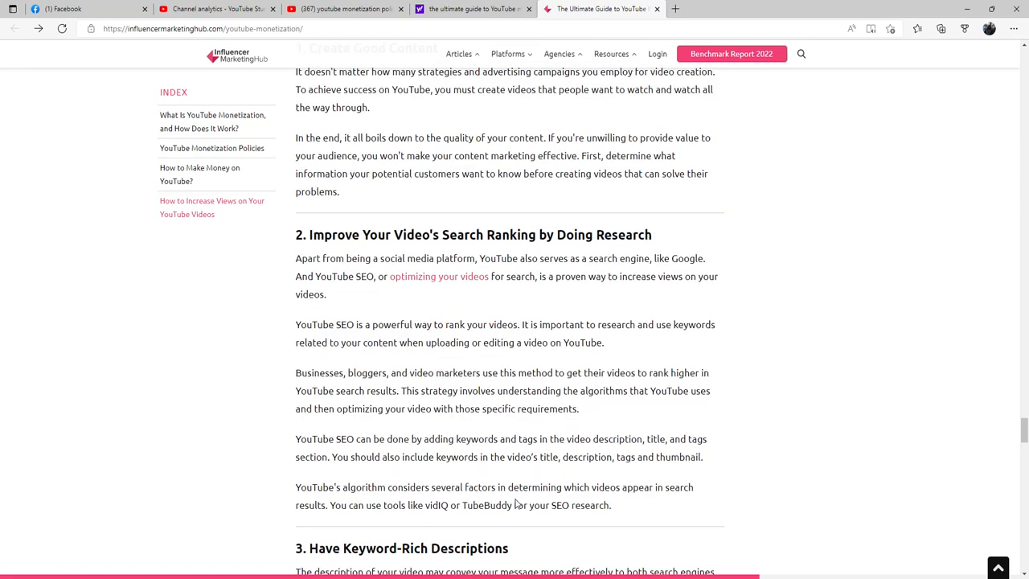
pyautogui.moveTo(387, 501)
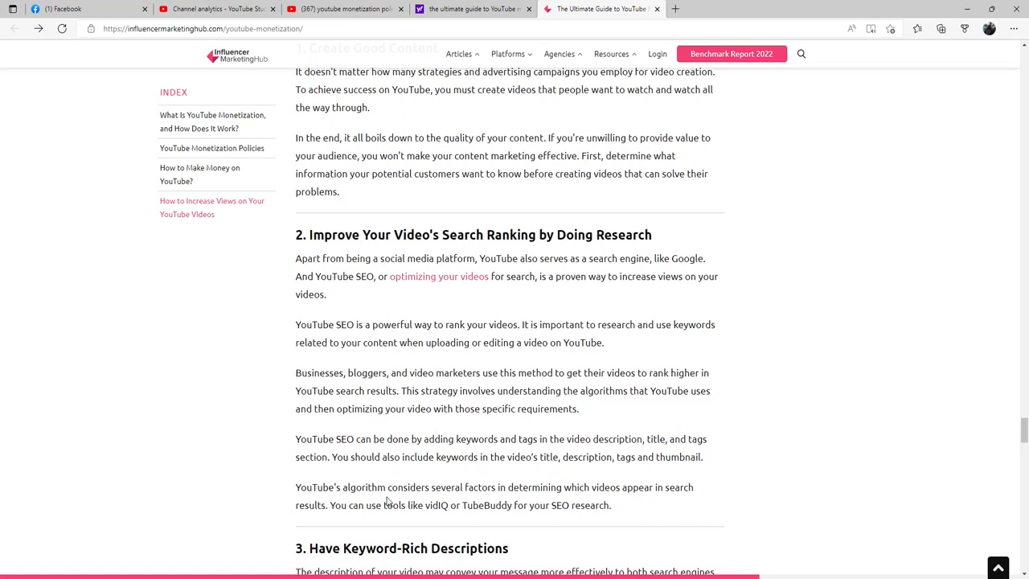
pyautogui.moveTo(559, 498)
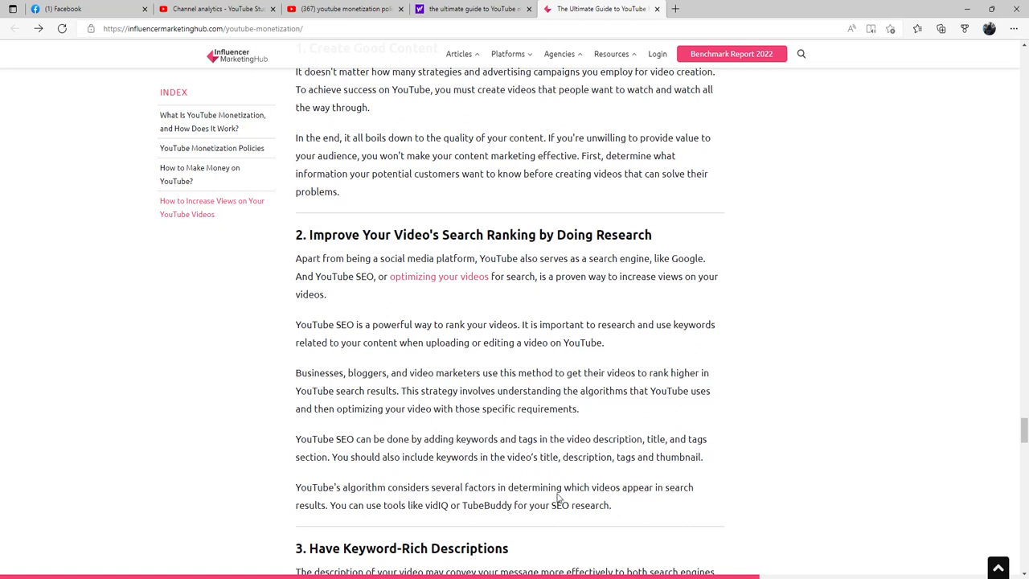
pyautogui.moveTo(482, 505)
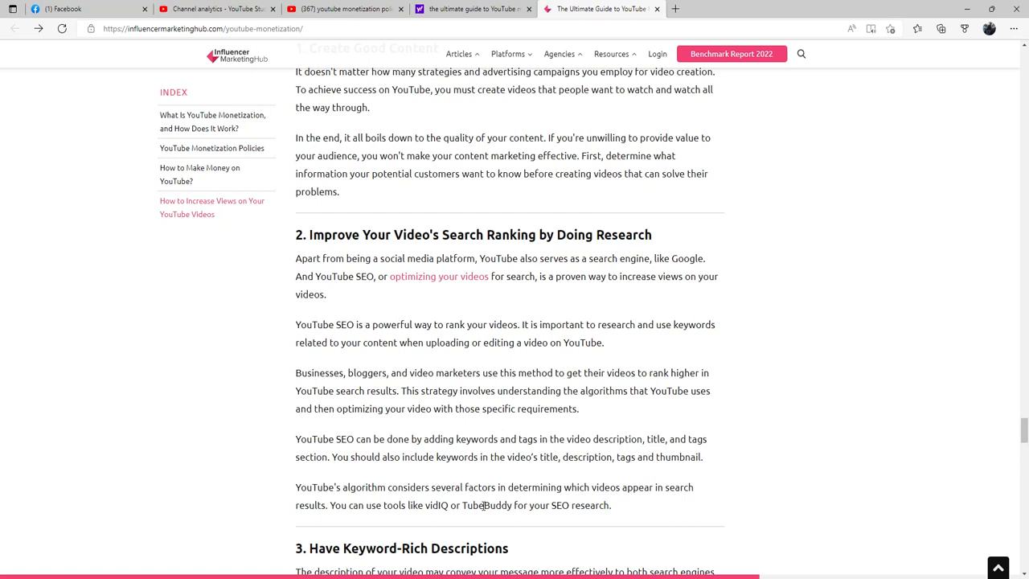
pyautogui.moveTo(405, 518)
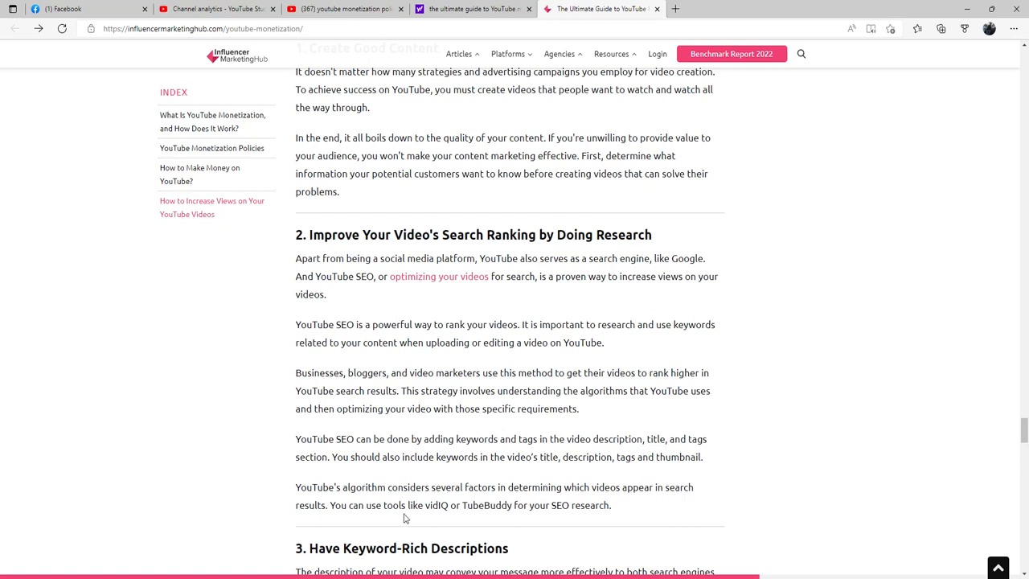
pyautogui.moveTo(488, 517)
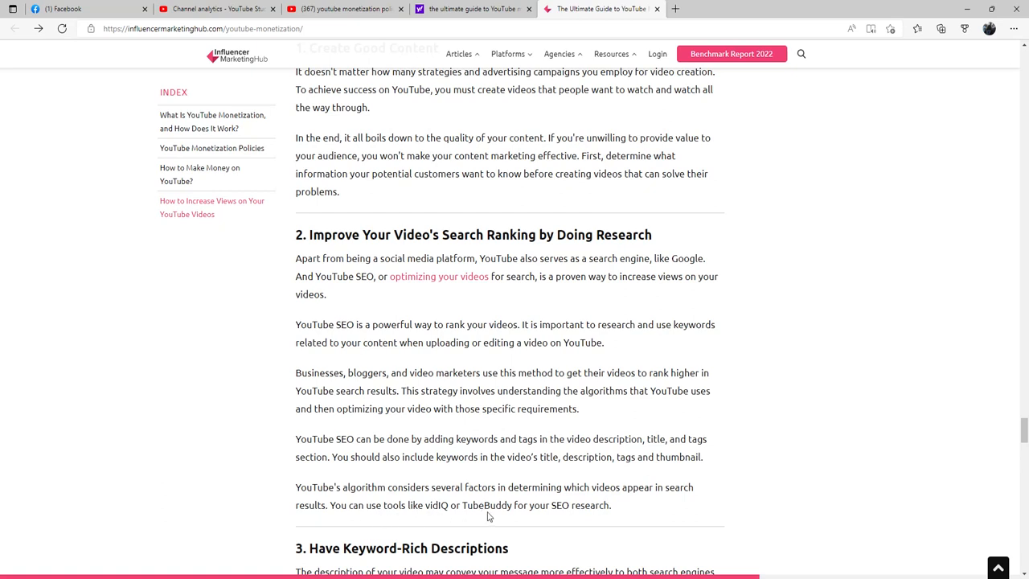
pyautogui.moveTo(587, 518)
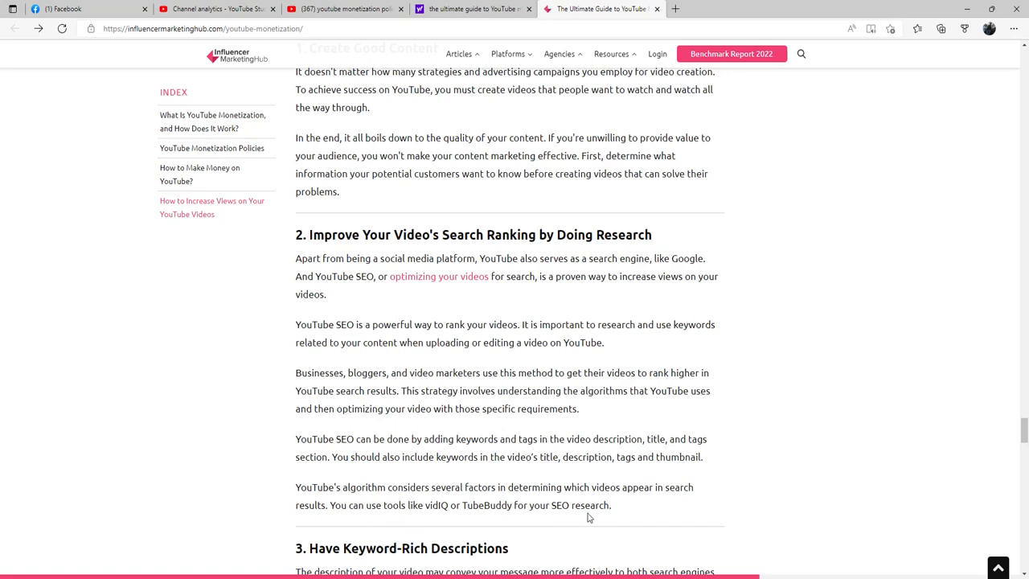
pyautogui.scroll(-3)
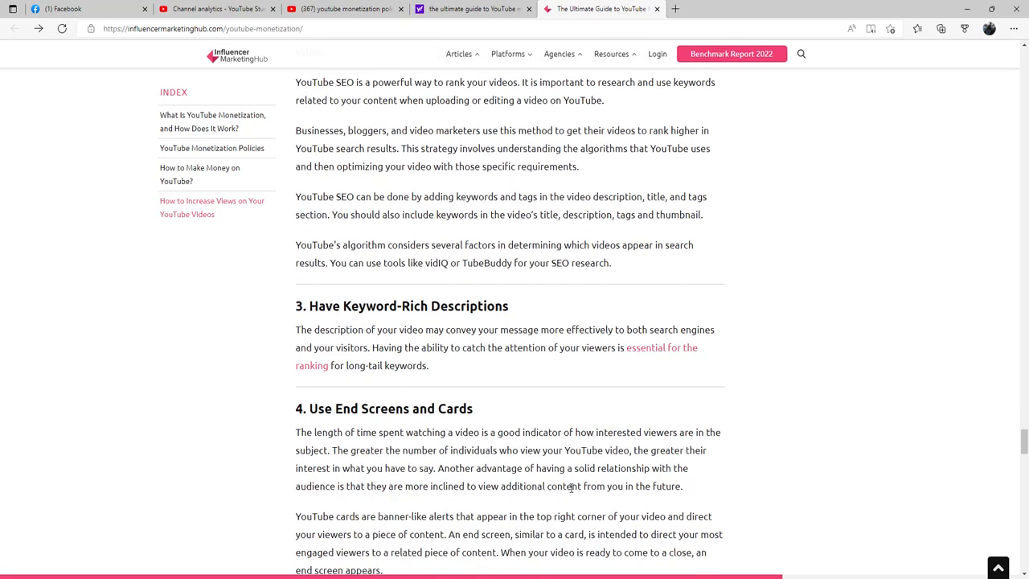
pyautogui.moveTo(429, 421)
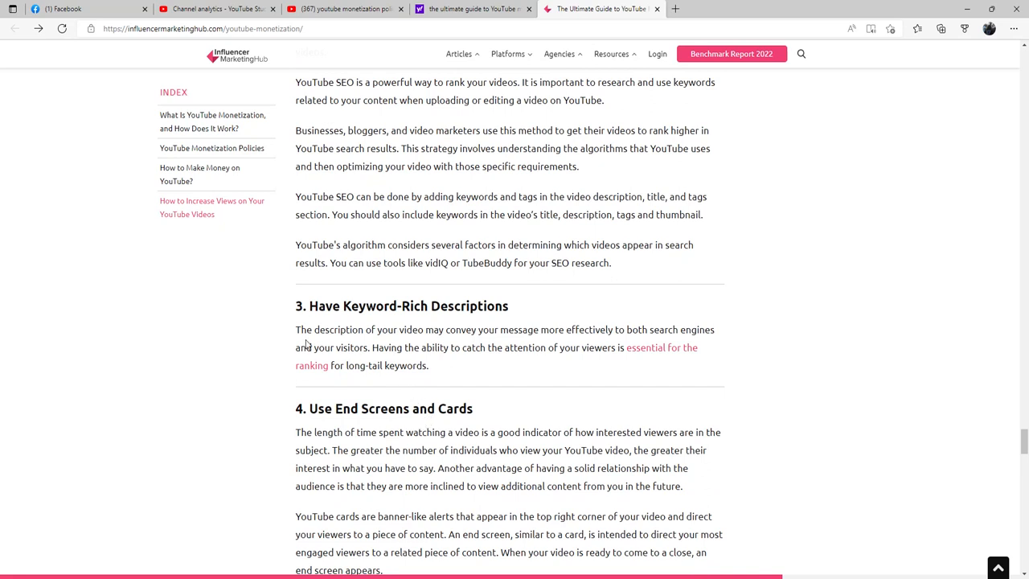
pyautogui.moveTo(471, 344)
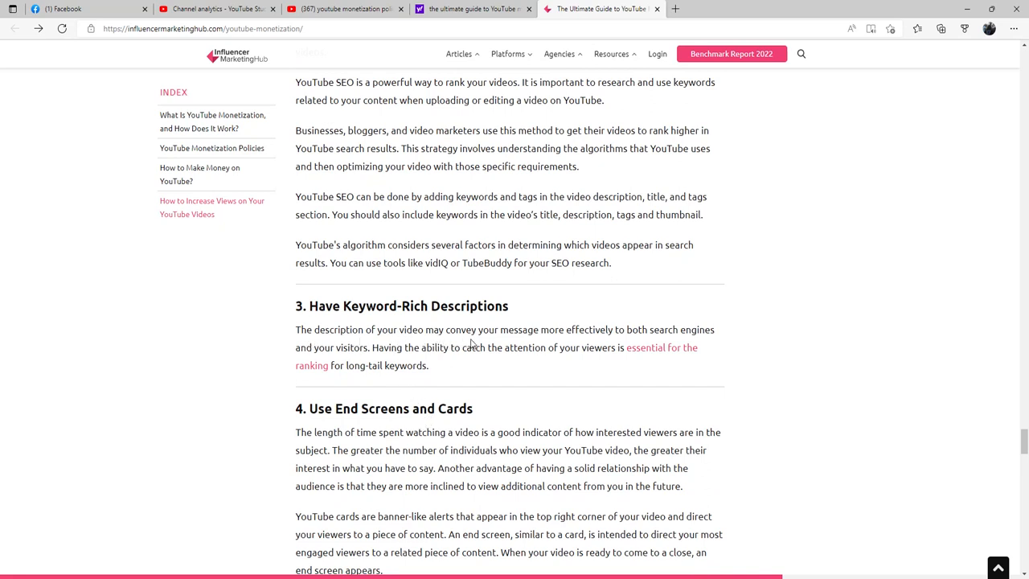
pyautogui.moveTo(651, 340)
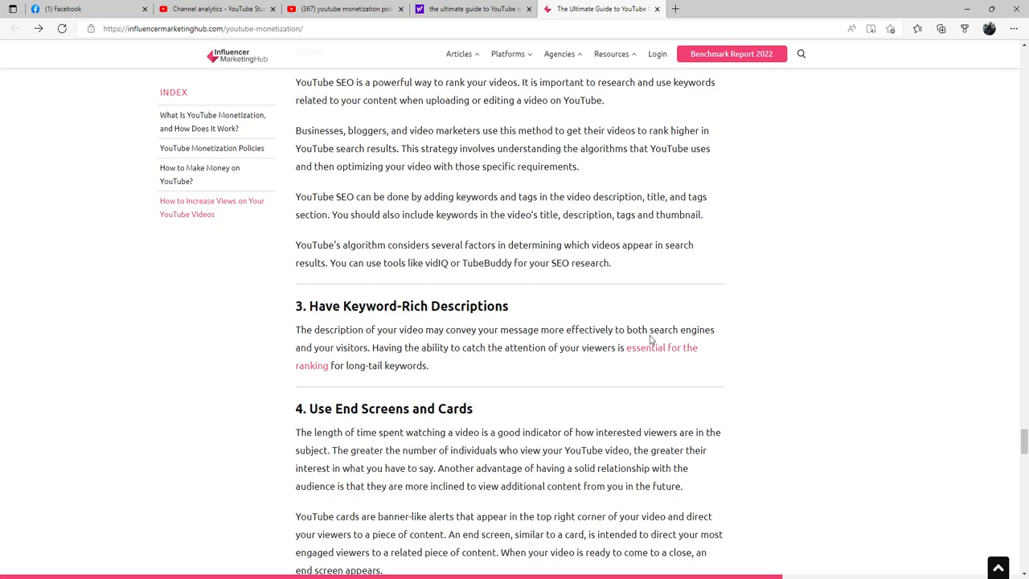
pyautogui.moveTo(404, 358)
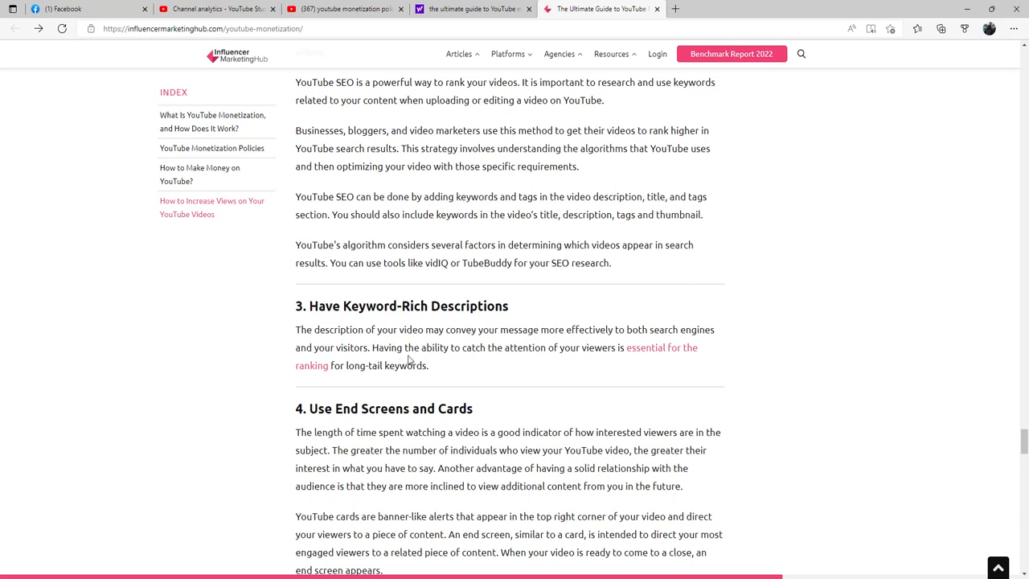
pyautogui.moveTo(876, 372)
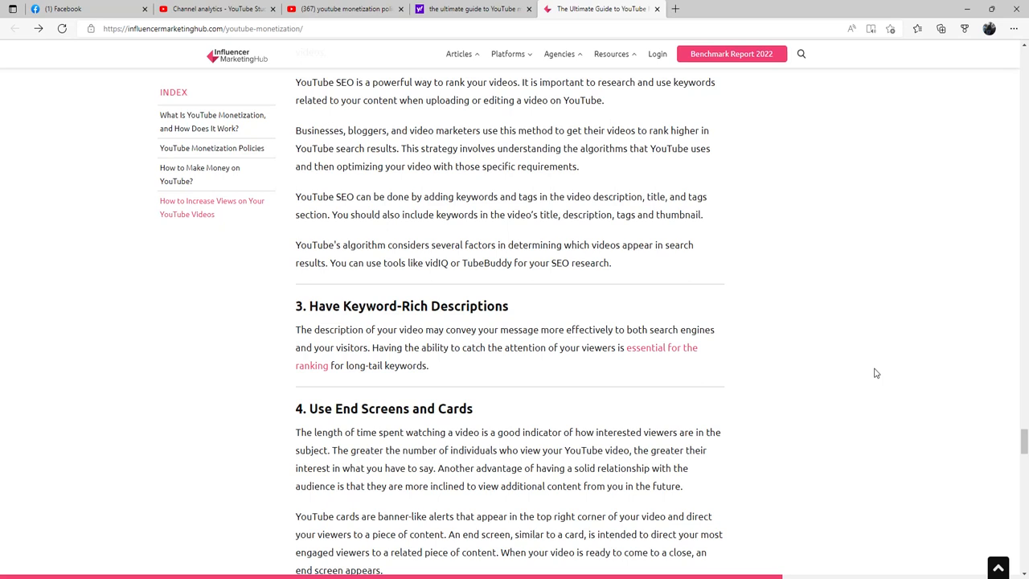
pyautogui.moveTo(858, 374)
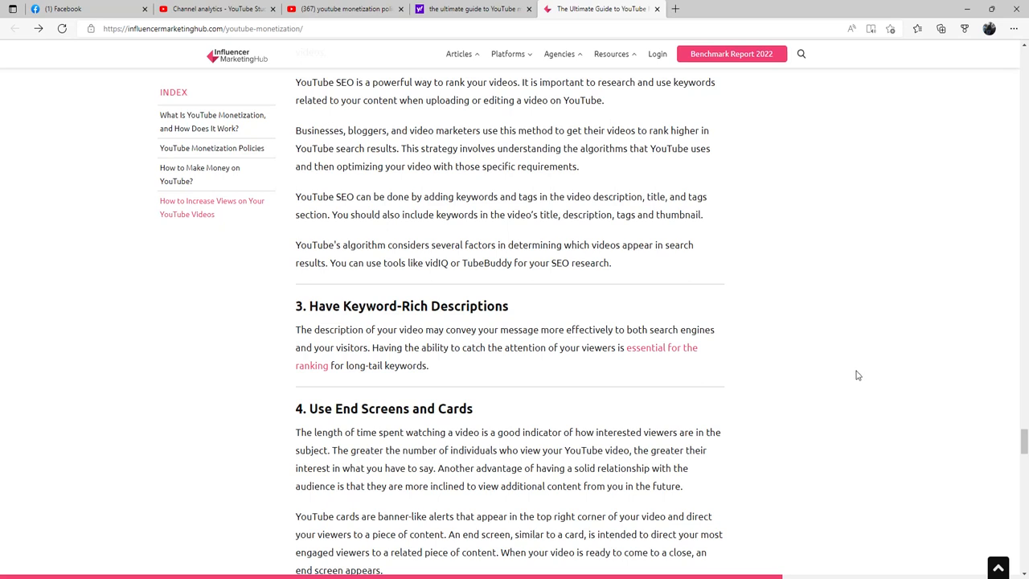
pyautogui.moveTo(805, 384)
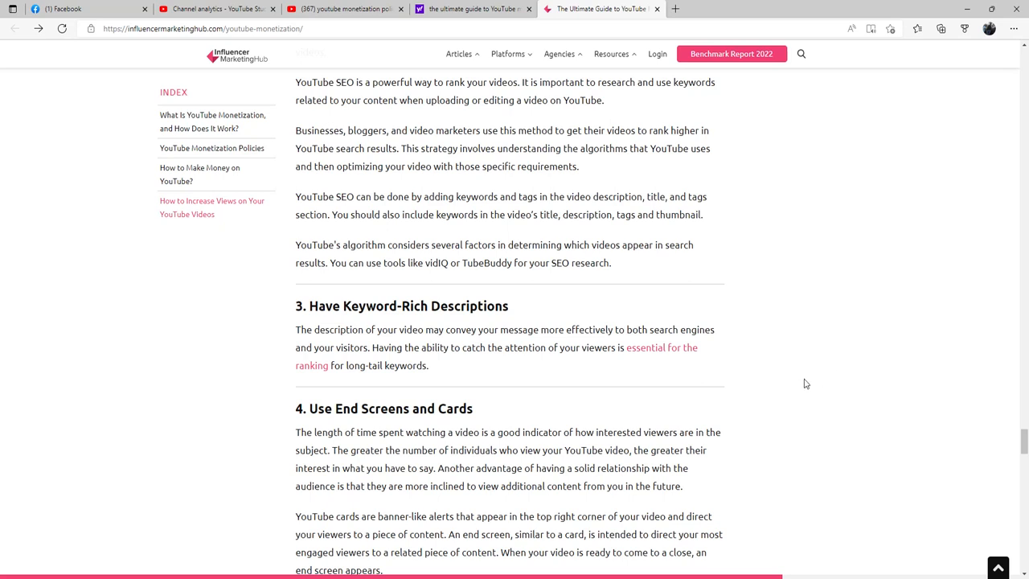
pyautogui.moveTo(711, 423)
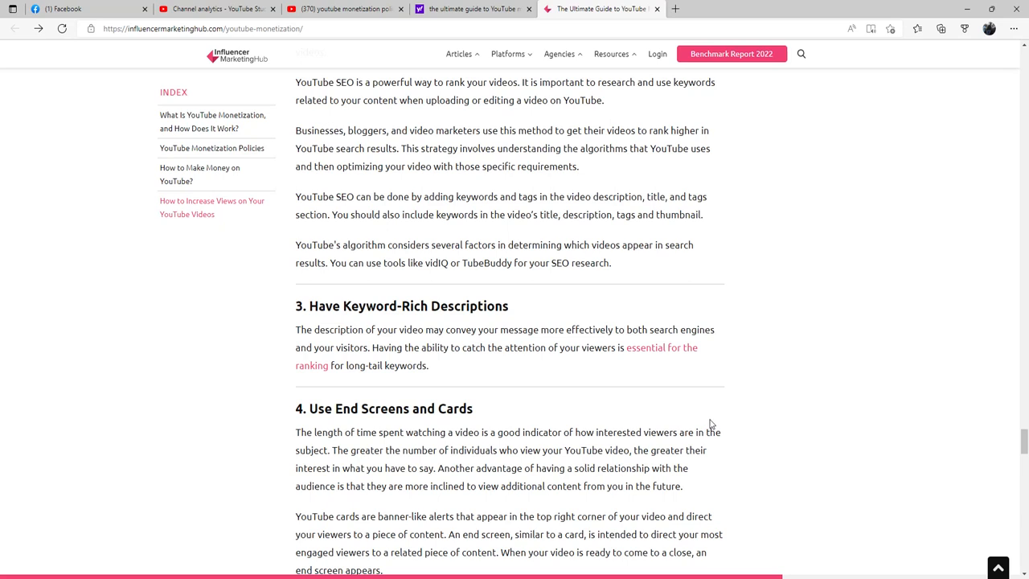
pyautogui.moveTo(709, 442)
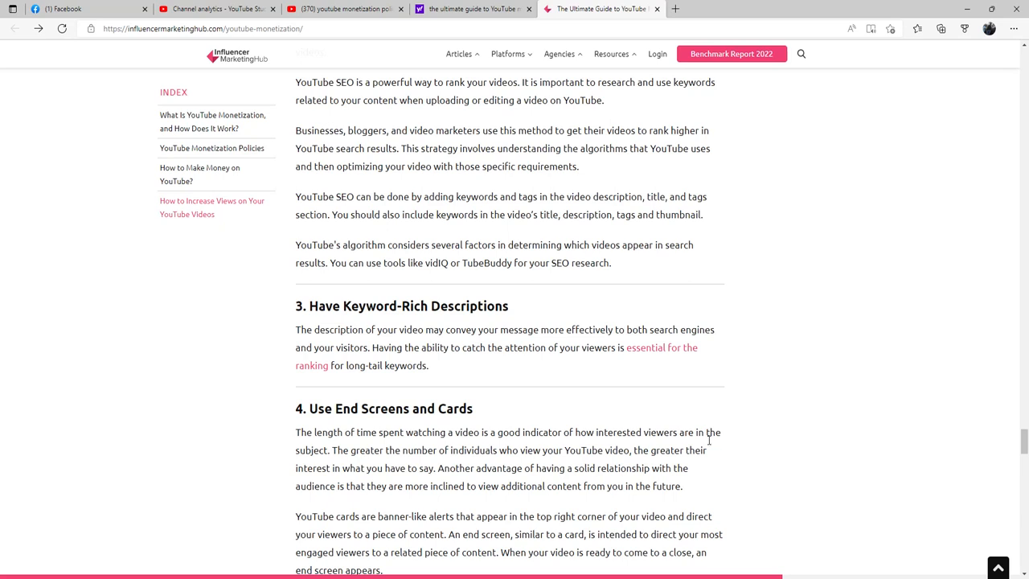
pyautogui.moveTo(719, 440)
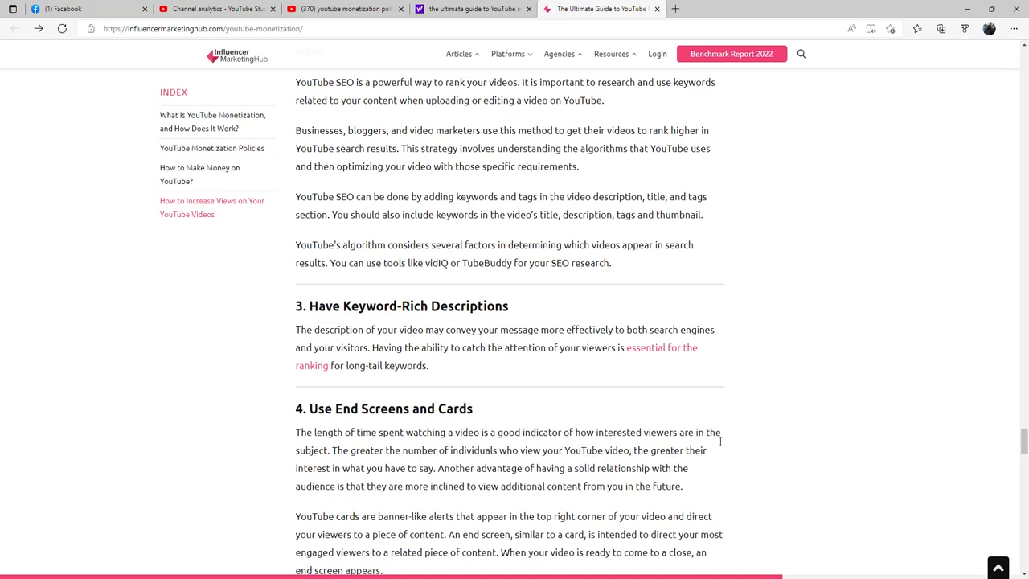
pyautogui.moveTo(719, 456)
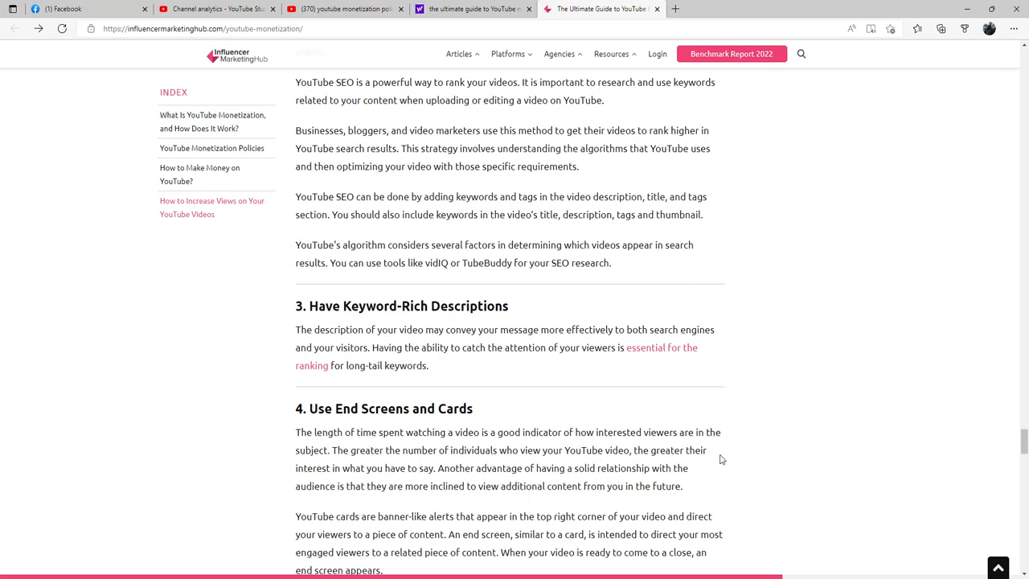
pyautogui.moveTo(688, 491)
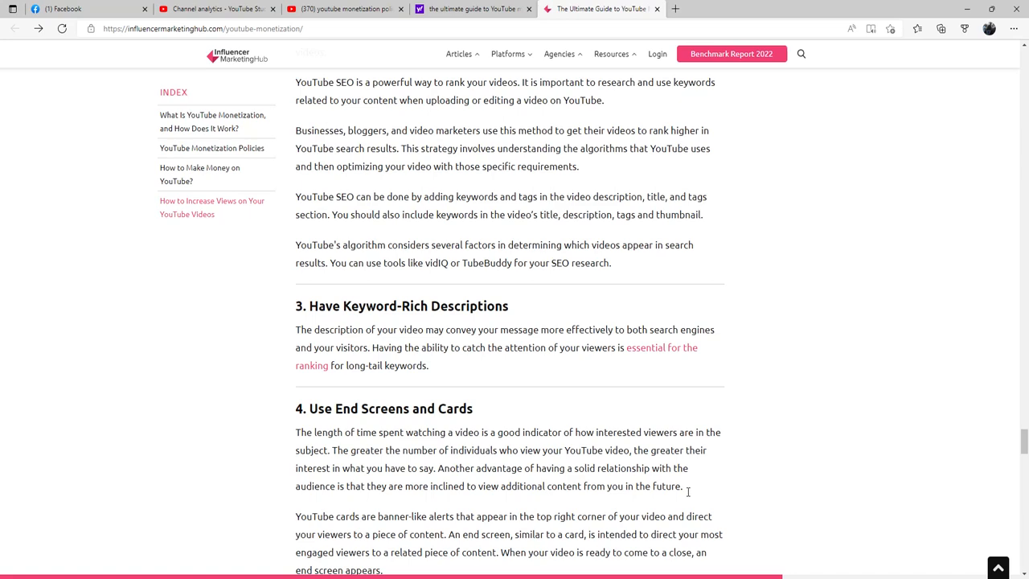
# Step: Scroll past tip 4, End Screens and Cards, to tip 5, Customize Your Thumbnails
pyautogui.scroll(-3)
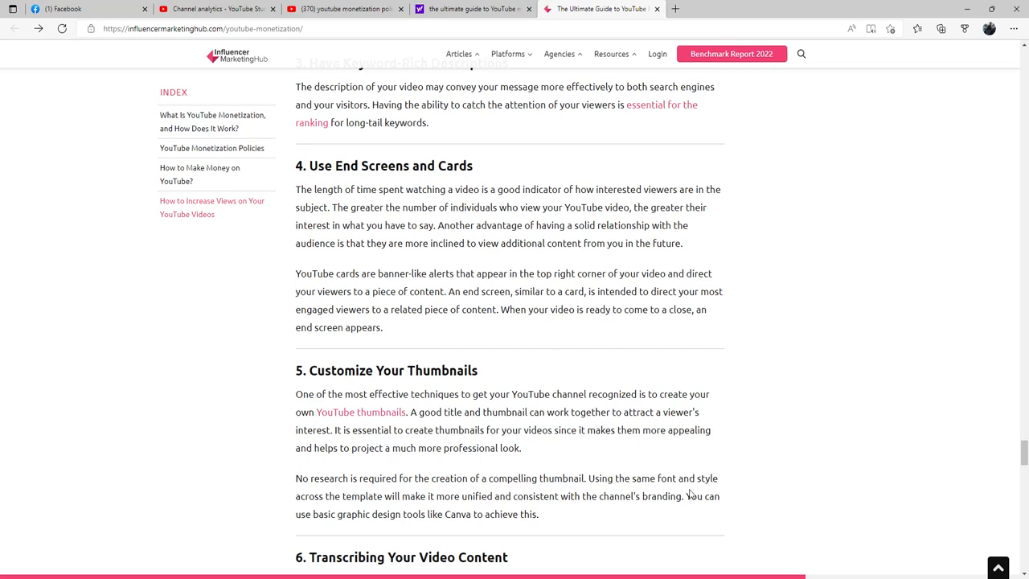
pyautogui.moveTo(691, 494)
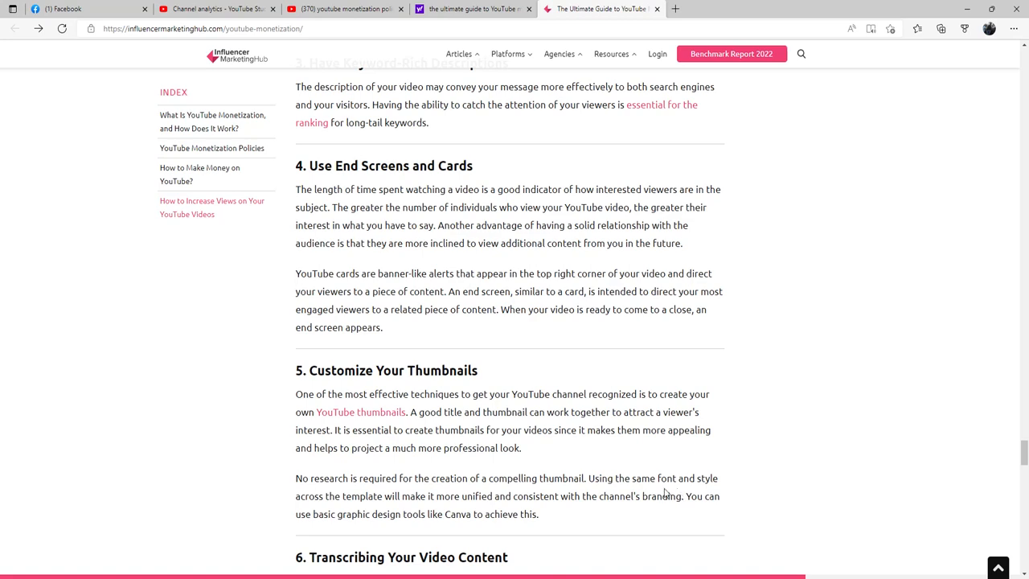
# Step: Scroll past Customize Your Thumbnails to the start of tip 6 on transcribing video
pyautogui.scroll(-3)
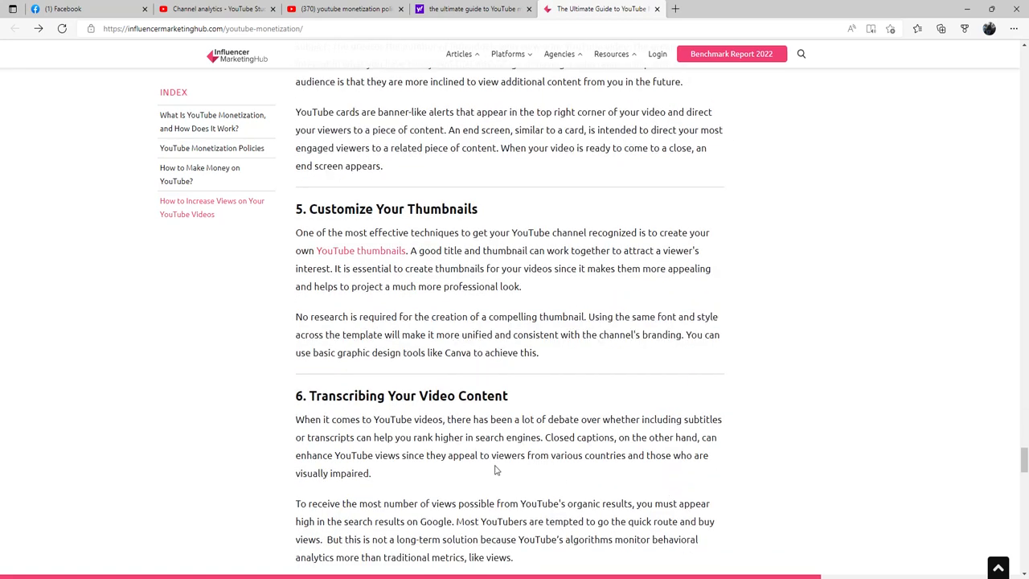
pyautogui.moveTo(471, 457)
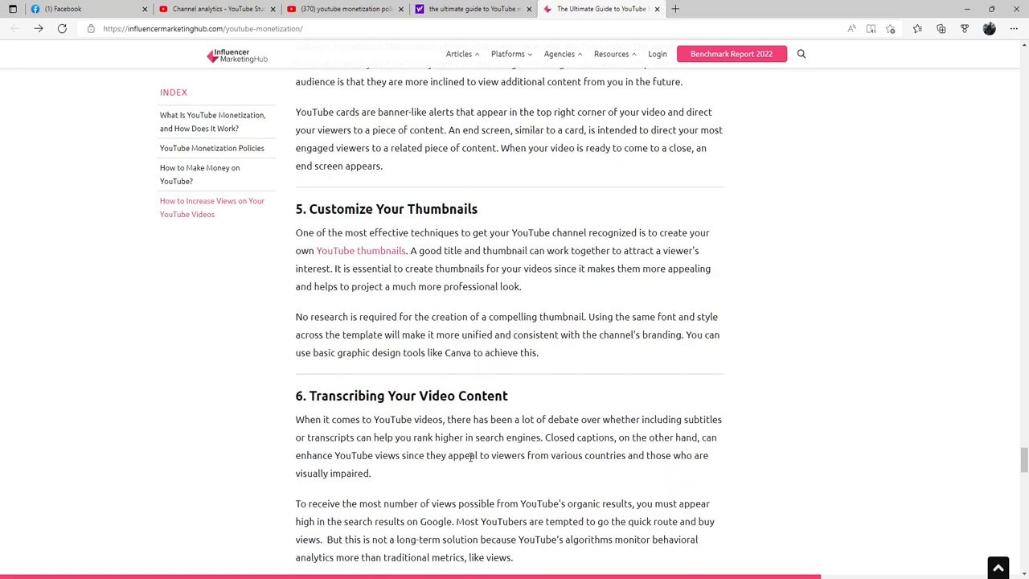
pyautogui.moveTo(412, 441)
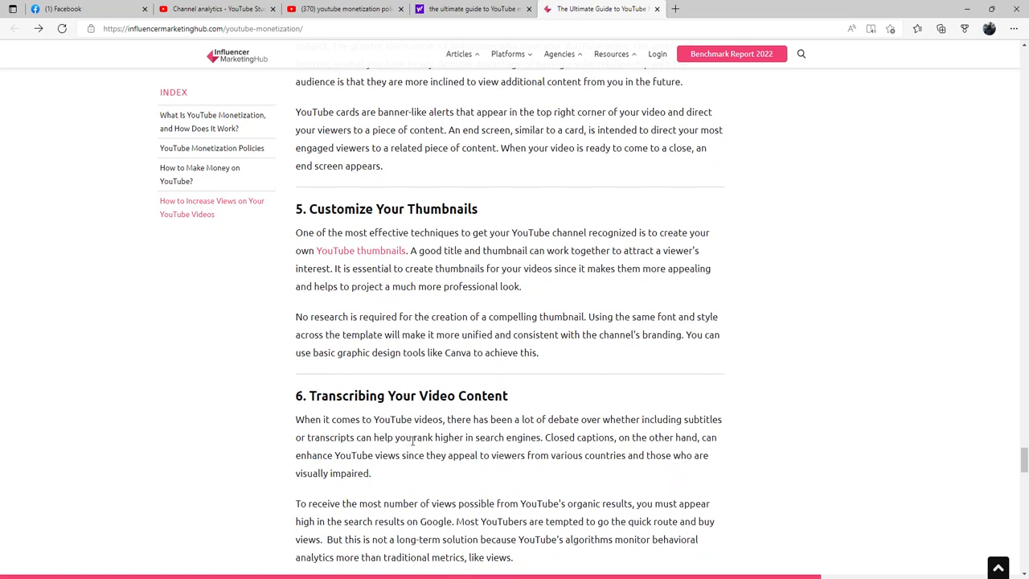
pyautogui.moveTo(448, 440)
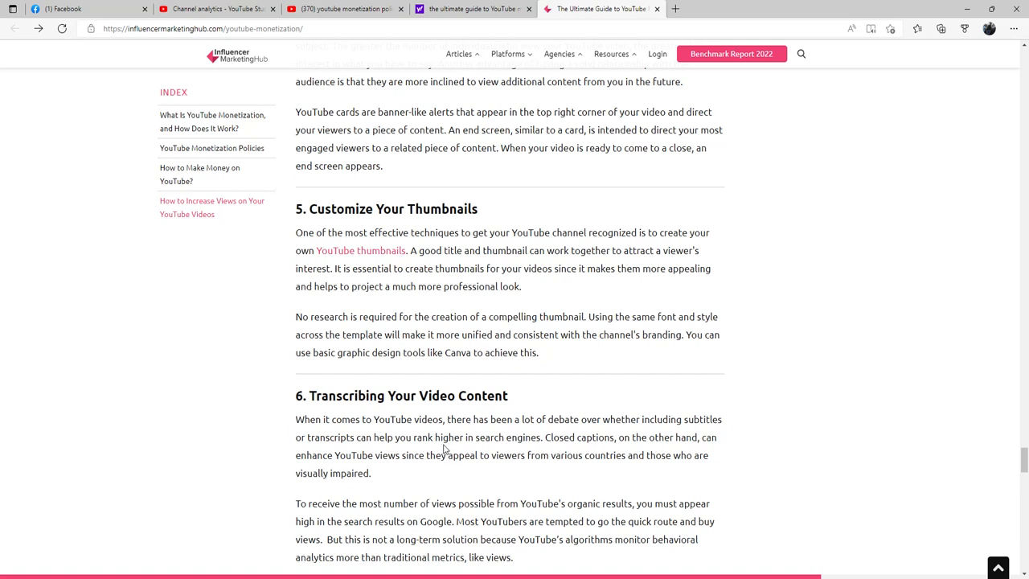
pyautogui.moveTo(491, 455)
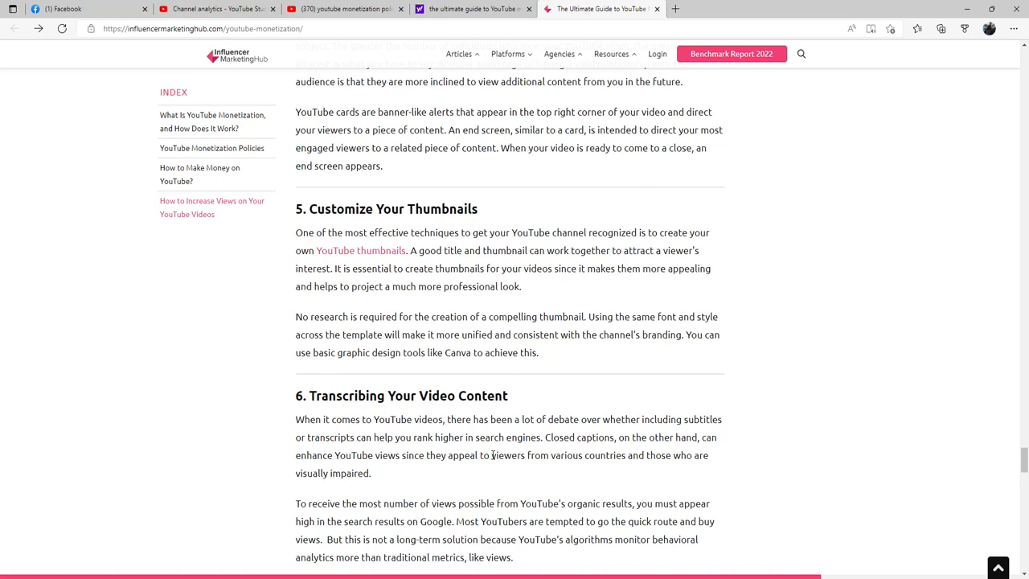
pyautogui.moveTo(480, 467)
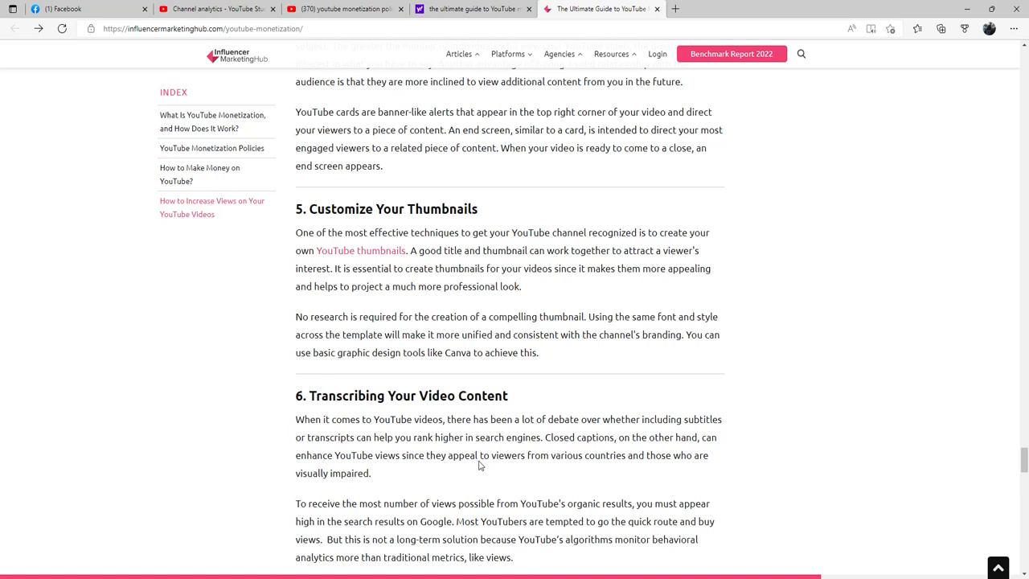
pyautogui.moveTo(492, 472)
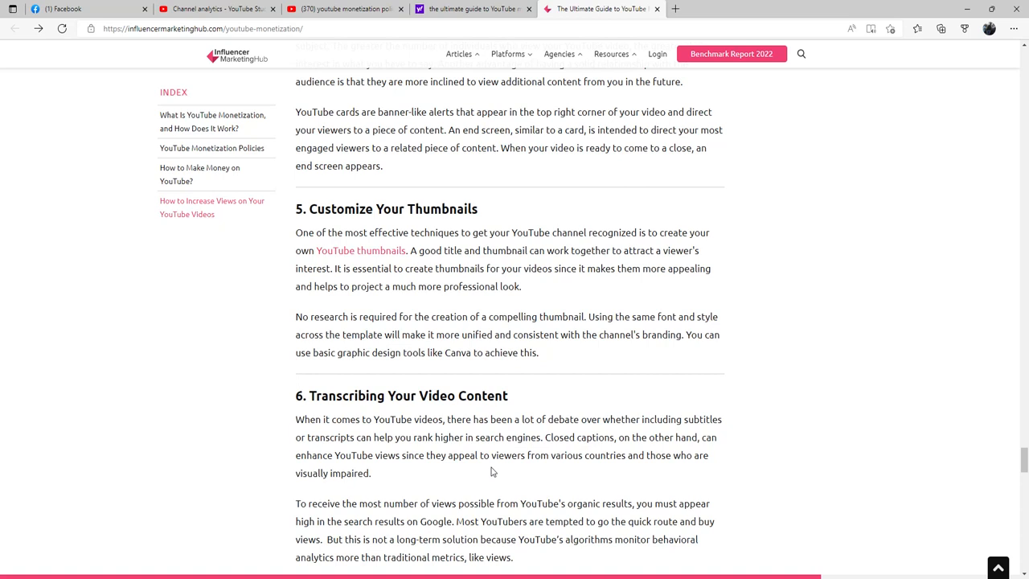
pyautogui.moveTo(517, 475)
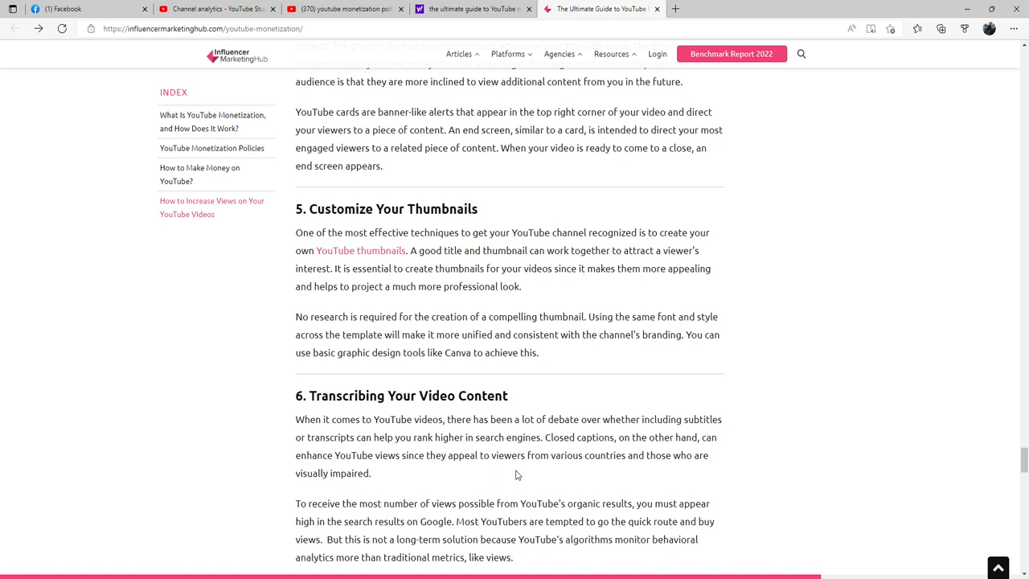
pyautogui.moveTo(521, 479)
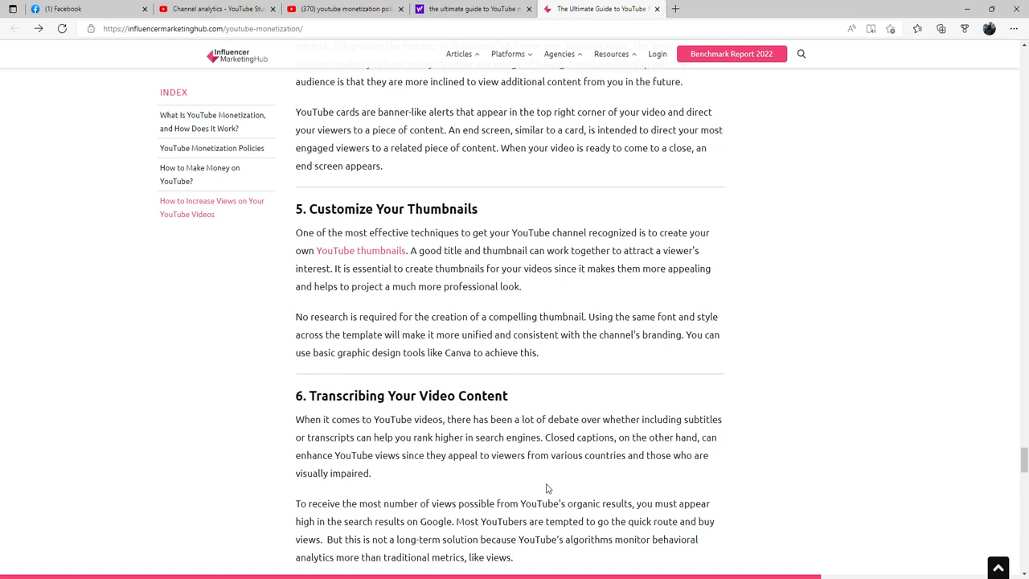
# Step: Scroll through tip 6 on transcription to the start of tip 7 on blog posts
pyautogui.scroll(-3)
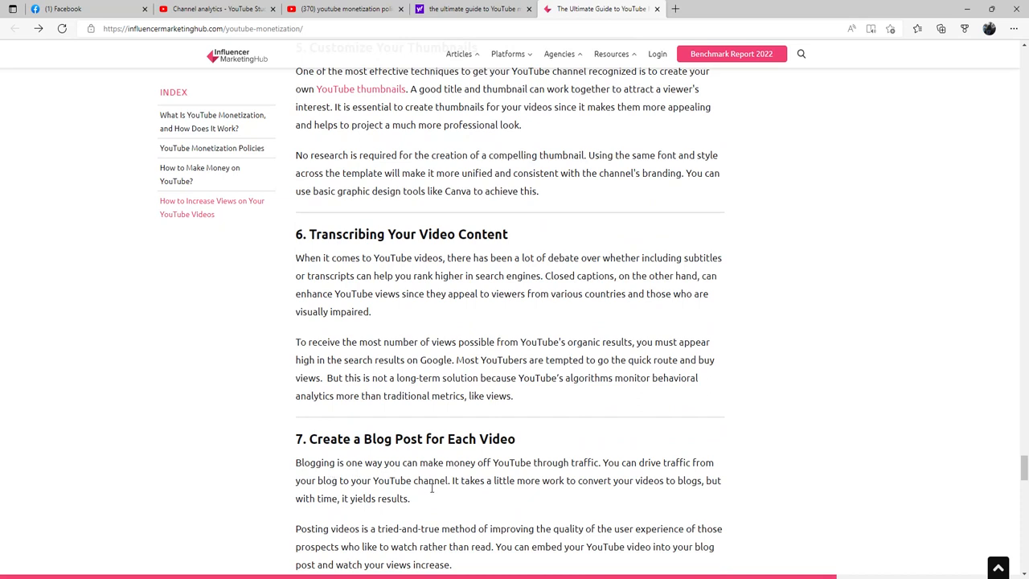
pyautogui.moveTo(595, 476)
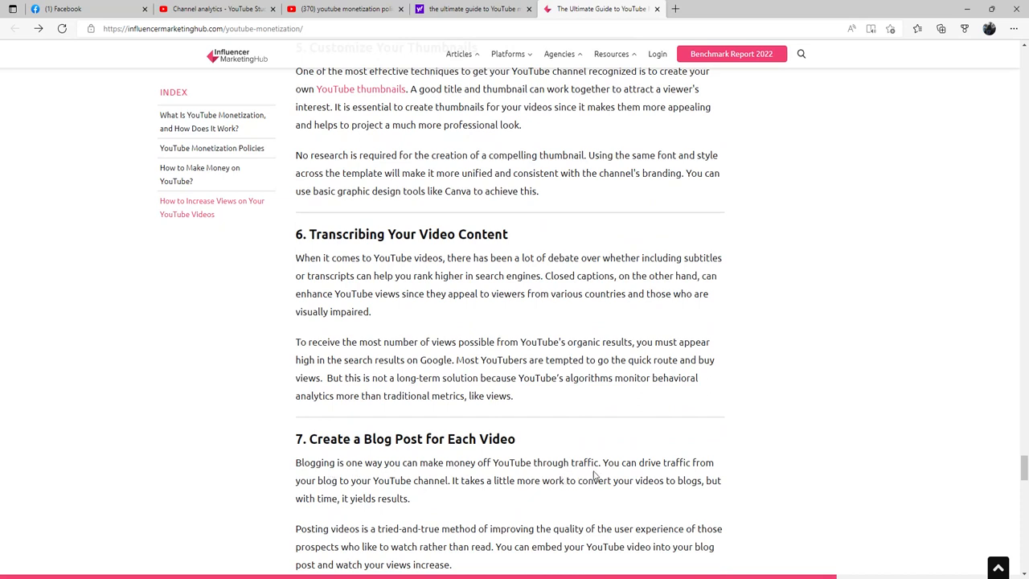
pyautogui.moveTo(758, 471)
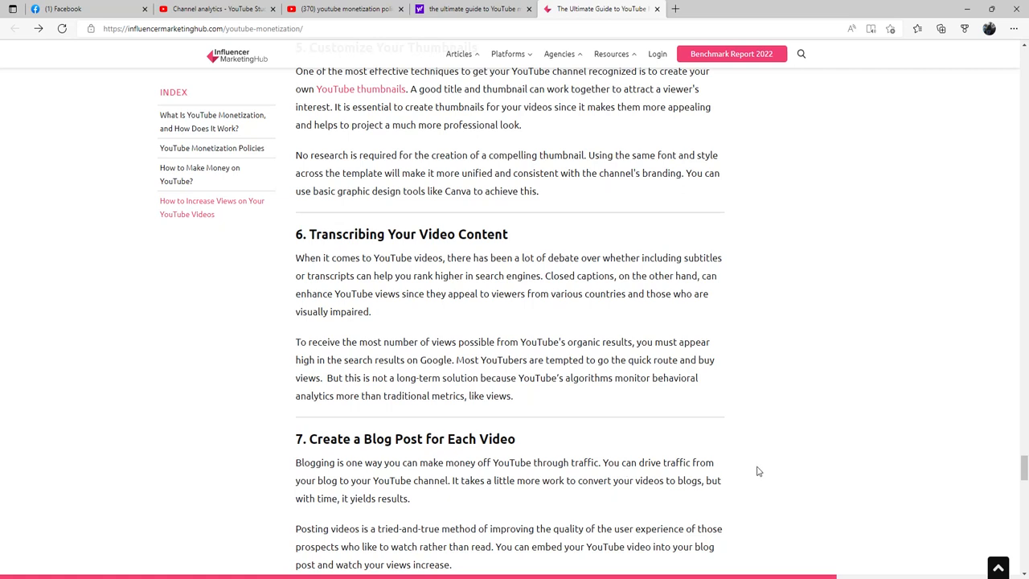
pyautogui.moveTo(752, 470)
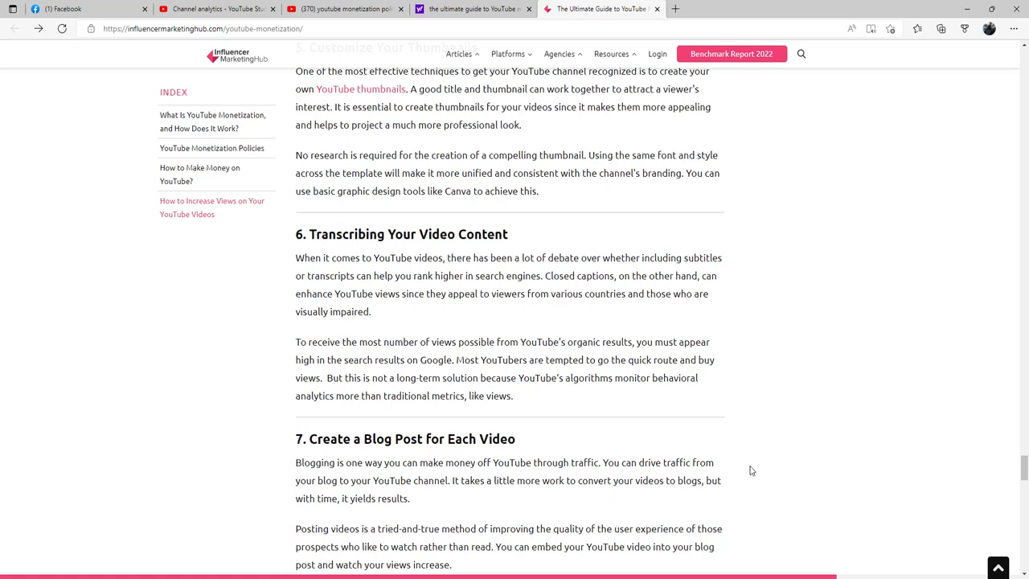
pyautogui.moveTo(741, 469)
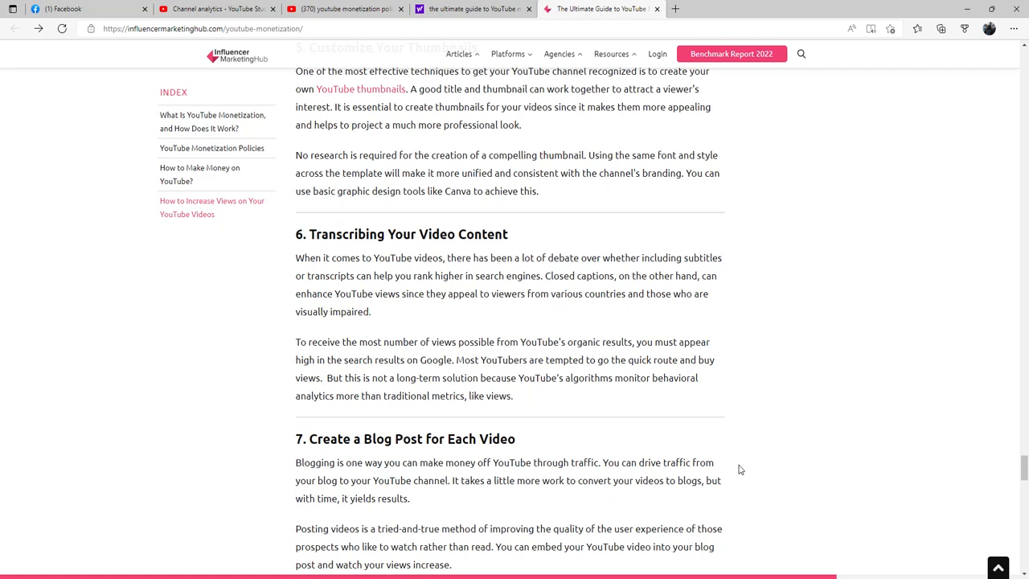
pyautogui.moveTo(735, 472)
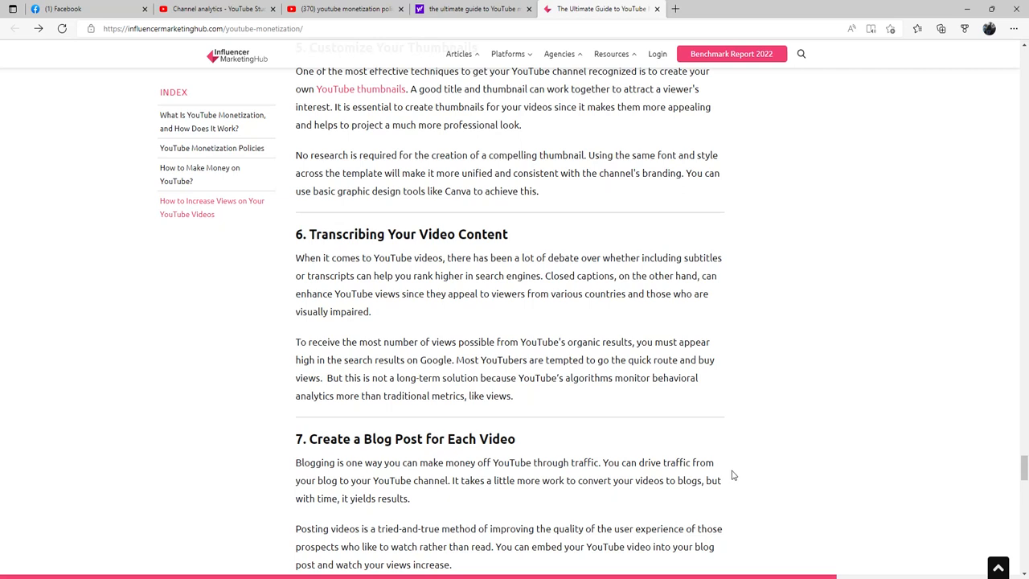
pyautogui.moveTo(697, 482)
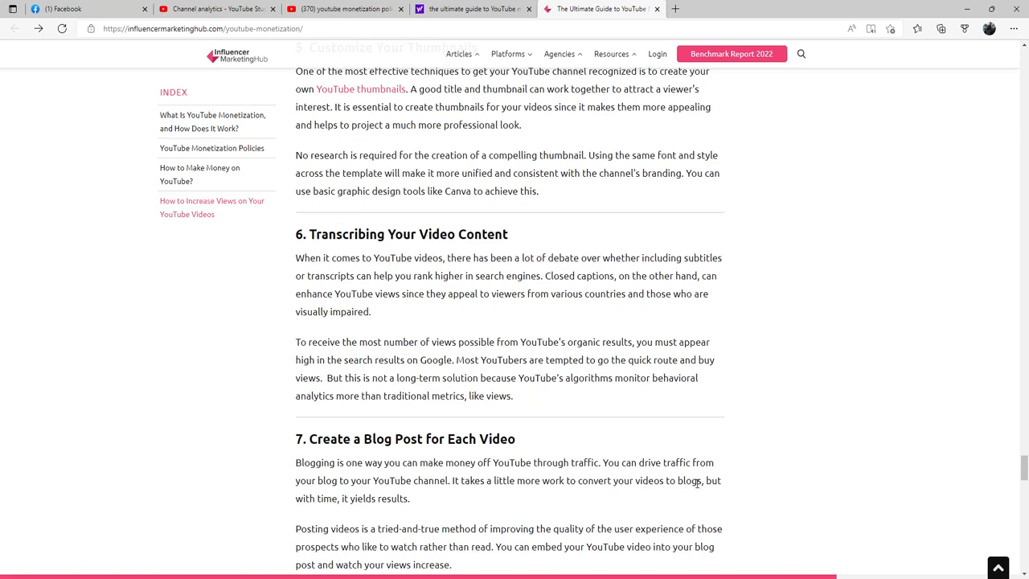
# Step: Scroll through tip 7 Create a Blog Post and tip 8 Create Playlists
pyautogui.scroll(-3)
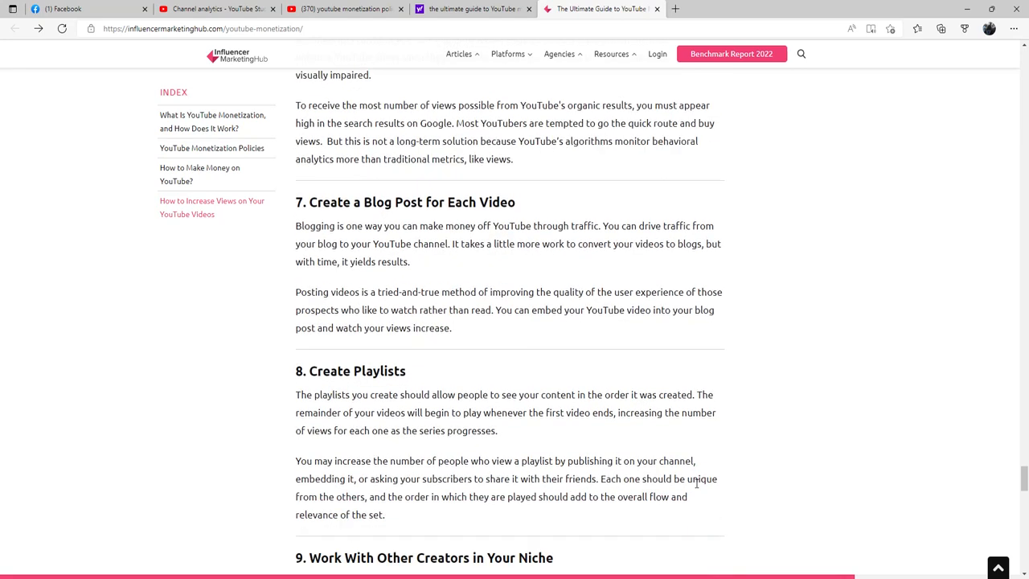
pyautogui.scroll(-3)
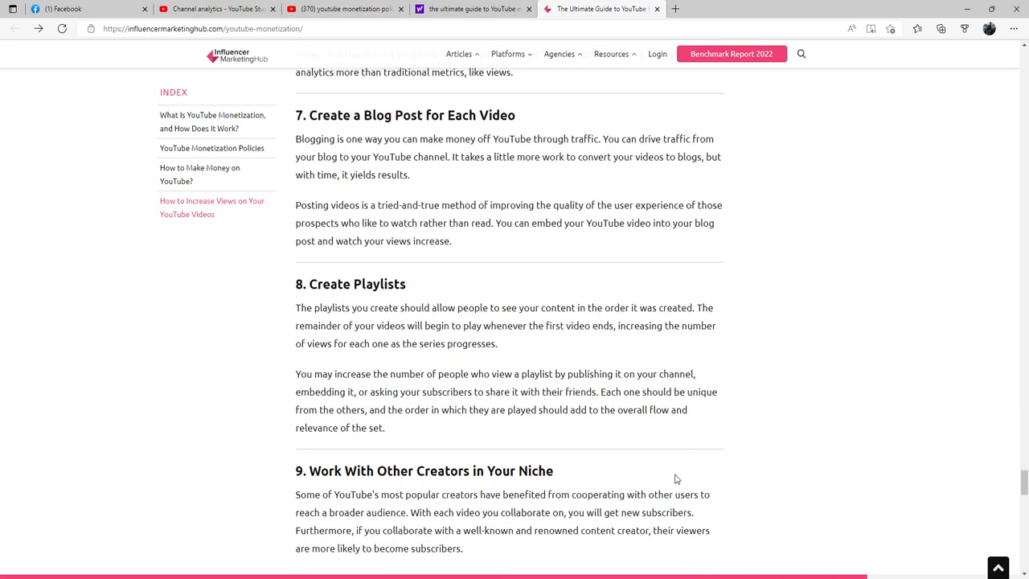
pyautogui.moveTo(583, 430)
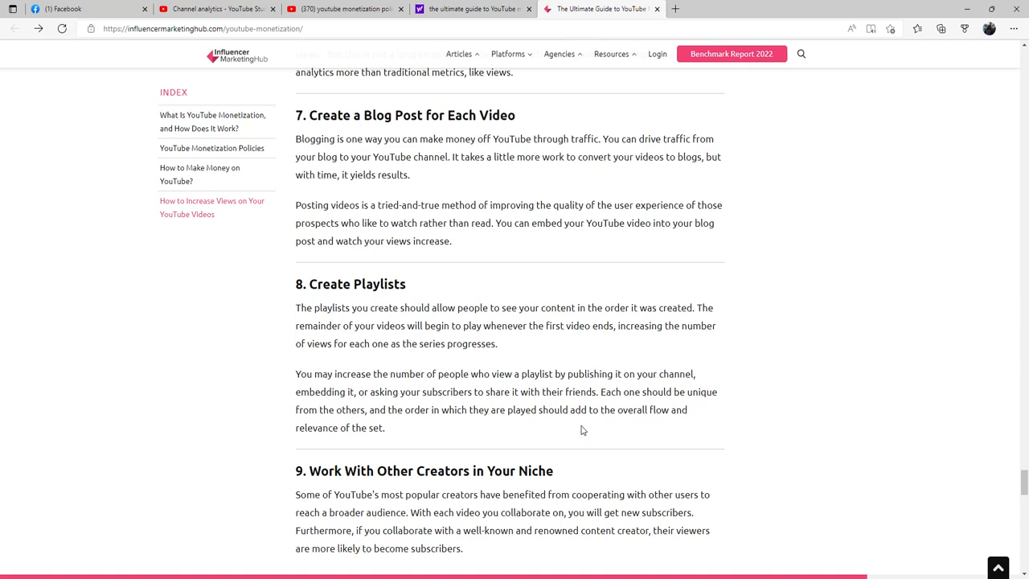
pyautogui.moveTo(609, 408)
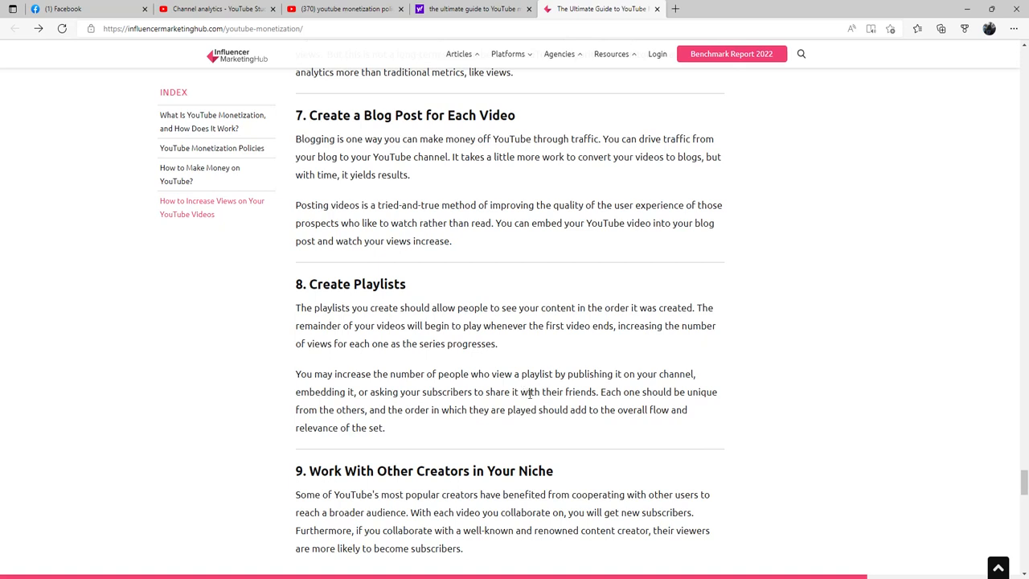
pyautogui.moveTo(522, 404)
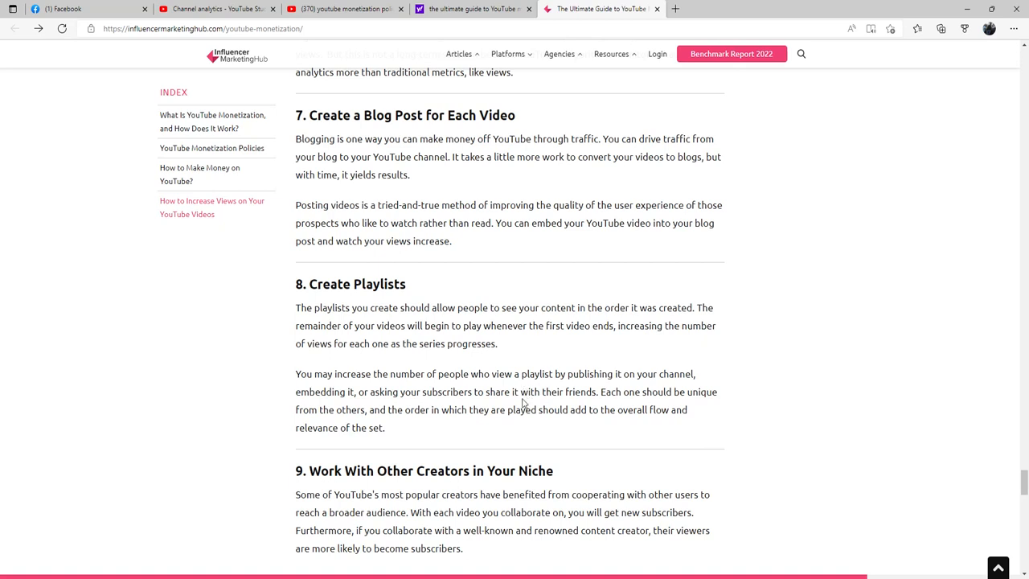
pyautogui.moveTo(582, 413)
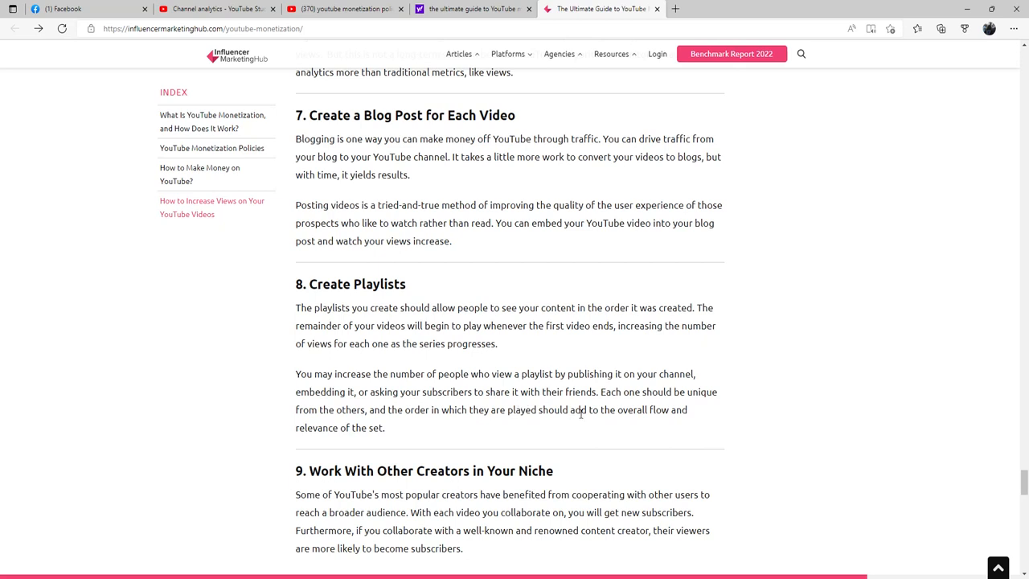
pyautogui.moveTo(662, 413)
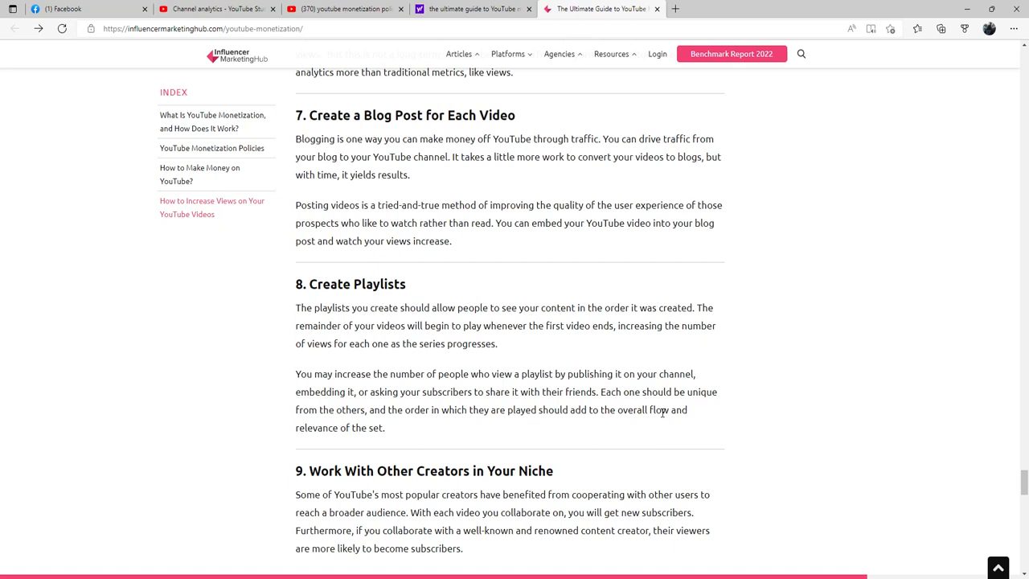
pyautogui.moveTo(657, 402)
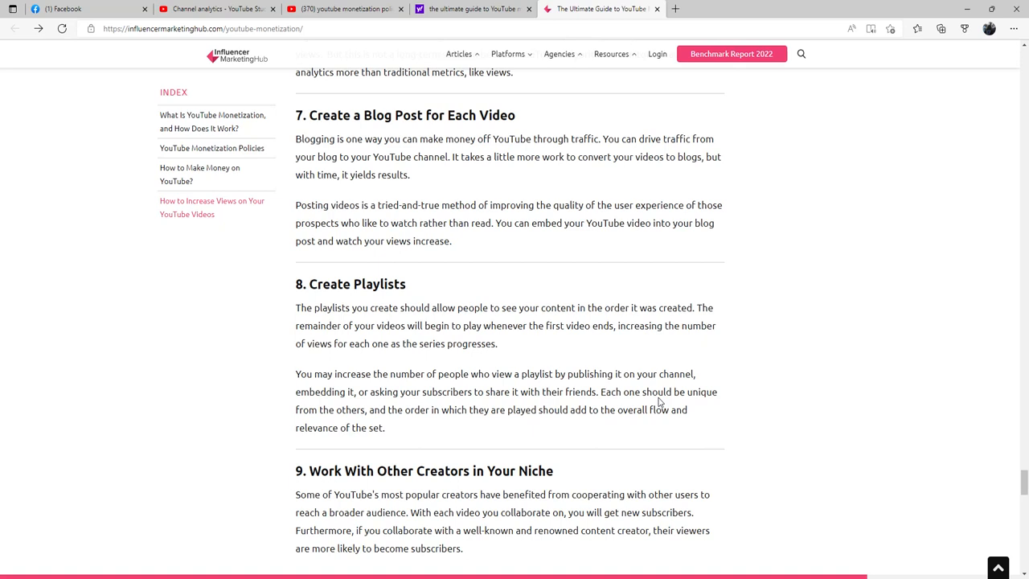
# Step: Scroll to read tip 9, Work With Other Creators in Your Niche
pyautogui.scroll(-3)
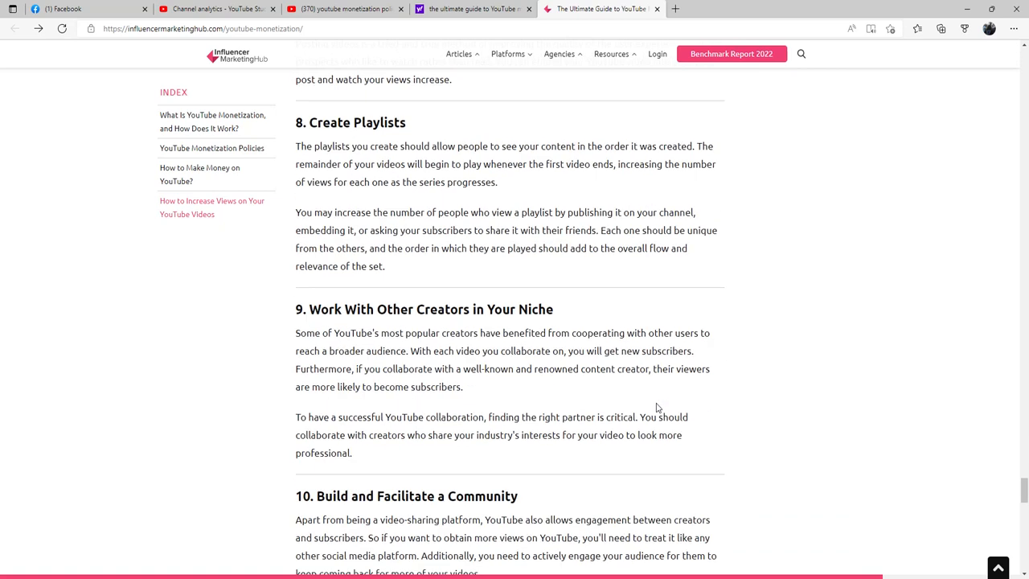
pyautogui.moveTo(510, 393)
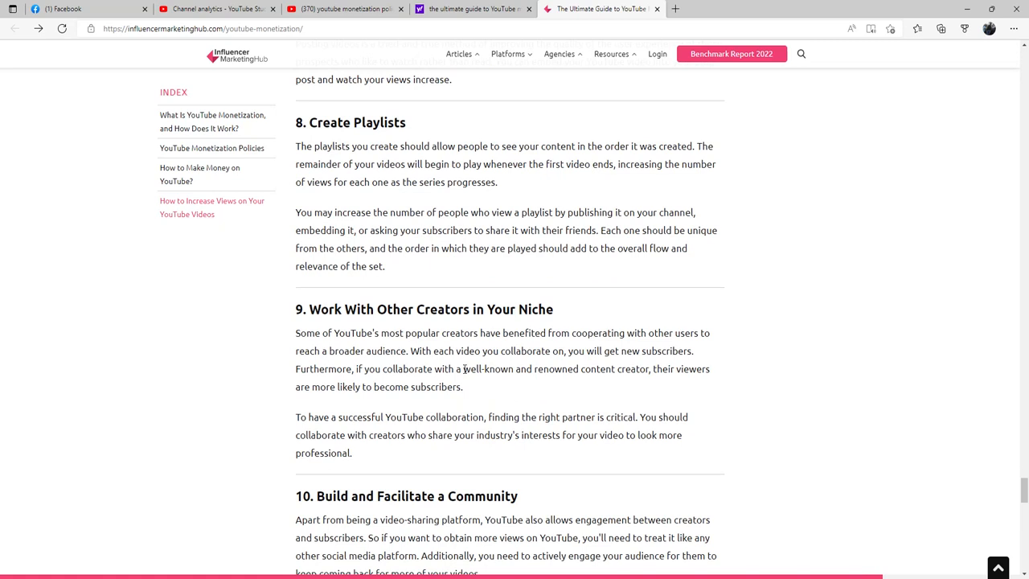
pyautogui.moveTo(675, 376)
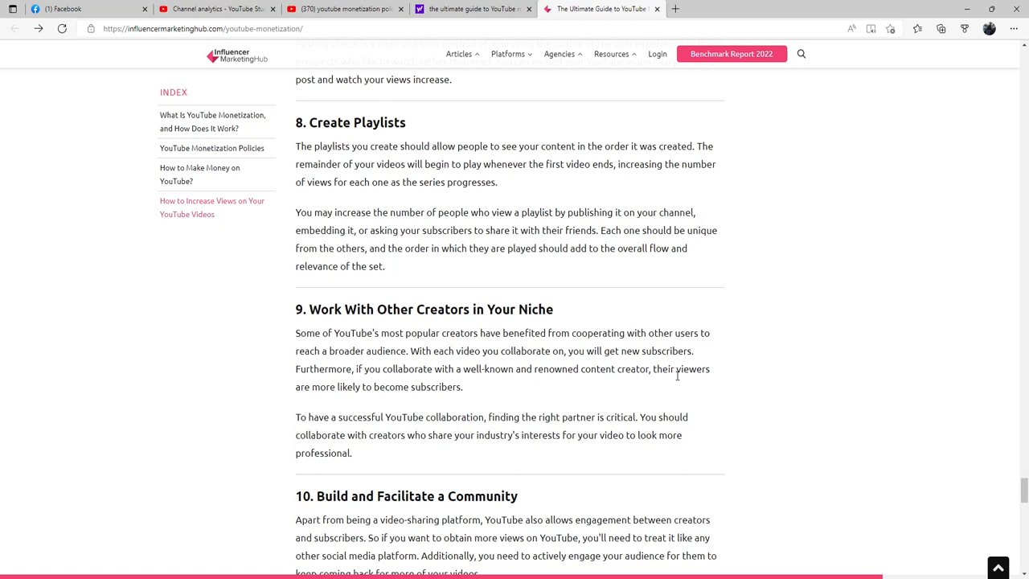
pyautogui.moveTo(675, 380)
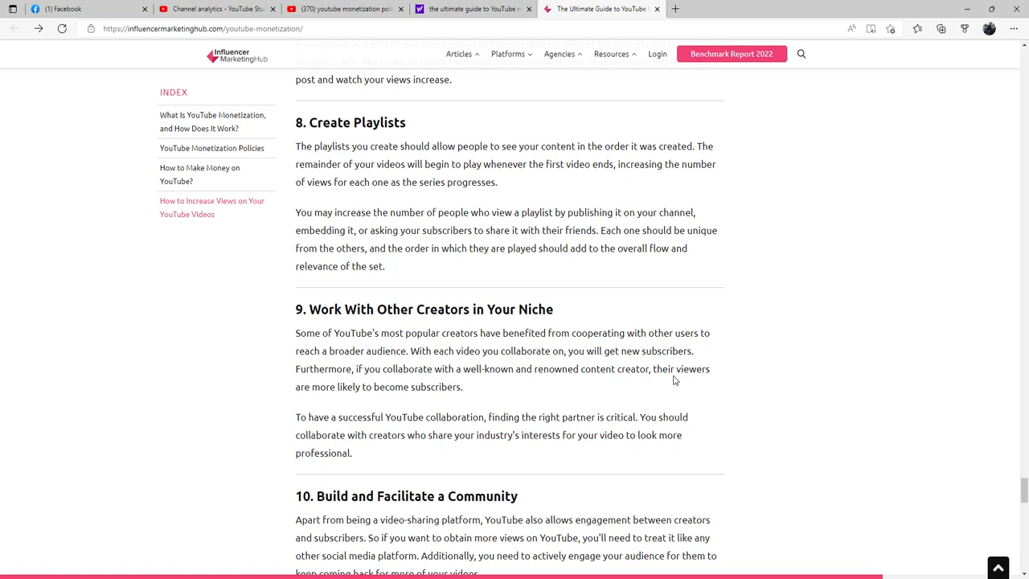
pyautogui.moveTo(526, 376)
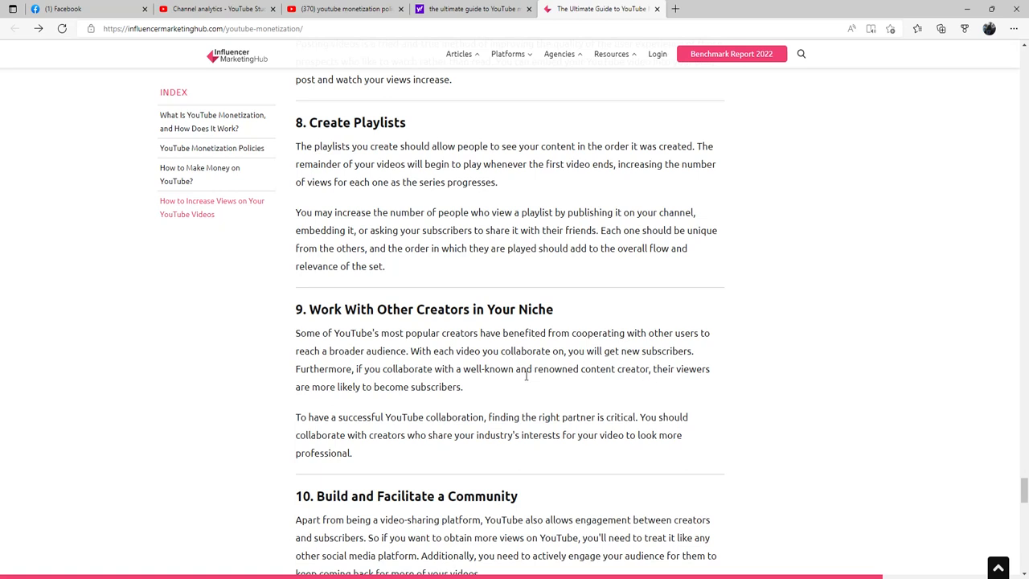
pyautogui.moveTo(495, 386)
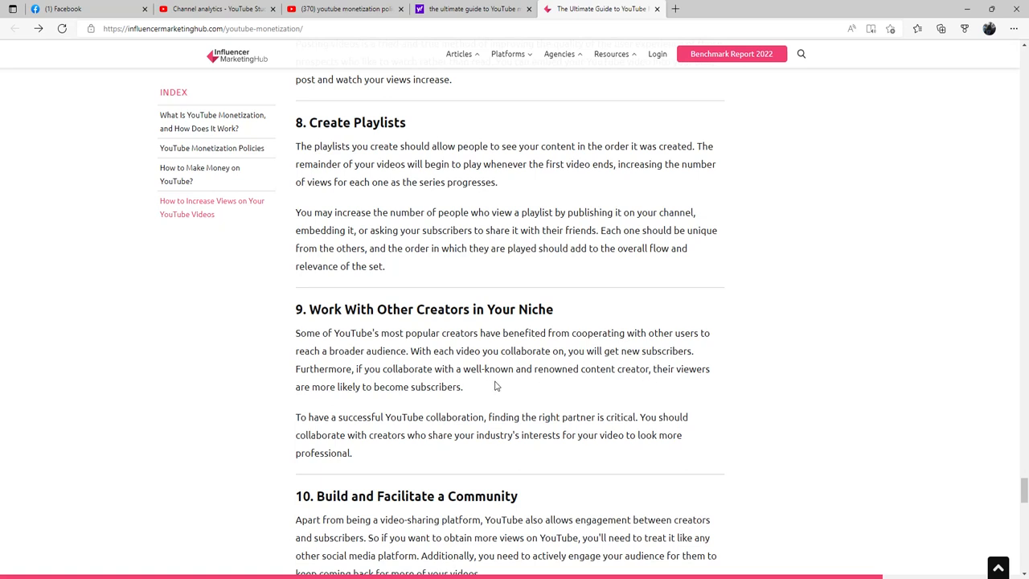
pyautogui.moveTo(597, 383)
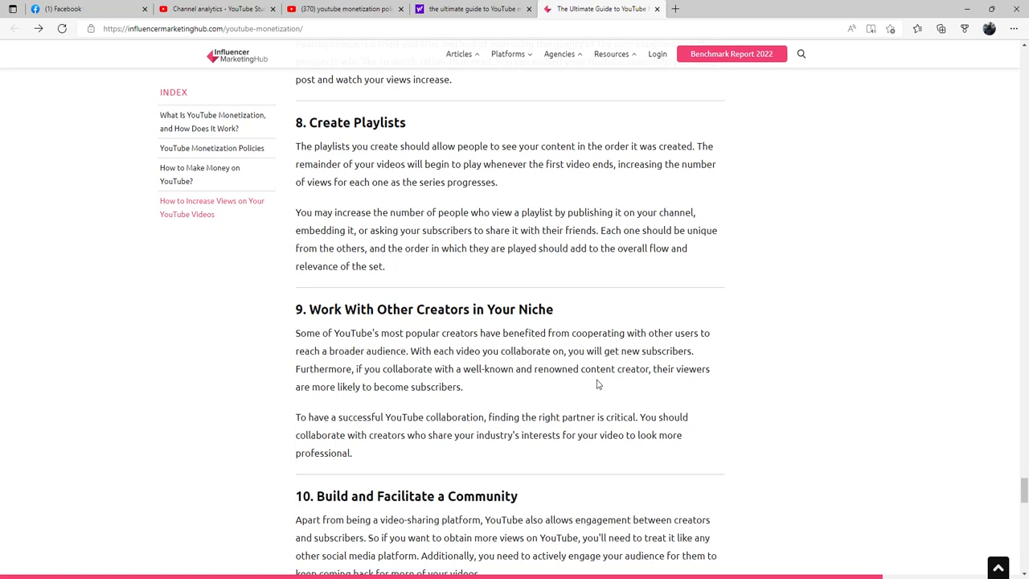
pyautogui.moveTo(476, 411)
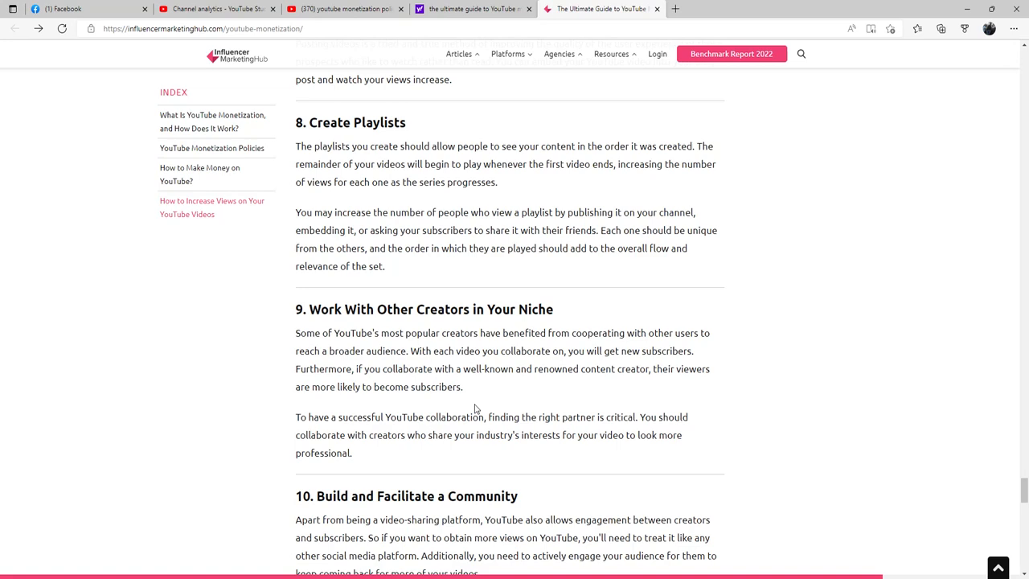
# Step: Scroll to read tip 10, Build and Facilitate a Community
pyautogui.scroll(-3)
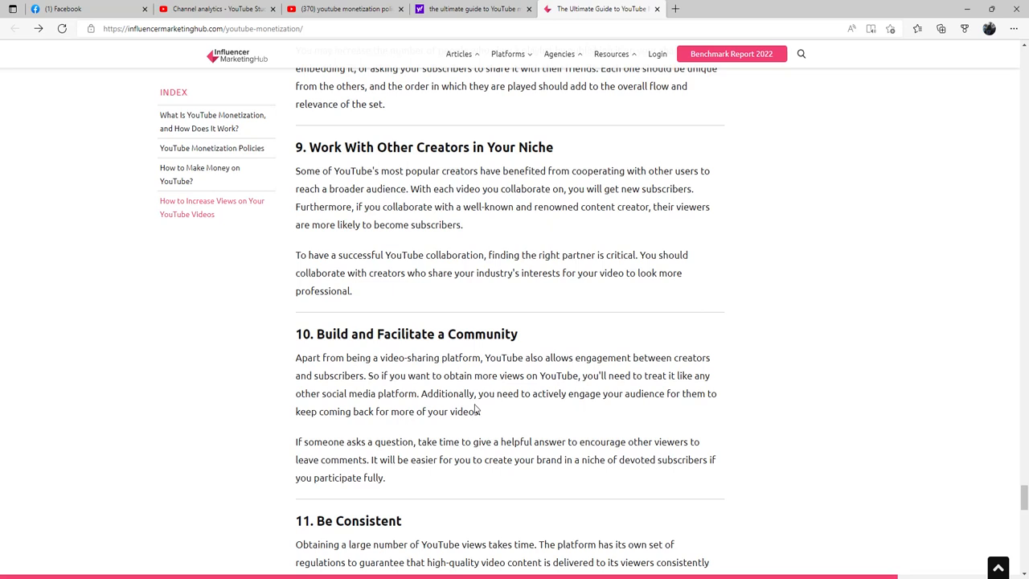
pyautogui.moveTo(539, 408)
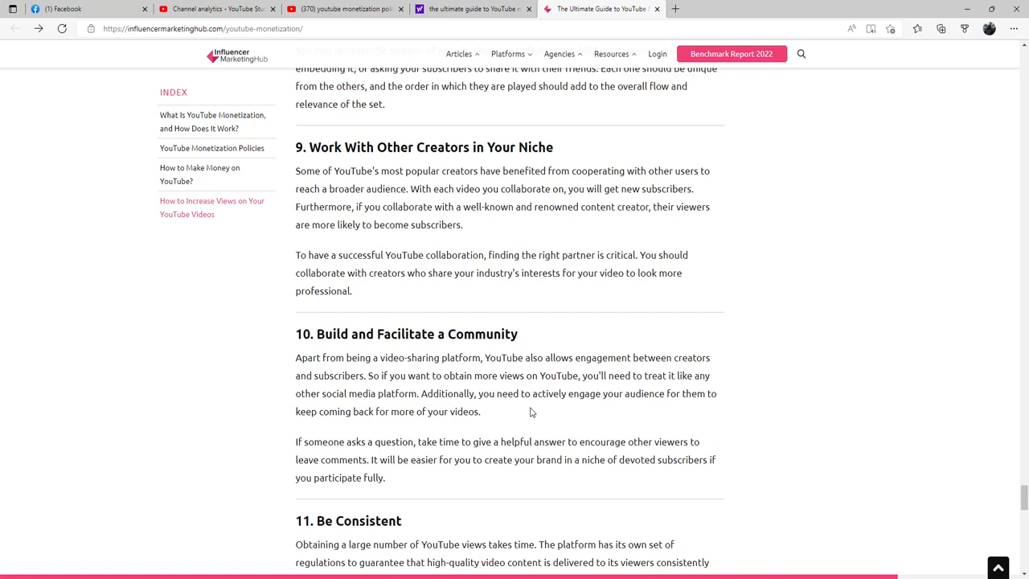
# Step: Scroll past Be Consistent to Suggested articles, then back up to the Conclusion
pyautogui.scroll(-3)
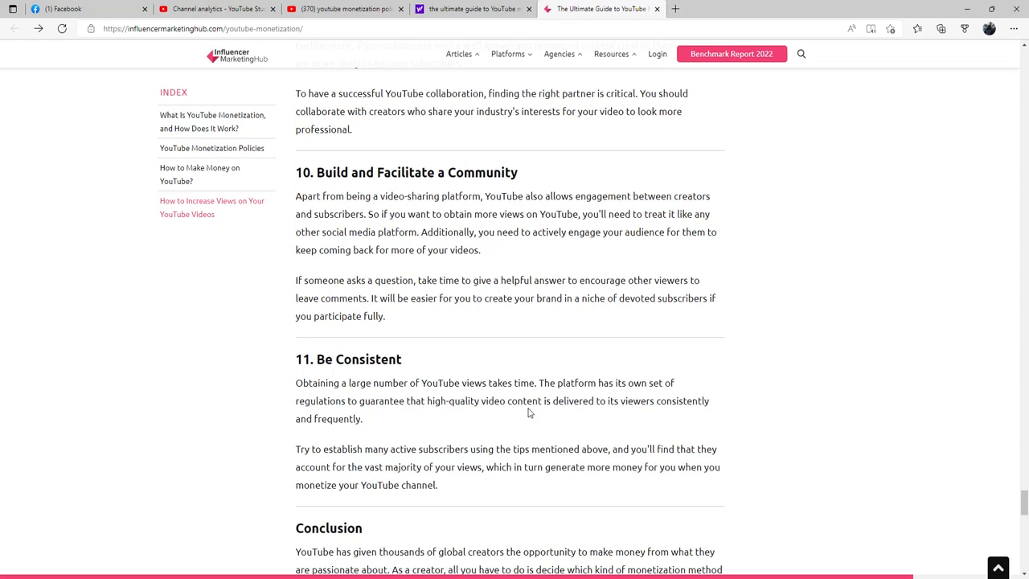
pyautogui.moveTo(620, 457)
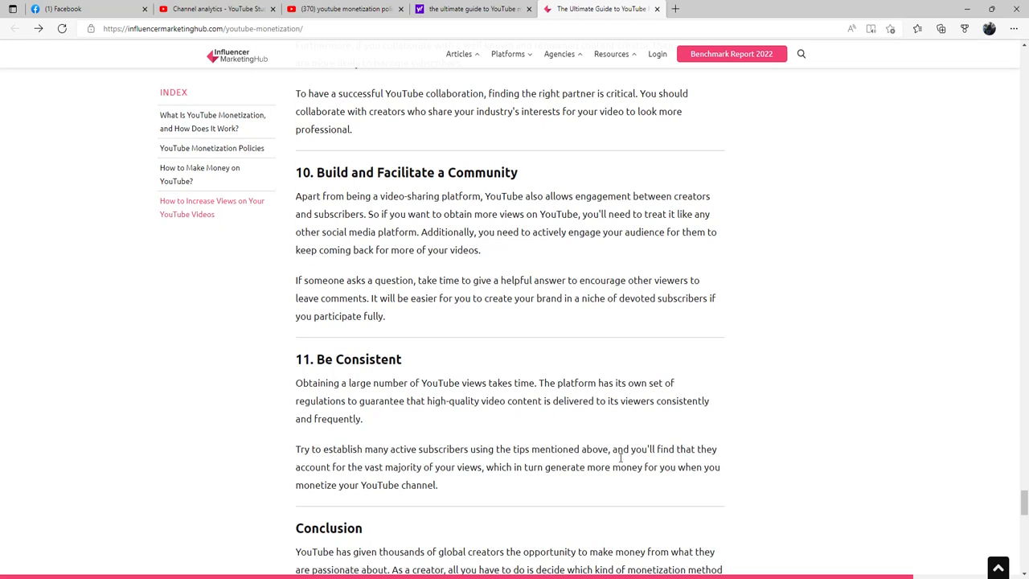
pyautogui.moveTo(583, 465)
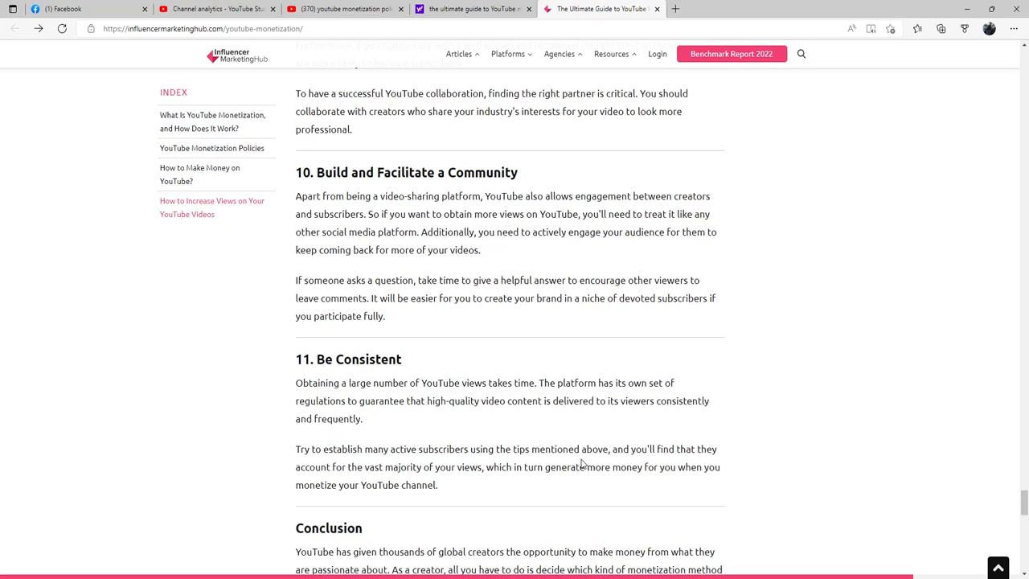
pyautogui.moveTo(529, 483)
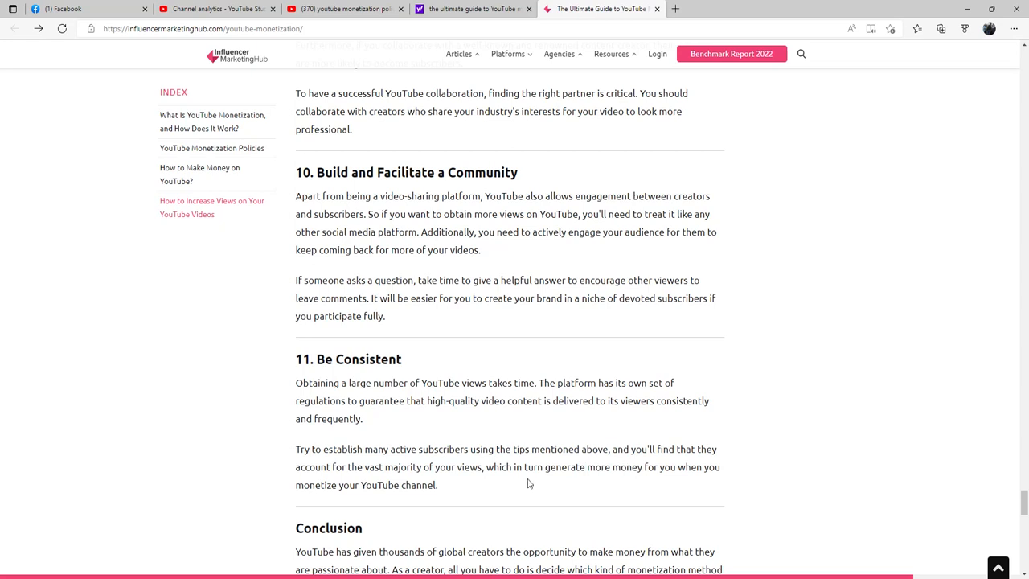
pyautogui.moveTo(550, 439)
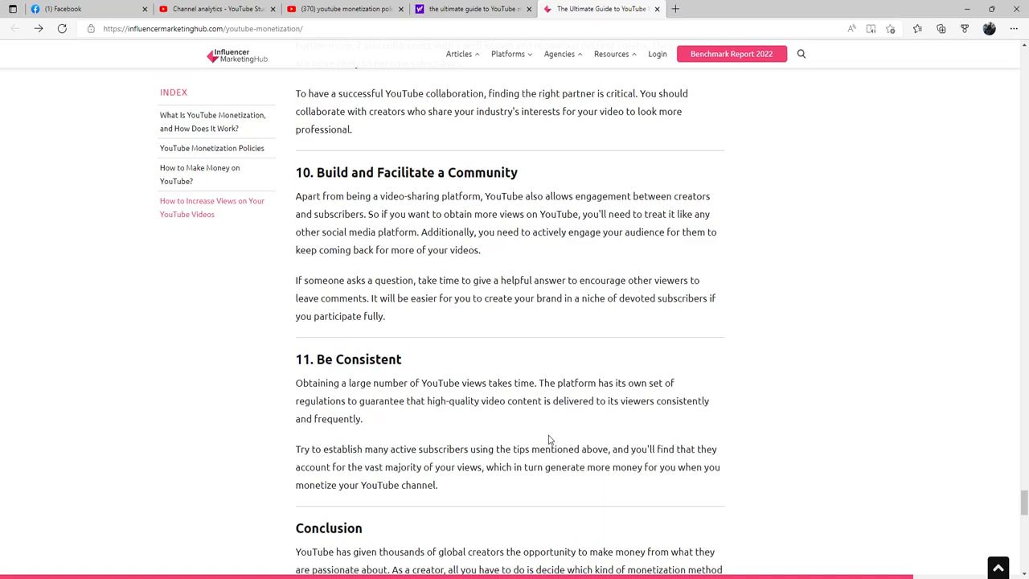
pyautogui.scroll(-3)
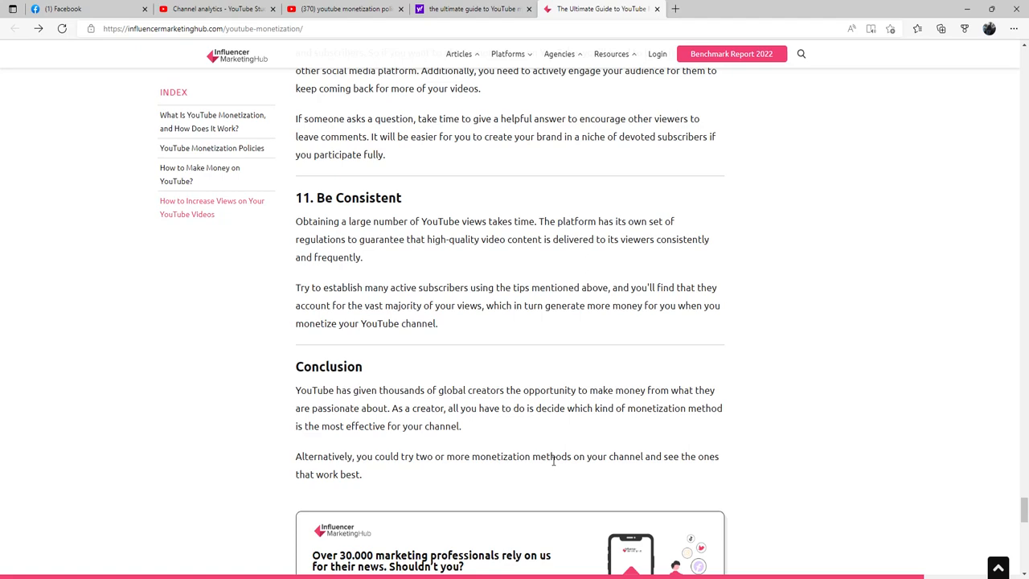
pyautogui.scroll(-3)
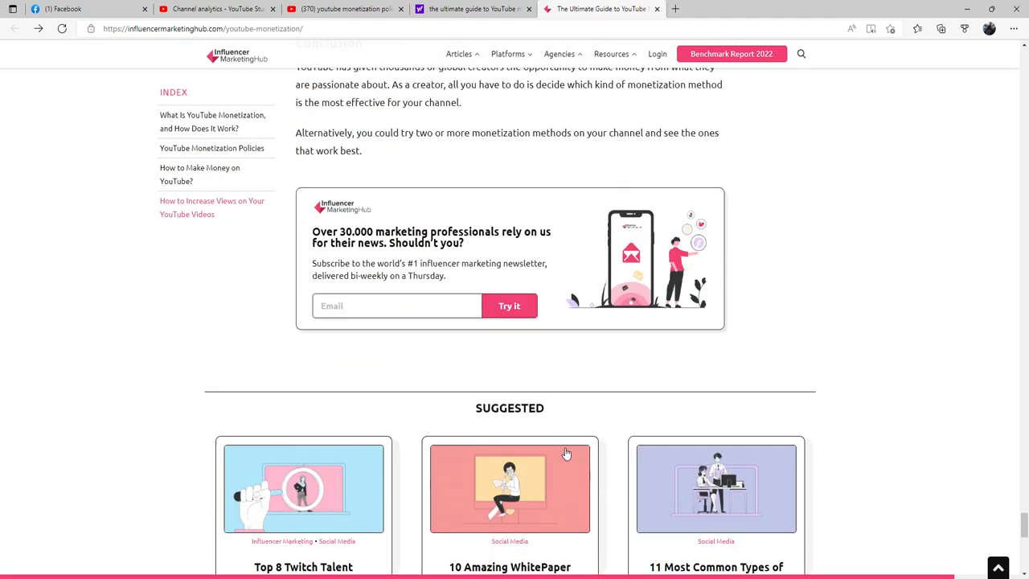
pyautogui.scroll(3)
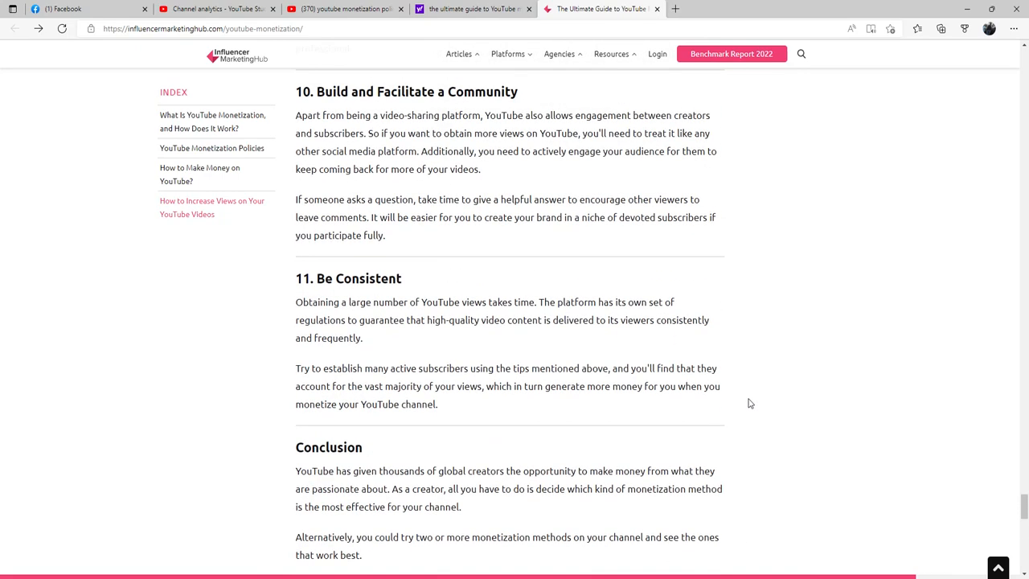